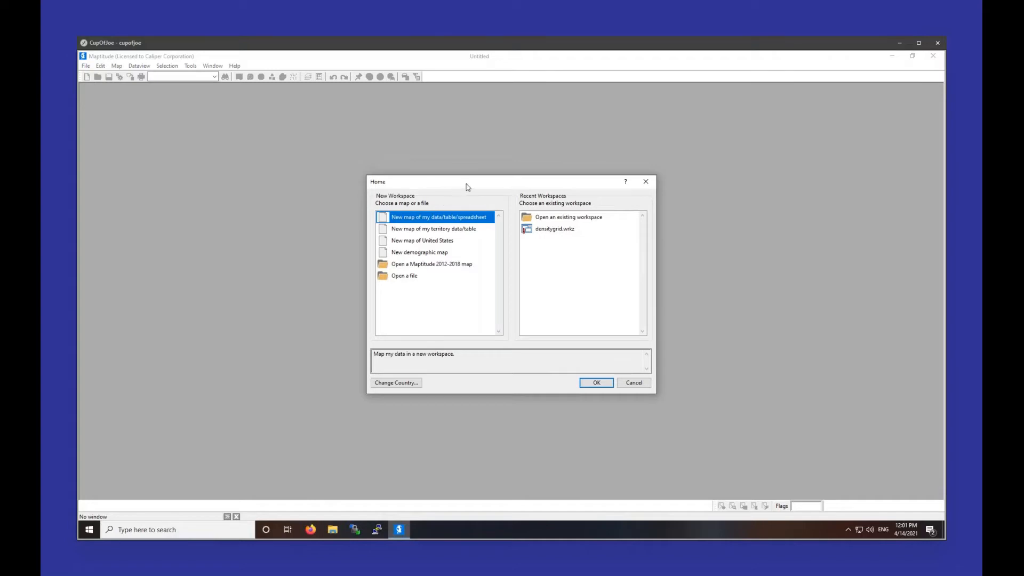
{"action": "mouse_move", "coordinate": [455, 210]}
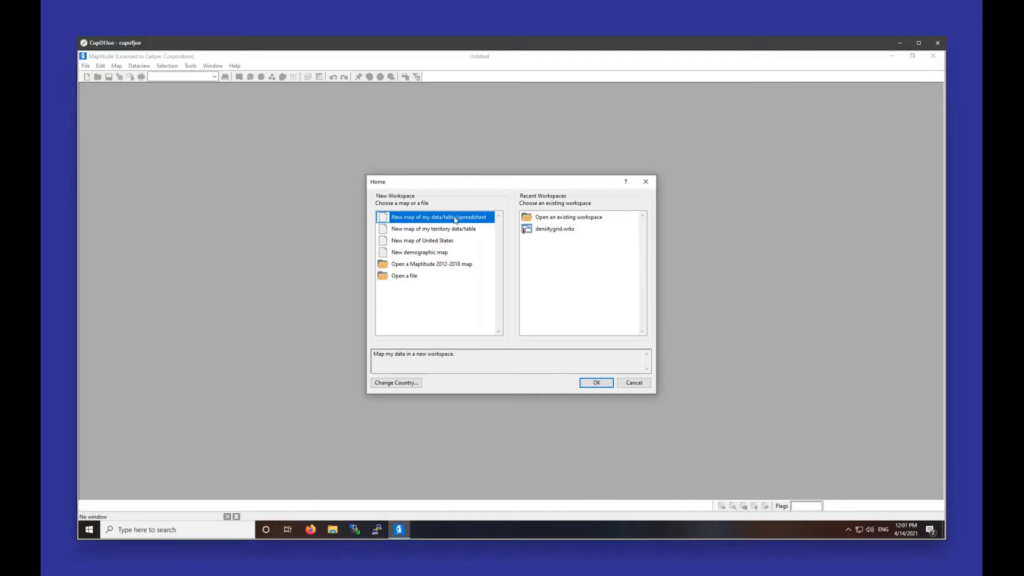
{"action": "mouse_move", "coordinate": [449, 233]}
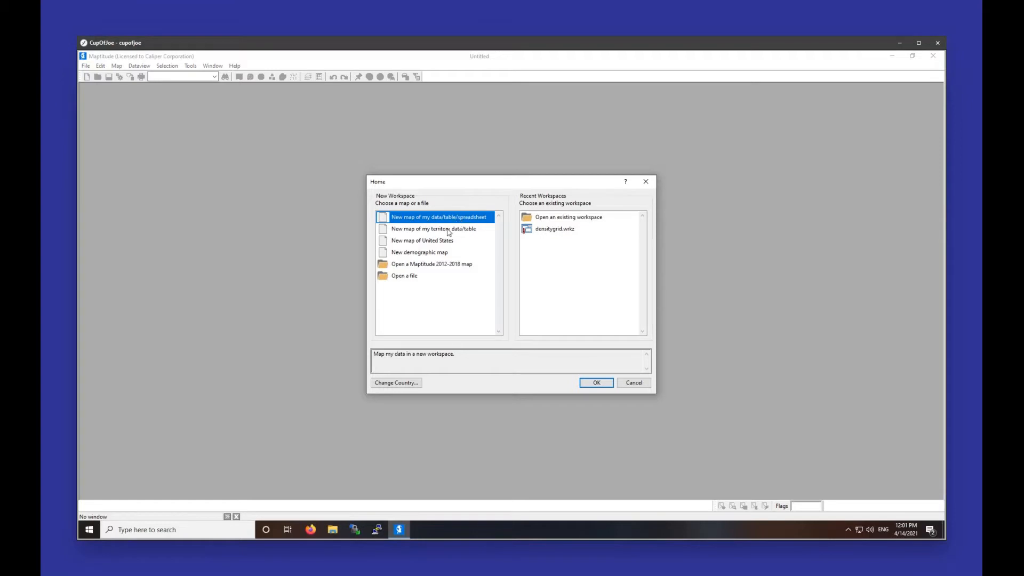
Review the start-up map choices and begin a new map from spreadsheet data.
{"action": "left_click", "coordinate": [433, 229]}
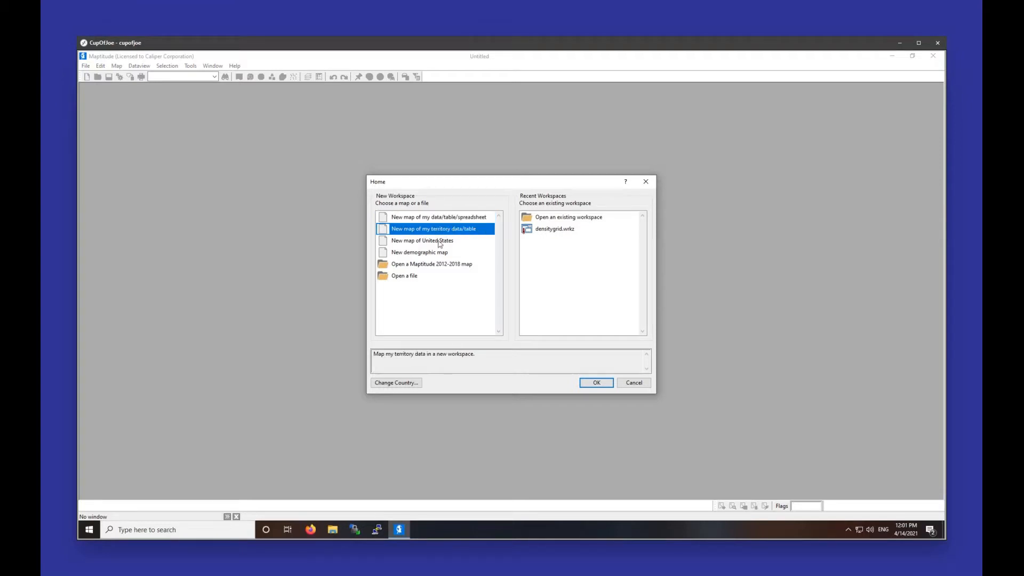
{"action": "left_click", "coordinate": [423, 241]}
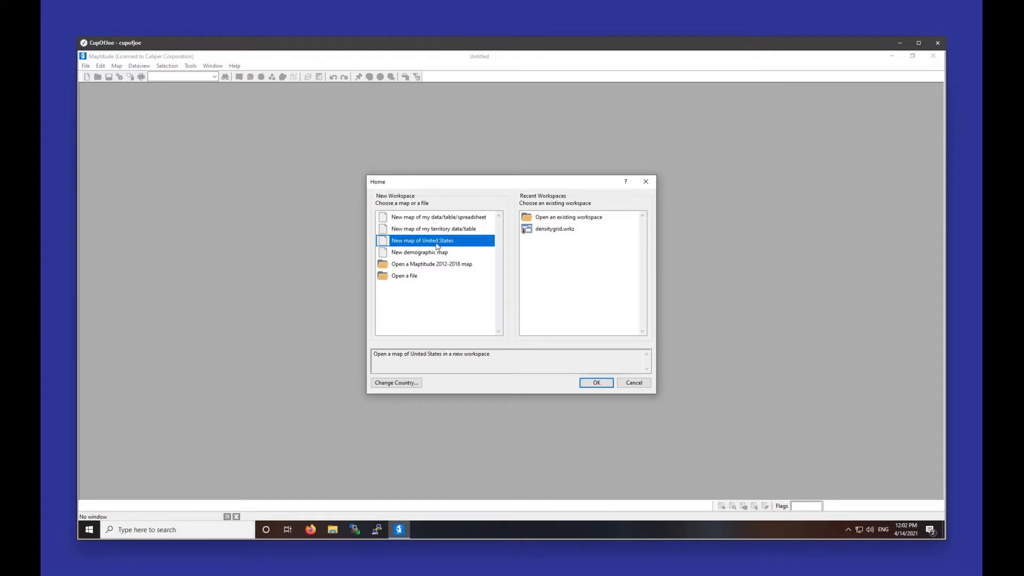
{"action": "left_click", "coordinate": [419, 252]}
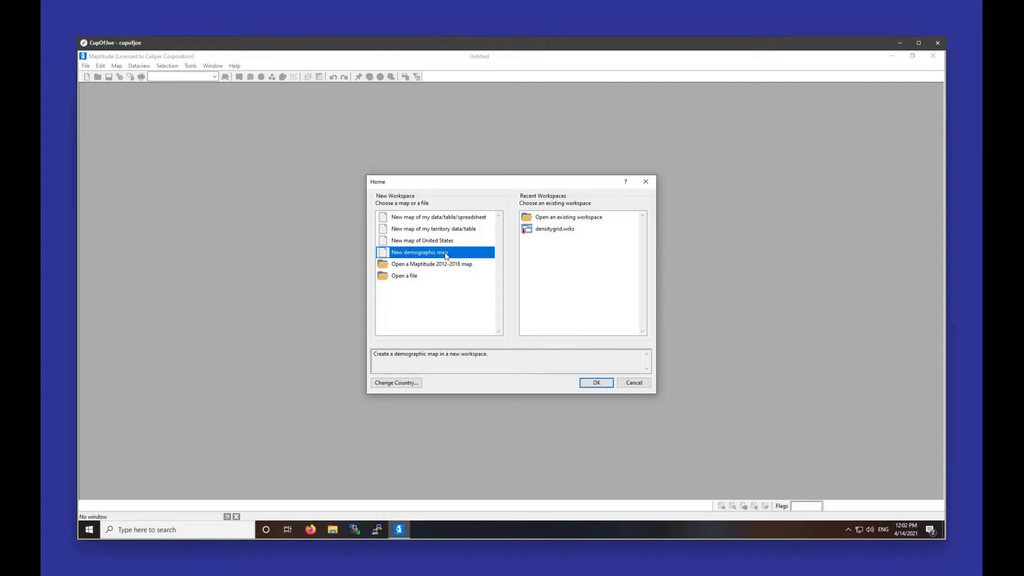
{"action": "left_click", "coordinate": [432, 264]}
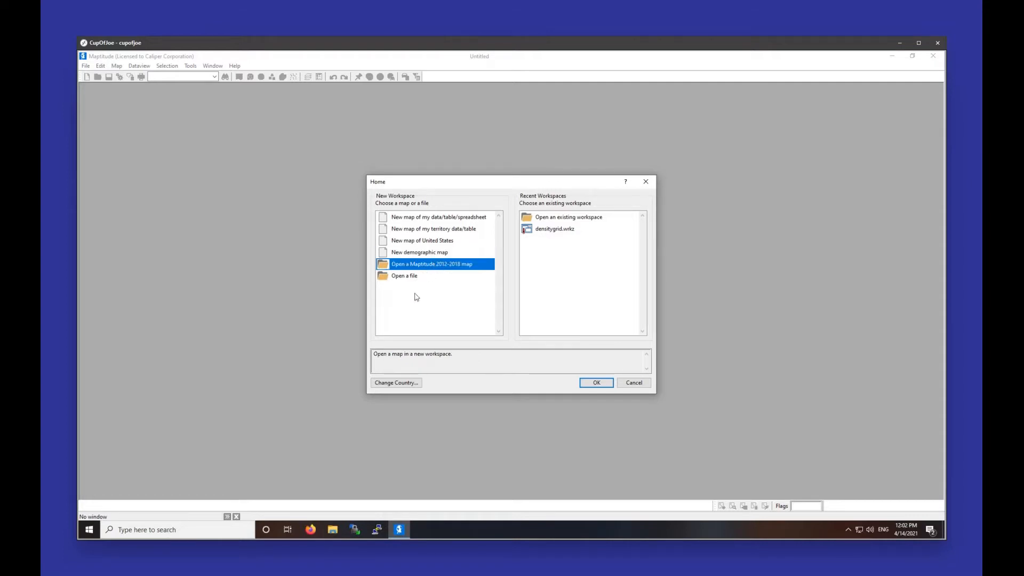
{"action": "left_click", "coordinate": [404, 276]}
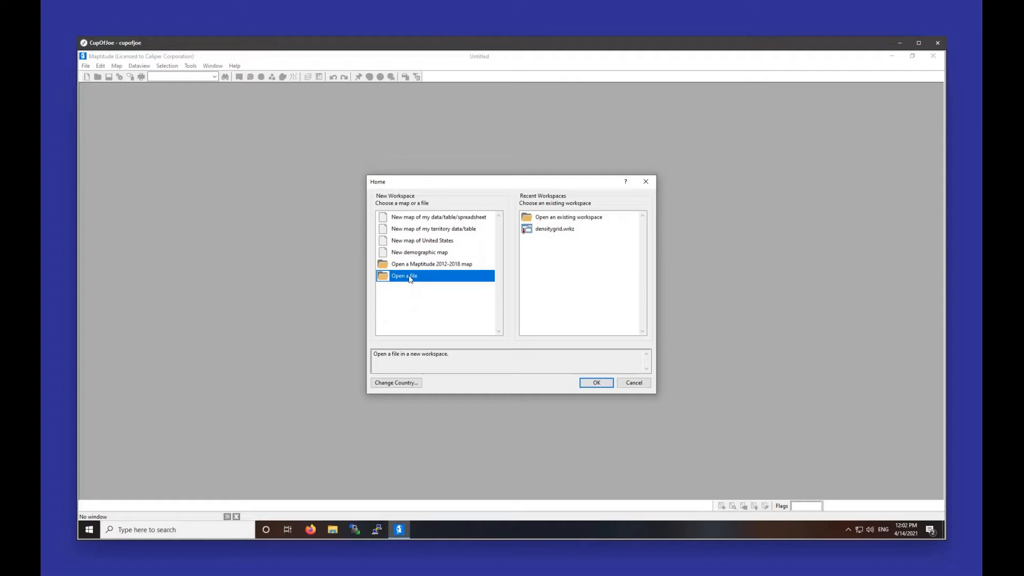
{"action": "left_click", "coordinate": [568, 216]}
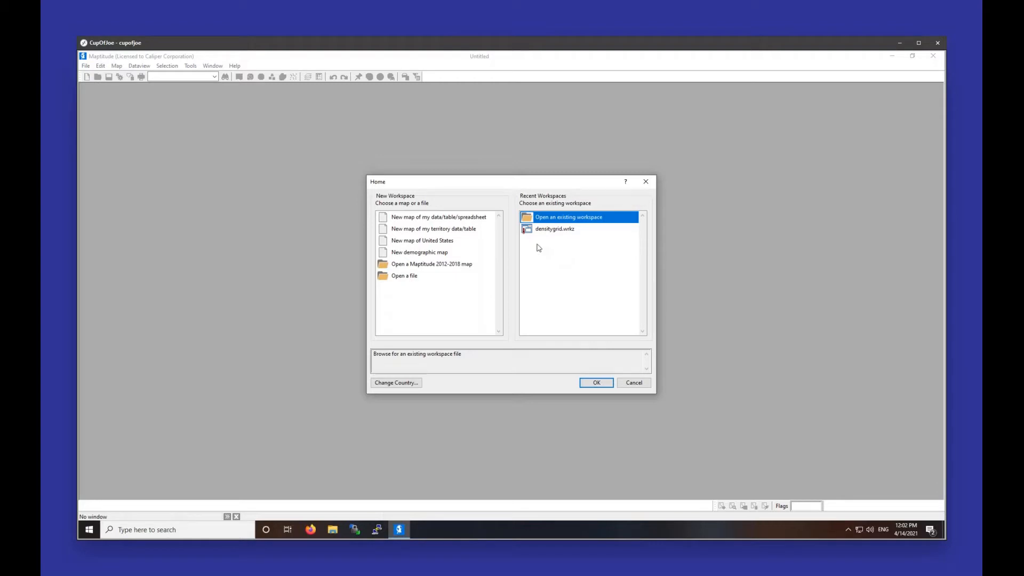
{"action": "left_click", "coordinate": [439, 217]}
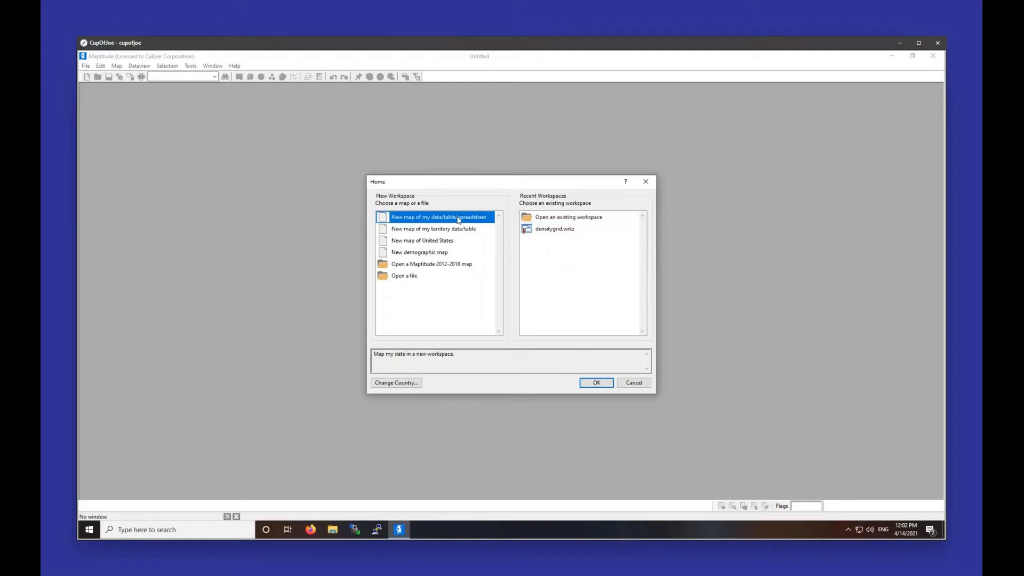
{"action": "left_click", "coordinate": [595, 382]}
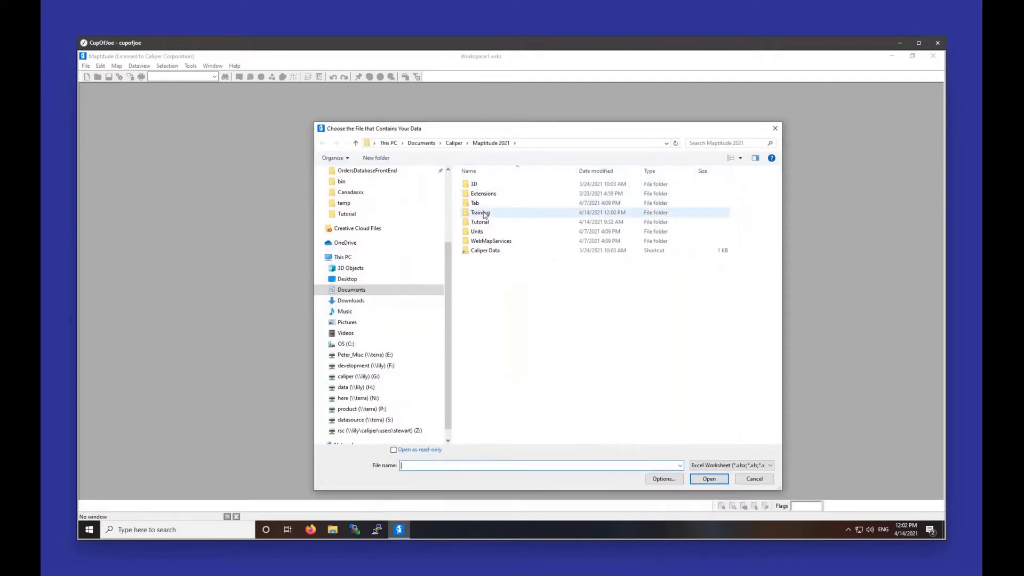
In the Training folder, open LocalEstablishments.xlsx from its right-click menu to inspect it.
{"action": "right_click", "coordinate": [483, 184]}
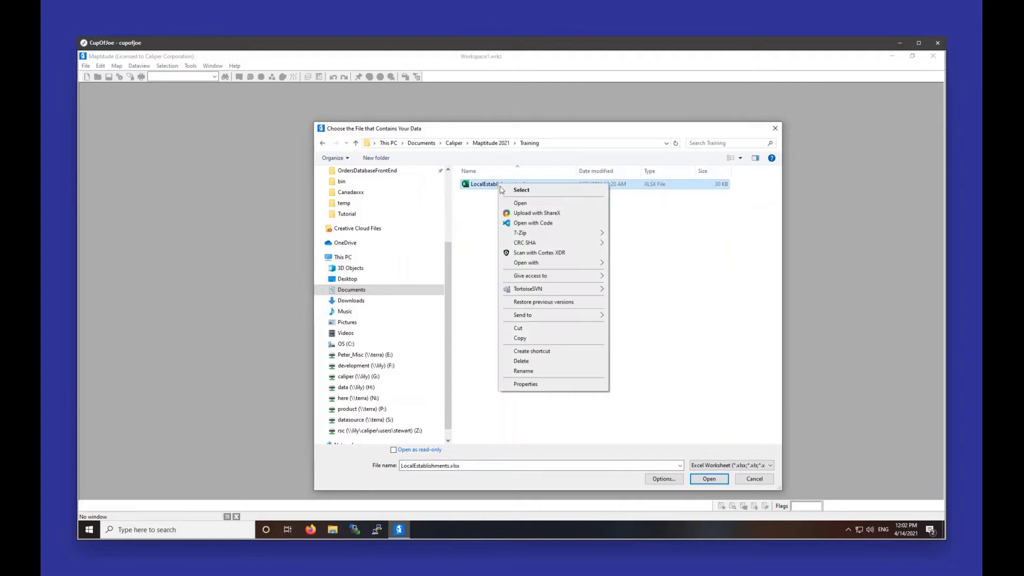
{"action": "left_click", "coordinate": [477, 349]}
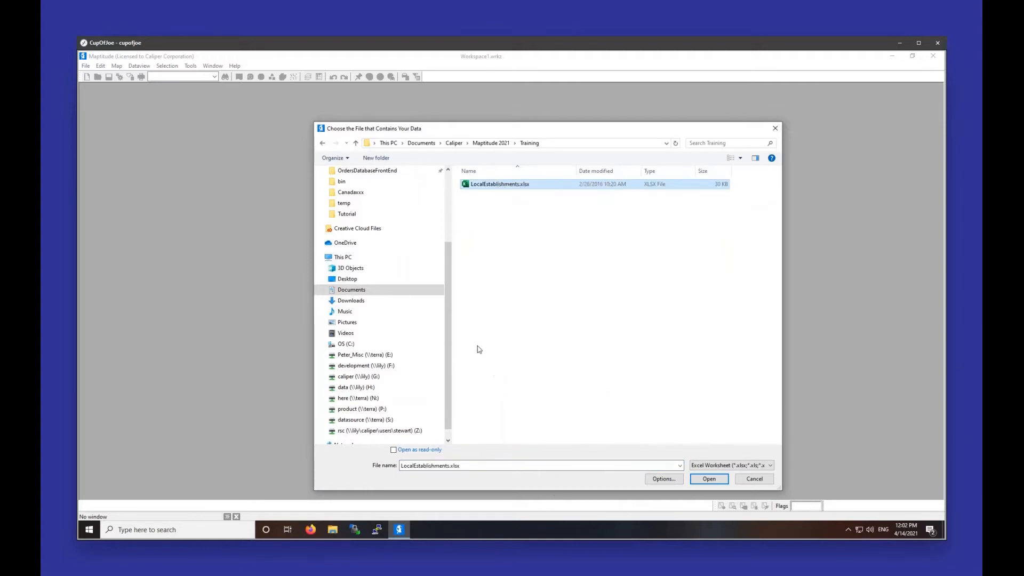
Look over the brewery list's longitude, latitude, name, address, city, state and ZIP columns in Excel.
{"action": "left_click", "coordinate": [709, 479]}
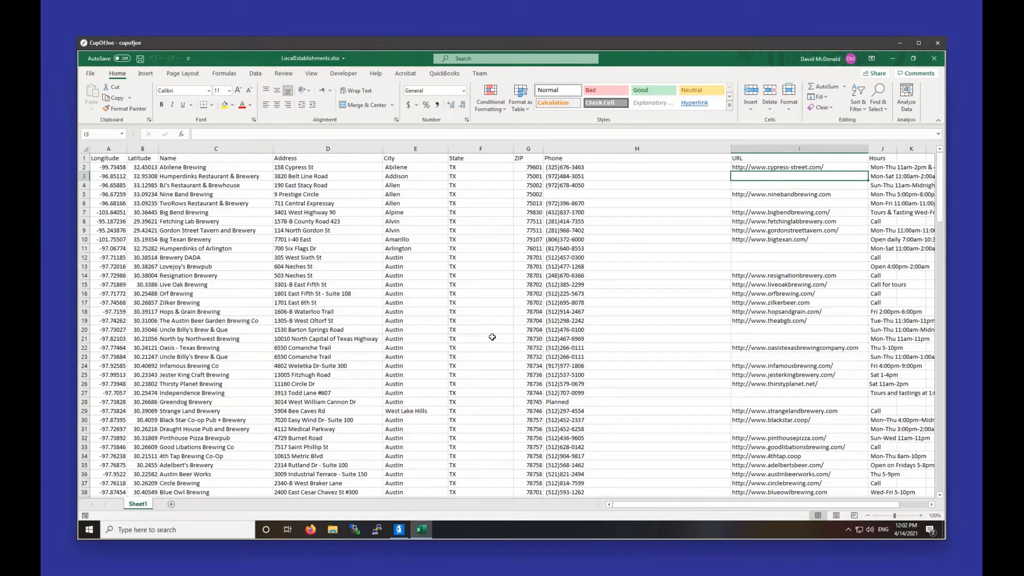
{"action": "mouse_move", "coordinate": [429, 308]}
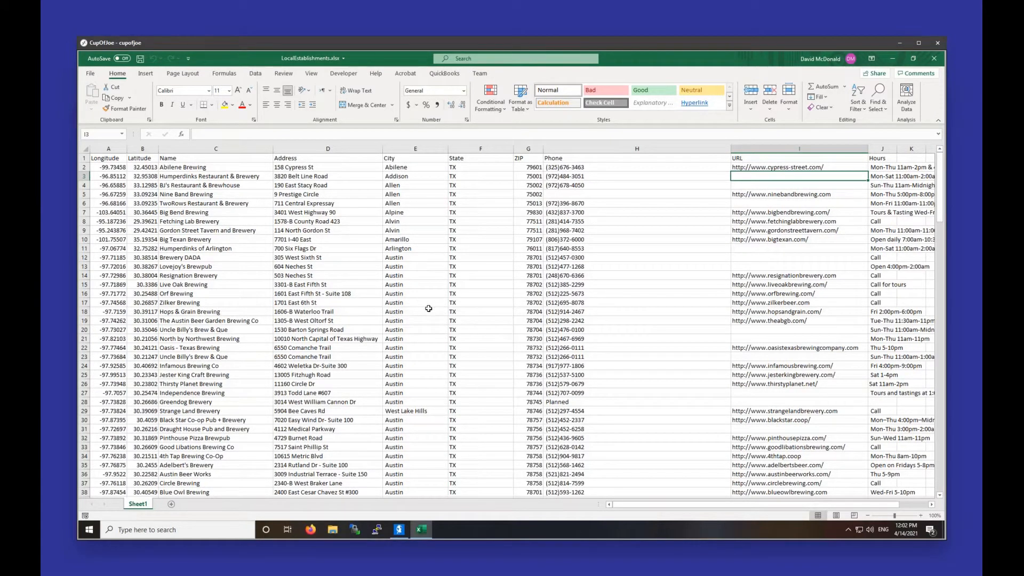
{"action": "scroll", "scroll_direction": "down", "scroll_amount": 3}
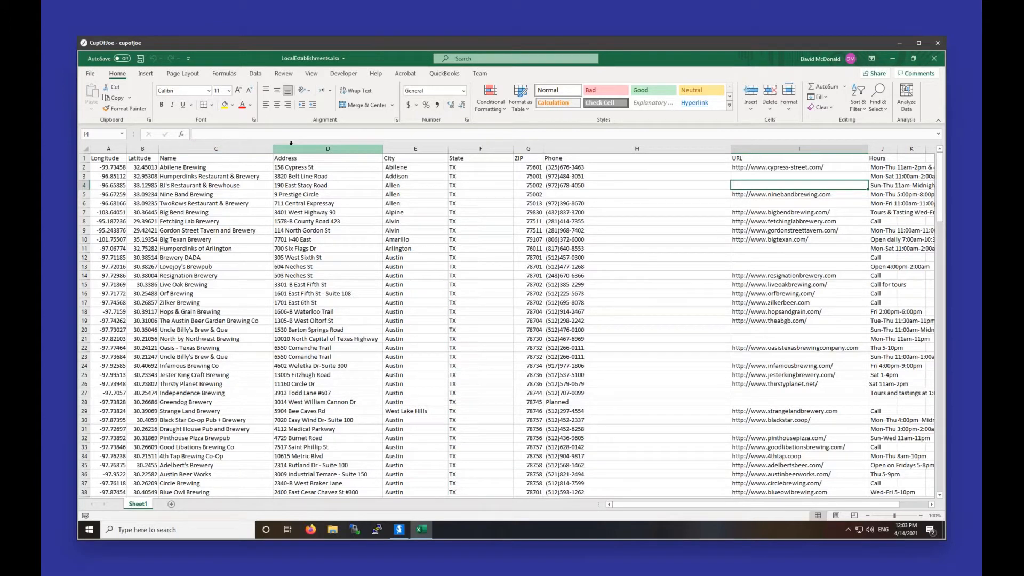
{"action": "left_click_drag", "start_coordinate": [327, 149], "coordinate": [480, 149]}
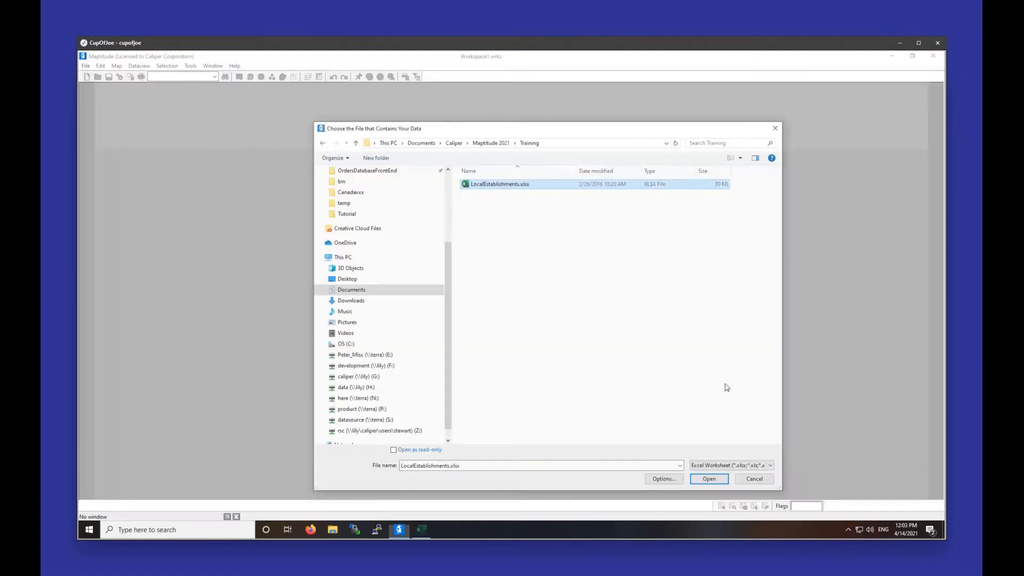
Load Sheet1 of LocalEstablishments.xlsx as the data to map.
{"action": "left_click", "coordinate": [708, 479]}
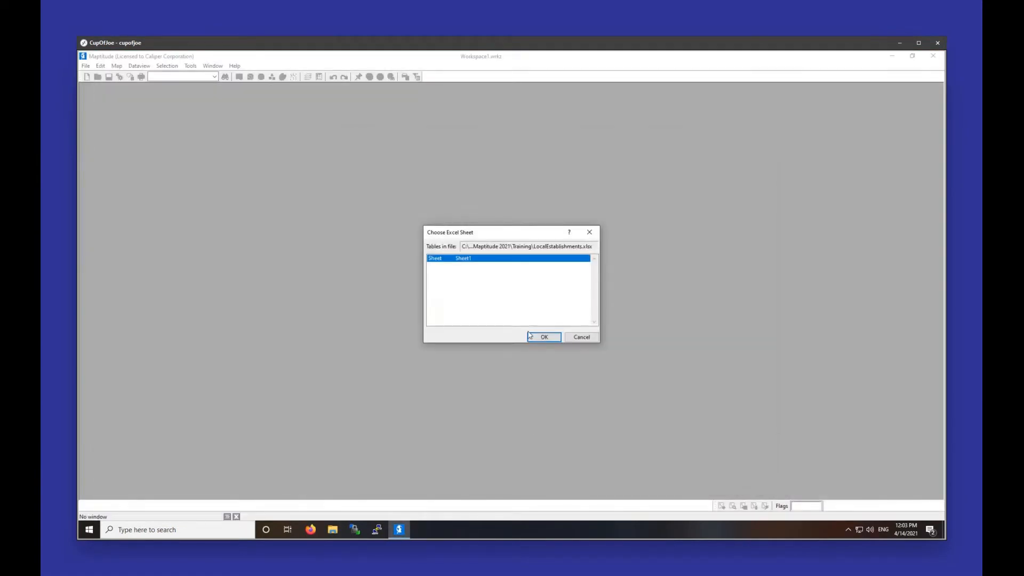
{"action": "left_click", "coordinate": [544, 337]}
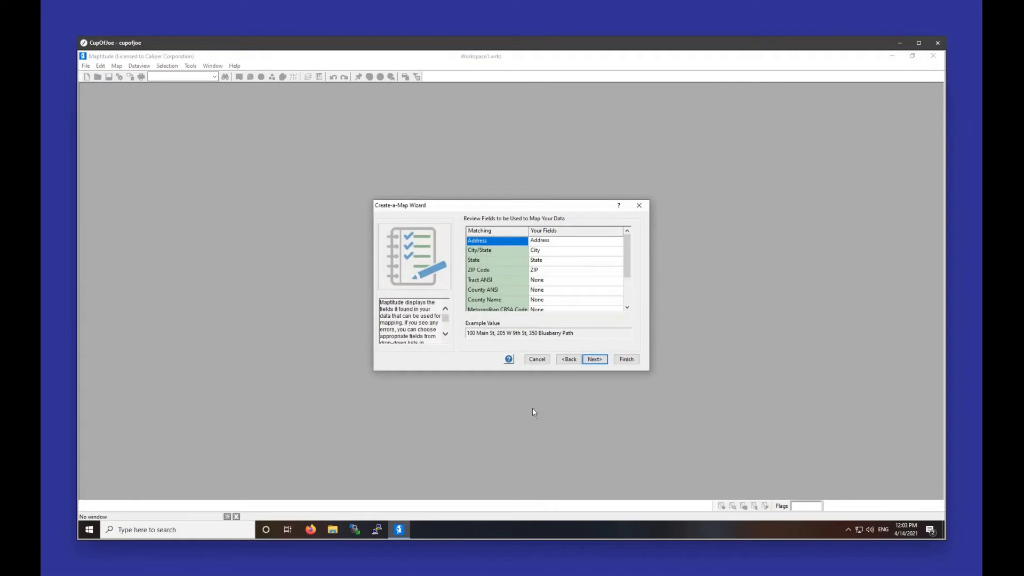
{"action": "mouse_move", "coordinate": [524, 418]}
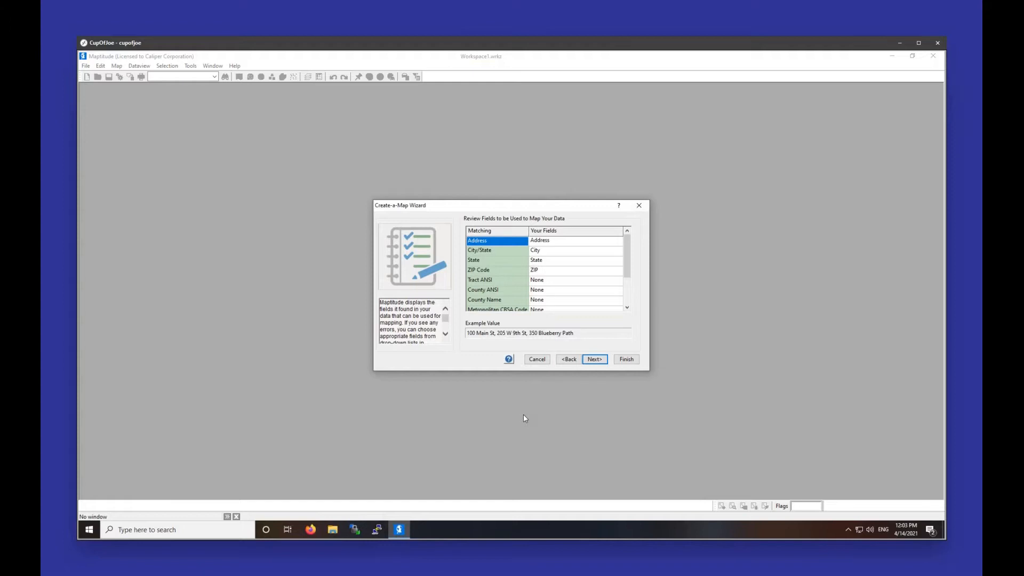
Confirm the Address, City, State, ZIP, longitude and latitude field matches and continue.
{"action": "left_click", "coordinate": [617, 242]}
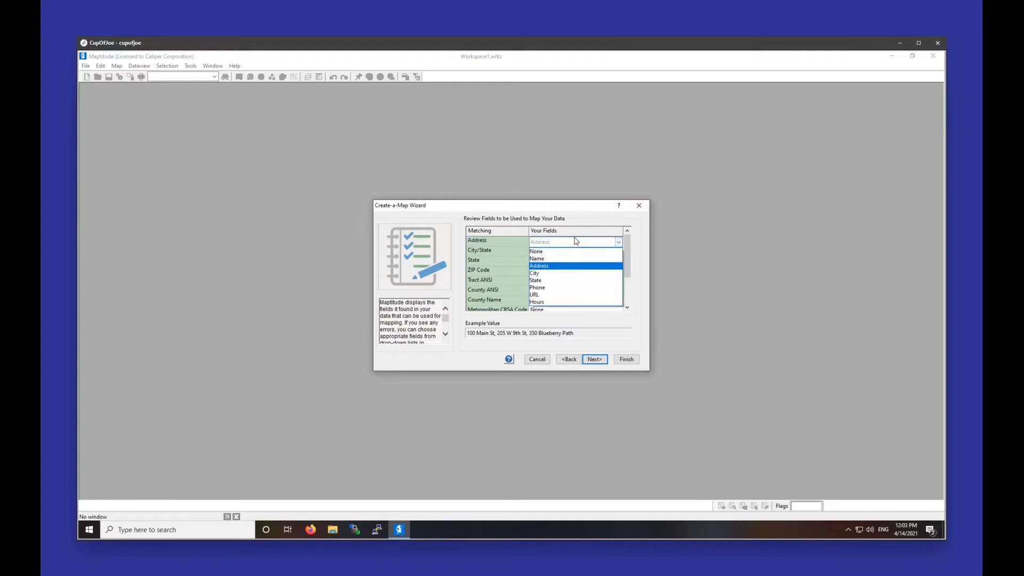
{"action": "left_click", "coordinate": [539, 266]}
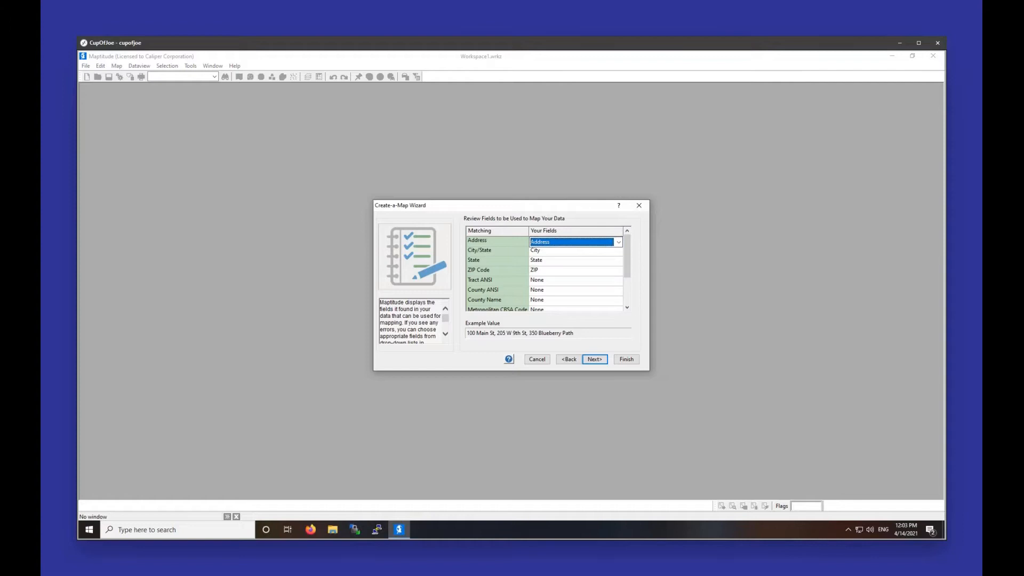
{"action": "left_click", "coordinate": [575, 250]}
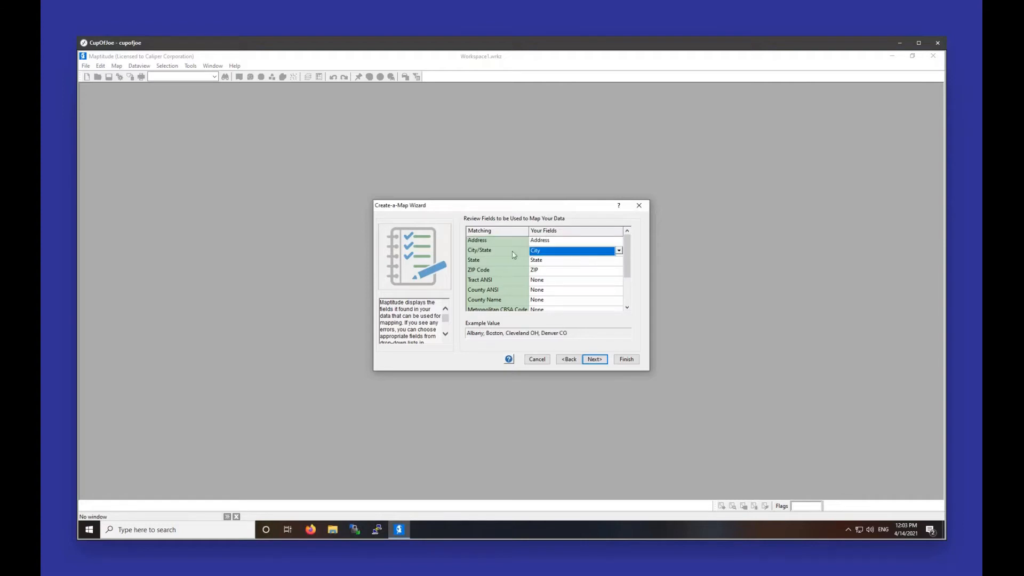
{"action": "left_click", "coordinate": [496, 260]}
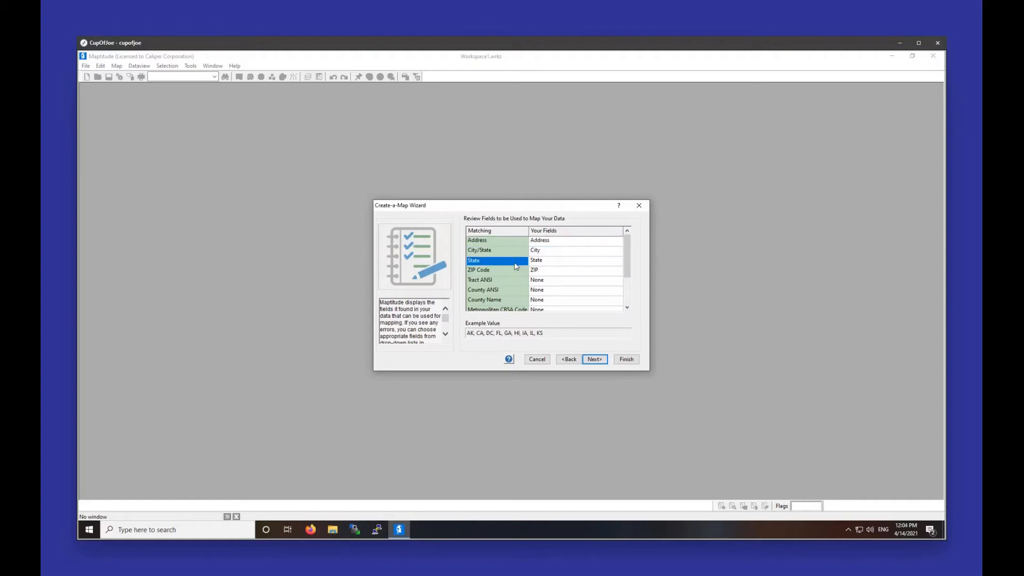
{"action": "scroll", "scroll_direction": "down", "scroll_amount": 3}
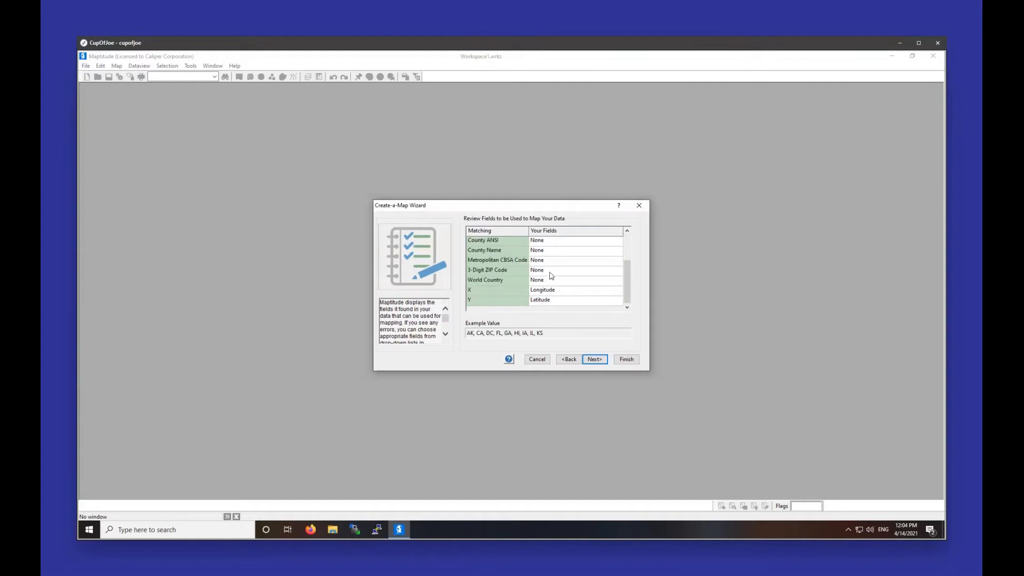
{"action": "mouse_move", "coordinate": [563, 293]}
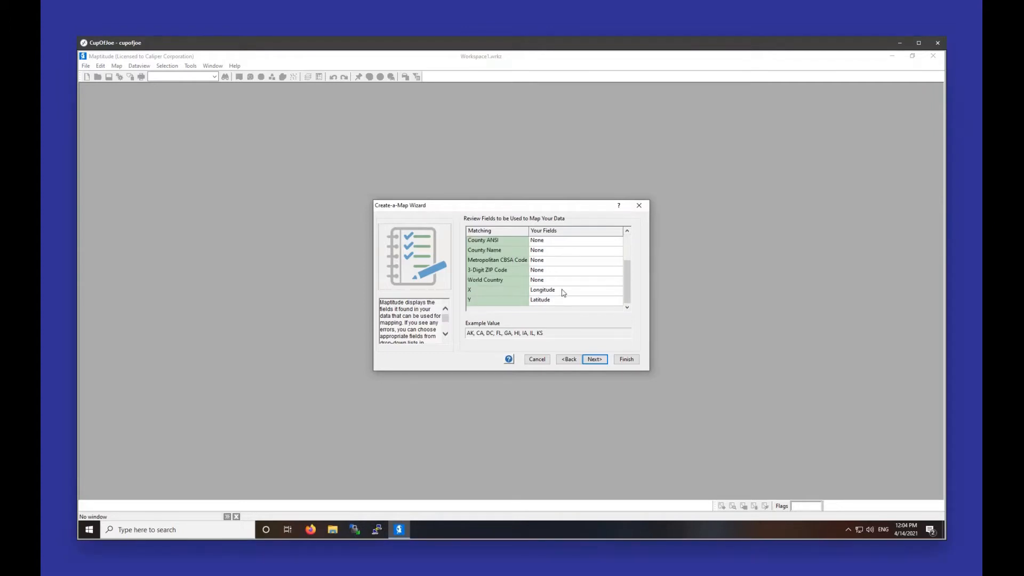
{"action": "mouse_move", "coordinate": [494, 300]}
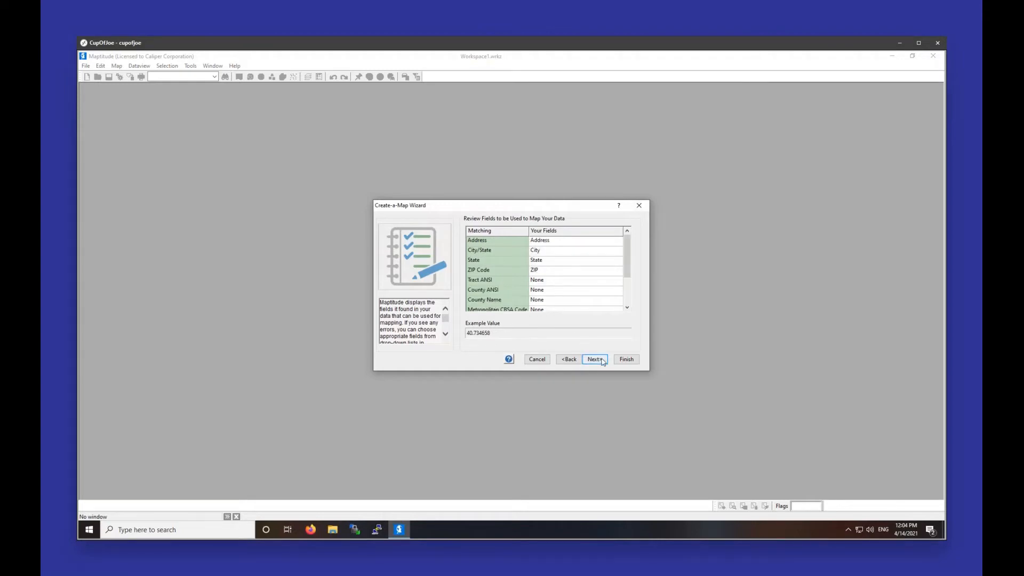
{"action": "left_click", "coordinate": [567, 358]}
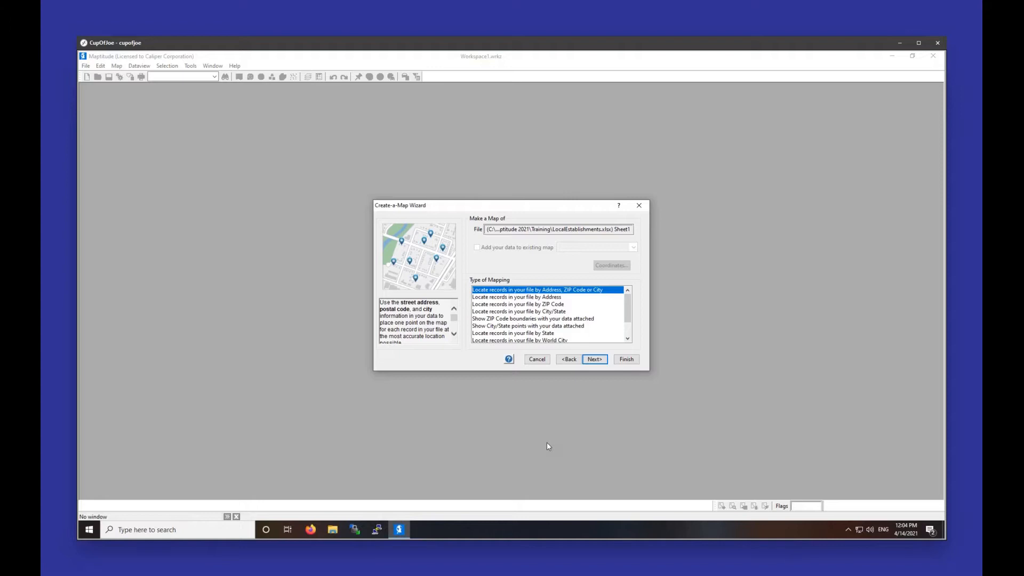
{"action": "mouse_move", "coordinate": [417, 262]}
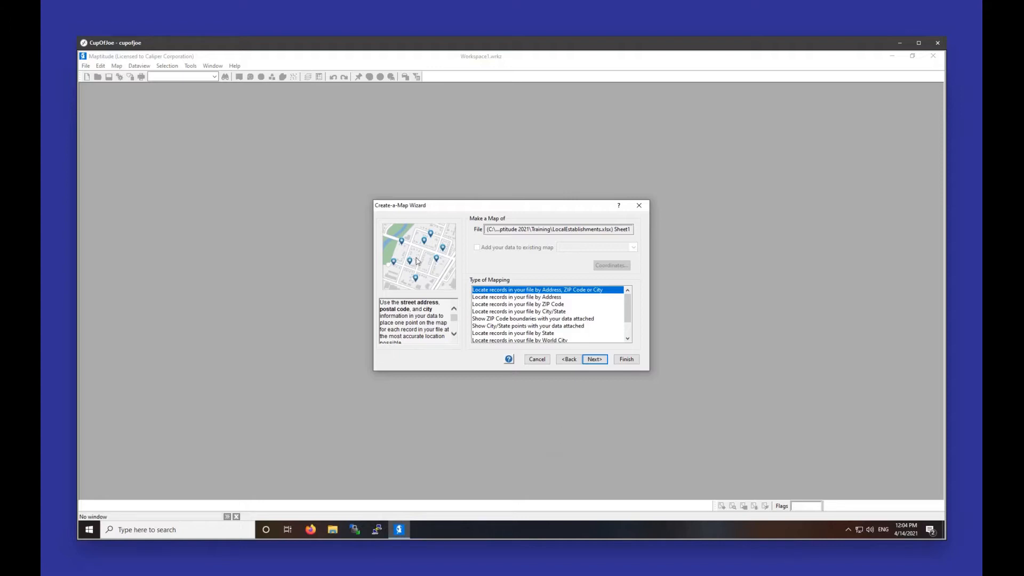
{"action": "mouse_move", "coordinate": [427, 242]}
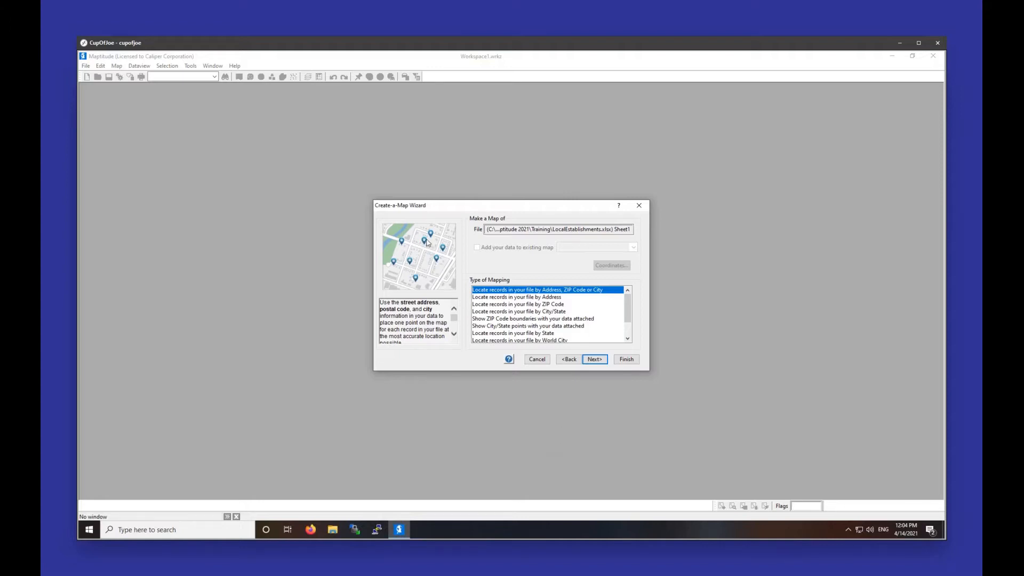
Choose locating records by address, ZIP code or city over ZIP boundaries, and continue.
{"action": "left_click", "coordinate": [545, 319]}
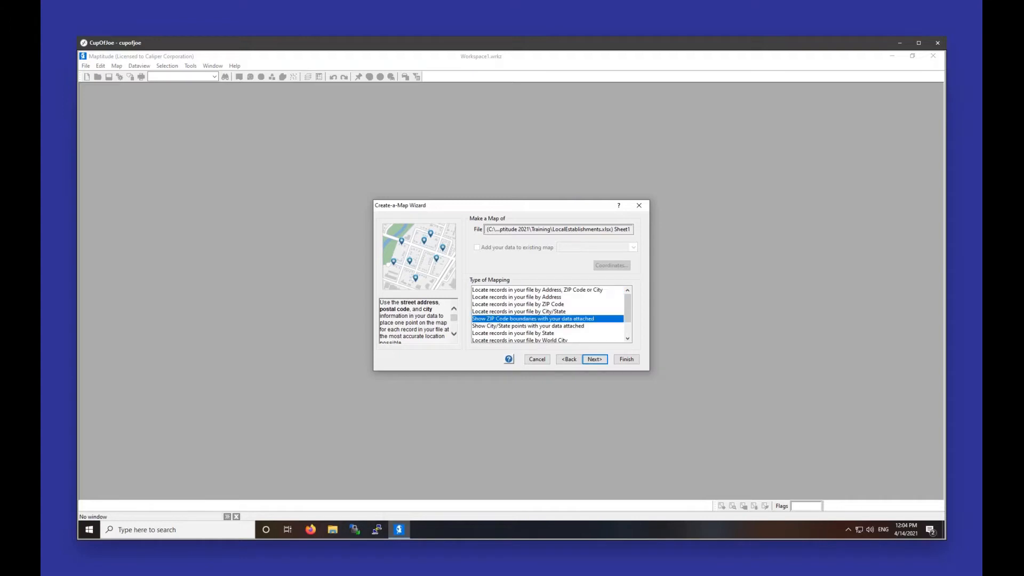
{"action": "left_click", "coordinate": [545, 319]}
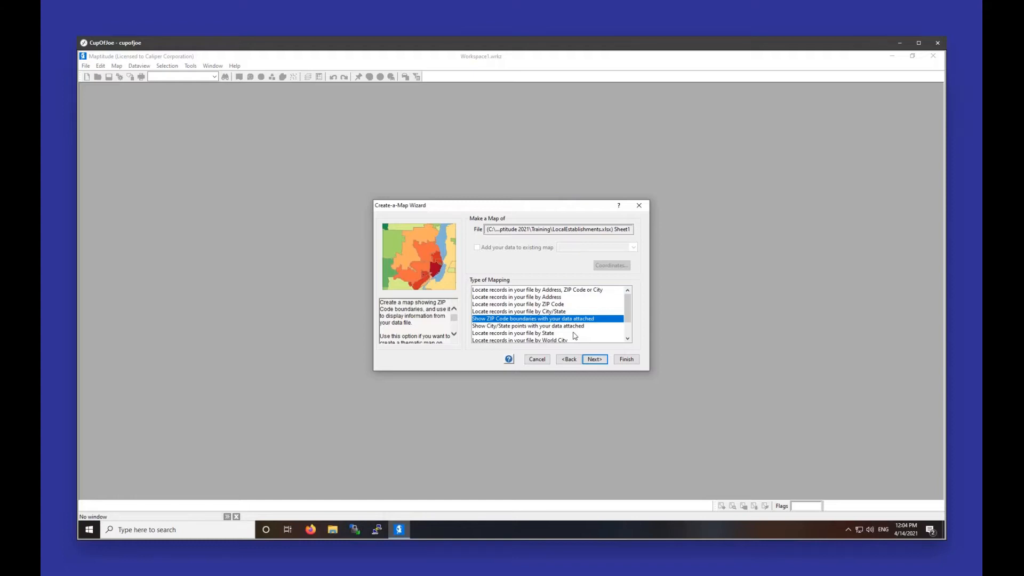
{"action": "mouse_move", "coordinate": [503, 323]}
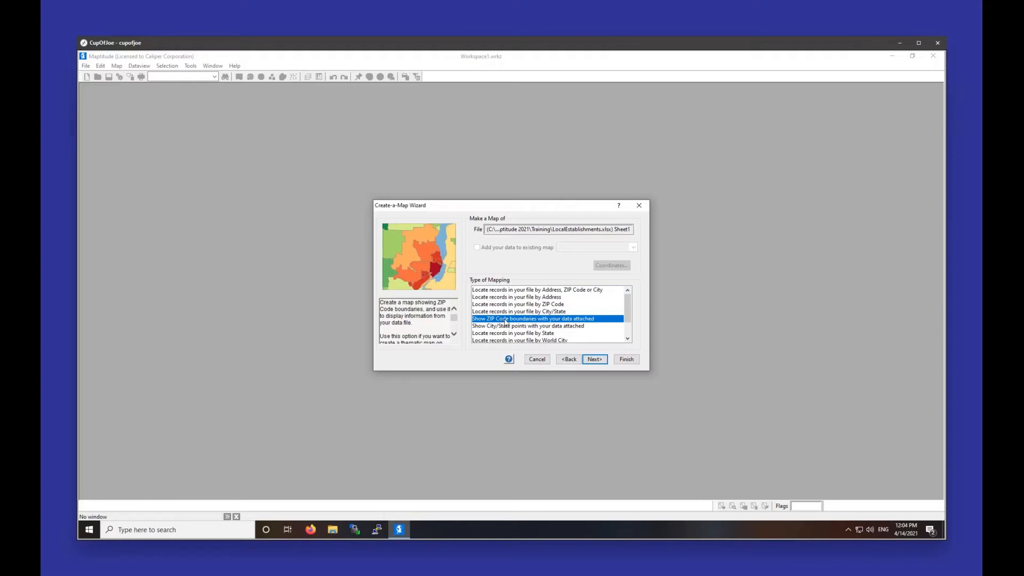
{"action": "mouse_move", "coordinate": [487, 326]}
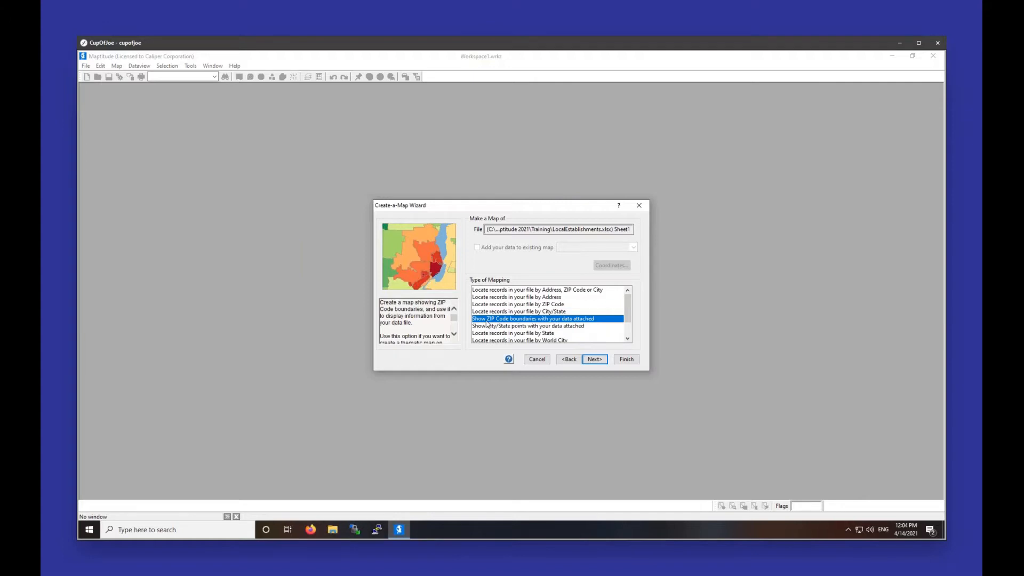
{"action": "mouse_move", "coordinate": [498, 293]}
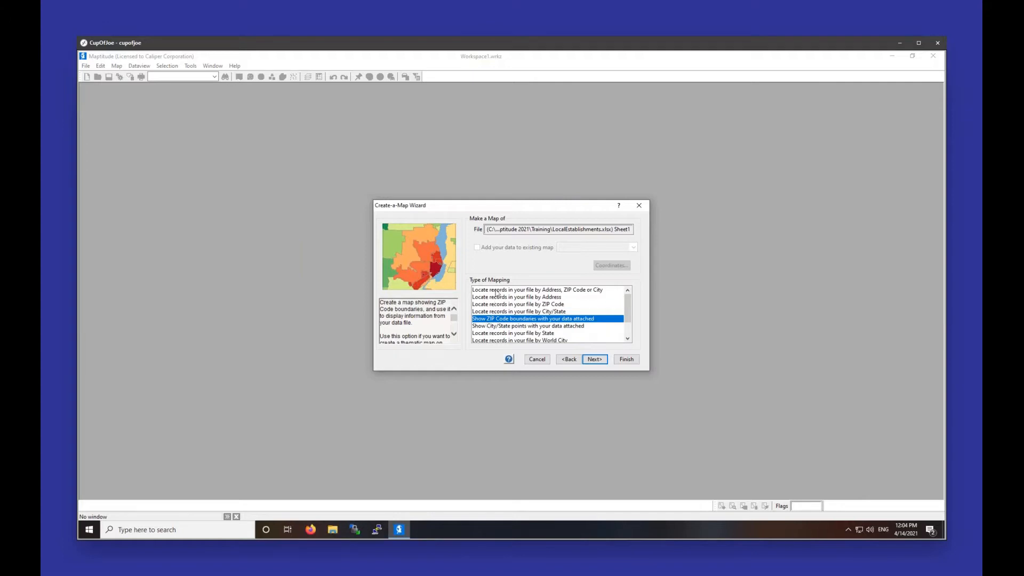
{"action": "left_click", "coordinate": [535, 290]}
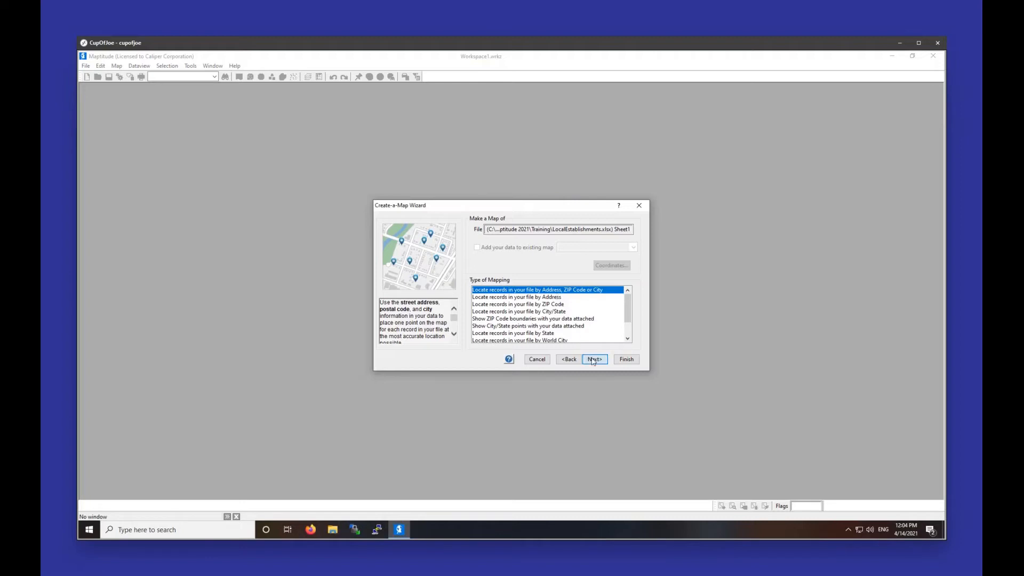
{"action": "left_click", "coordinate": [594, 359]}
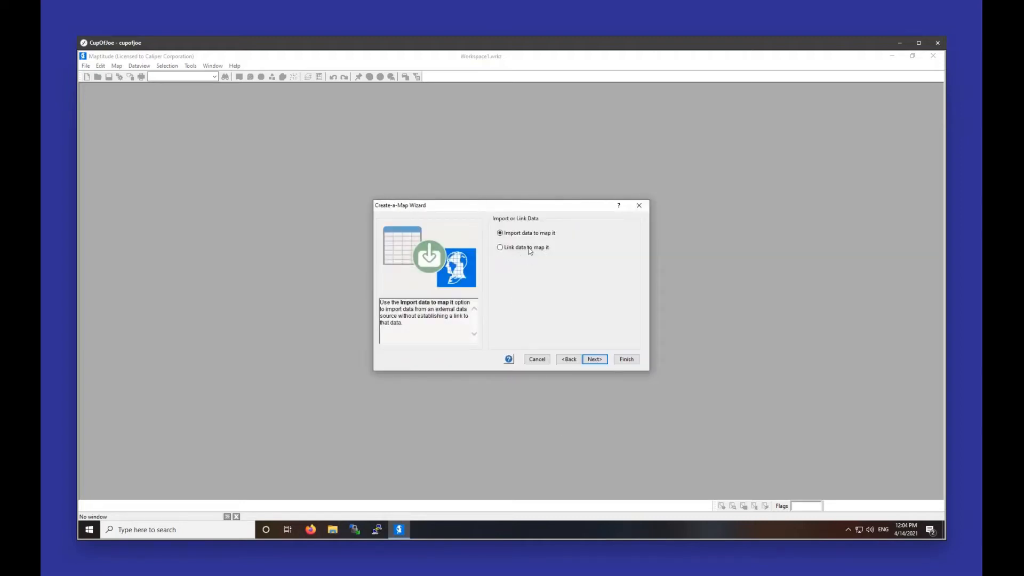
Try linking the data, then settle on importing it to map it, and continue.
{"action": "left_click", "coordinate": [500, 247]}
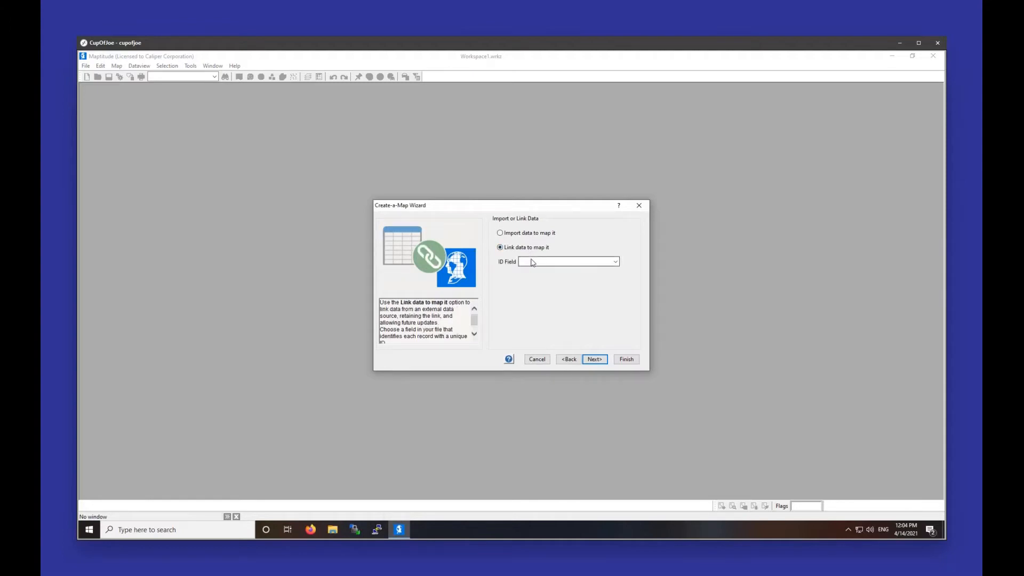
{"action": "left_click", "coordinate": [614, 262]}
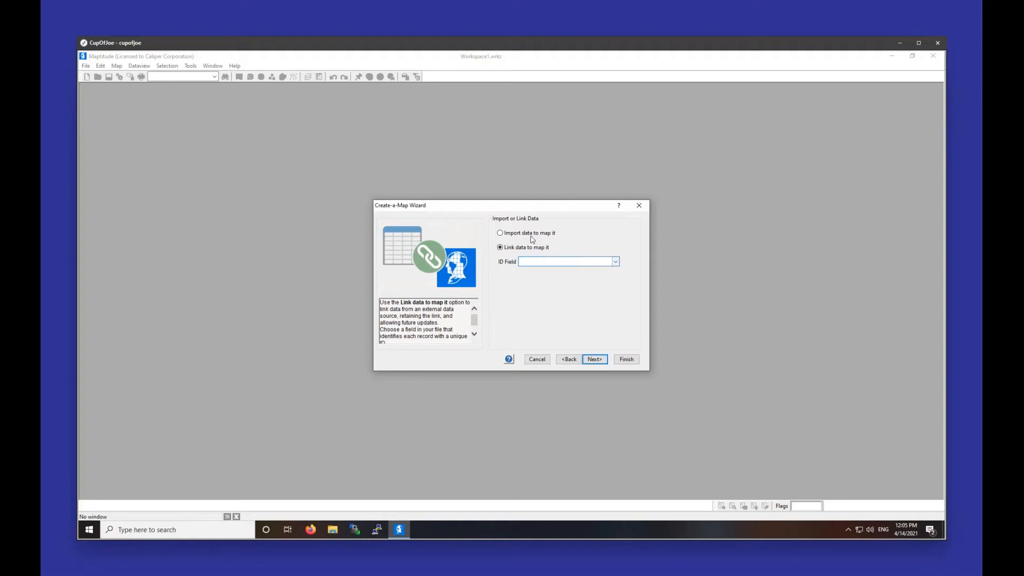
{"action": "left_click", "coordinate": [500, 233]}
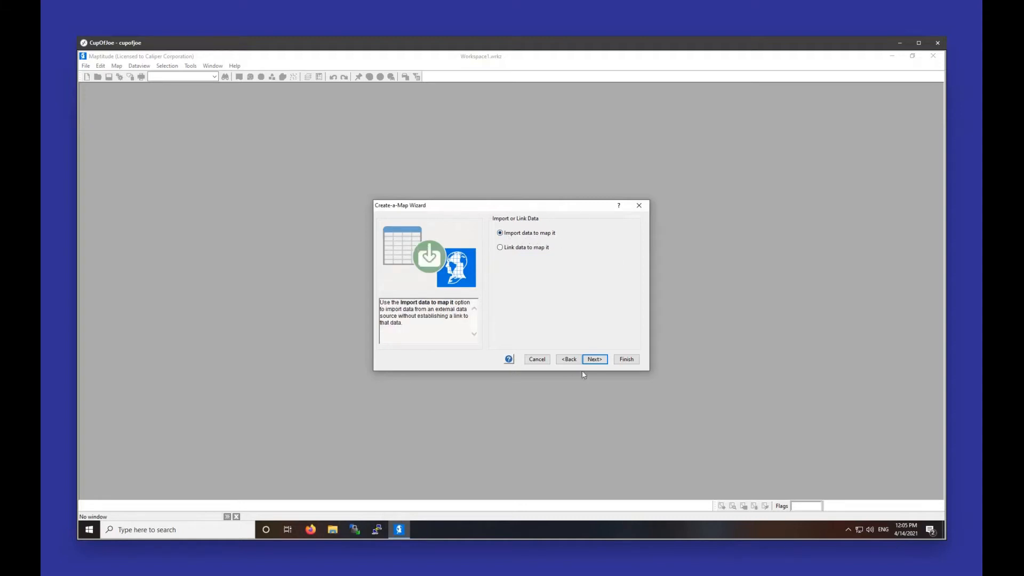
{"action": "left_click", "coordinate": [593, 359]}
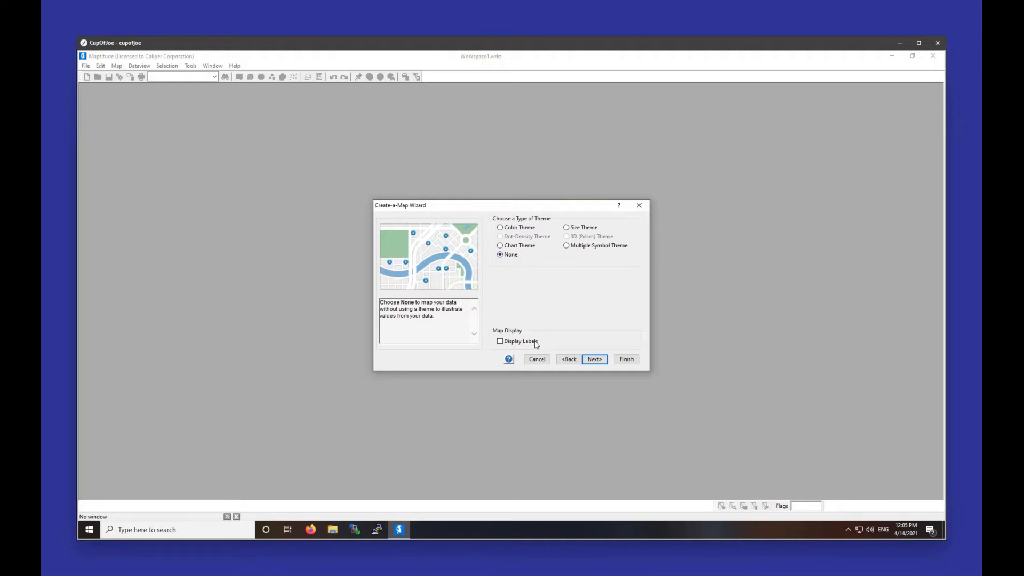
Keep theme None, display labels using the Name field, and continue to the analysis step.
{"action": "left_click", "coordinate": [501, 341]}
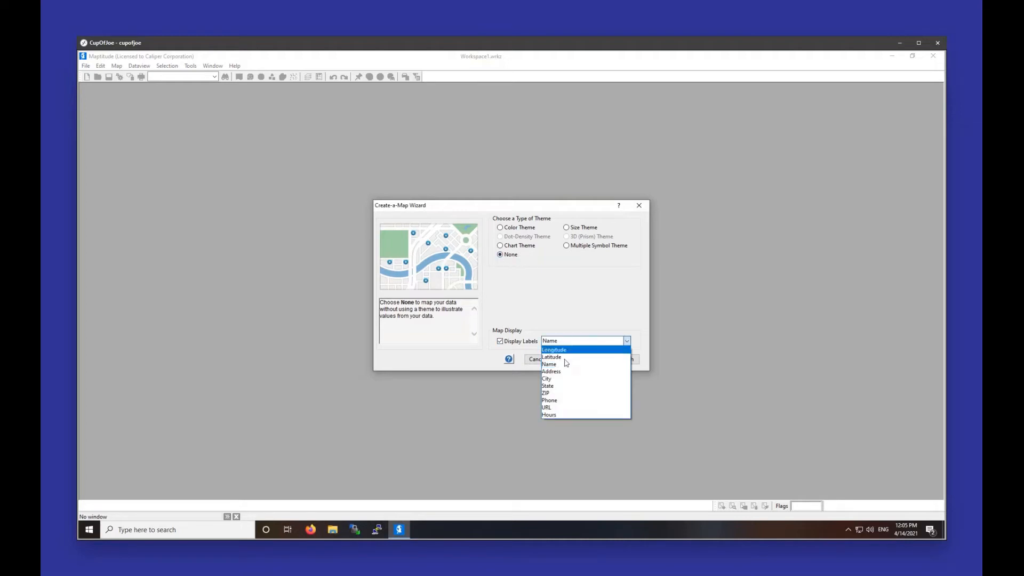
{"action": "left_click", "coordinate": [549, 364]}
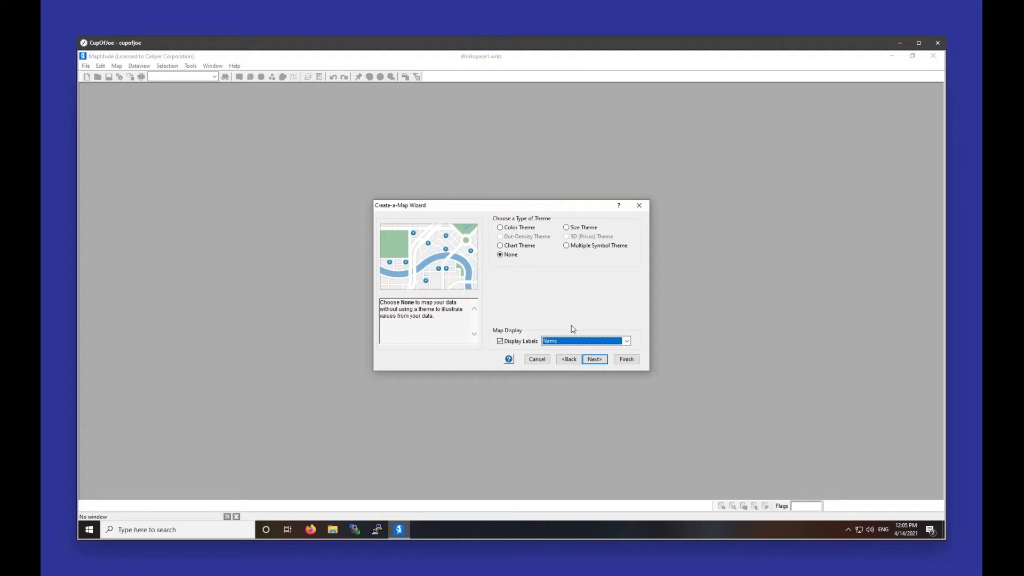
{"action": "left_click", "coordinate": [593, 358]}
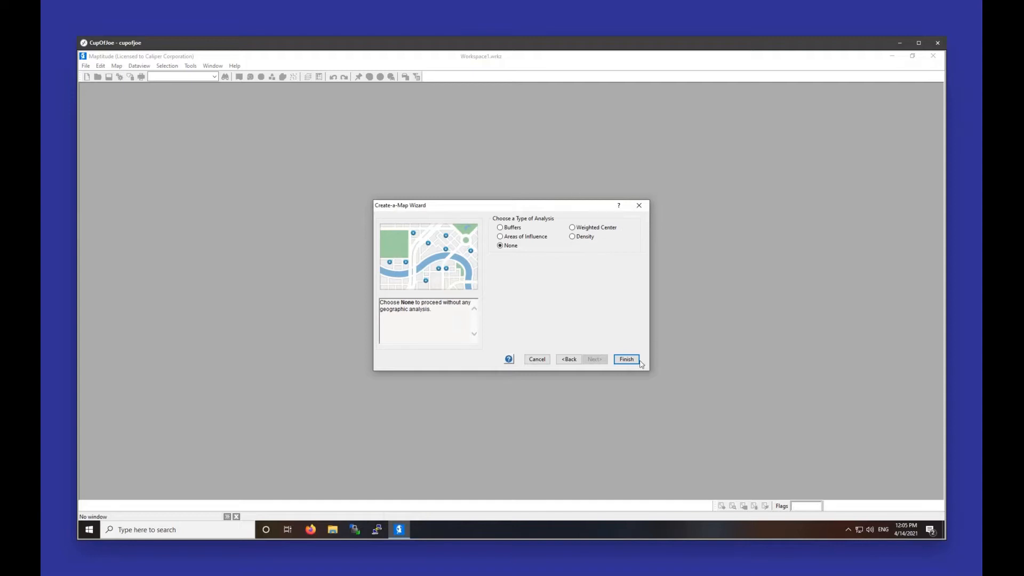
Finish the wizard with no analysis, locating all 183 brewery records, and dismiss the results summary.
{"action": "left_click", "coordinate": [625, 358]}
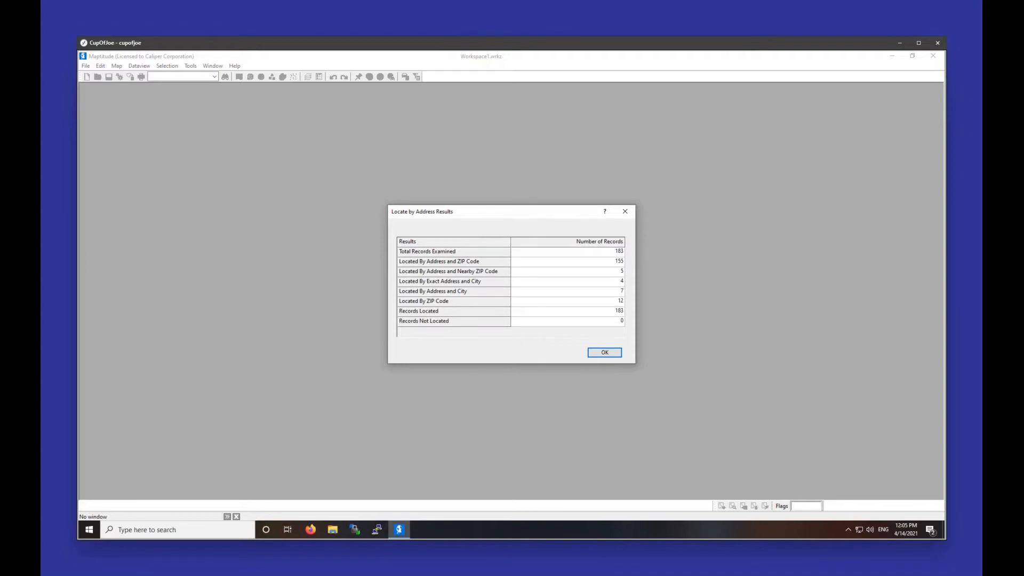
{"action": "mouse_move", "coordinate": [828, 341]}
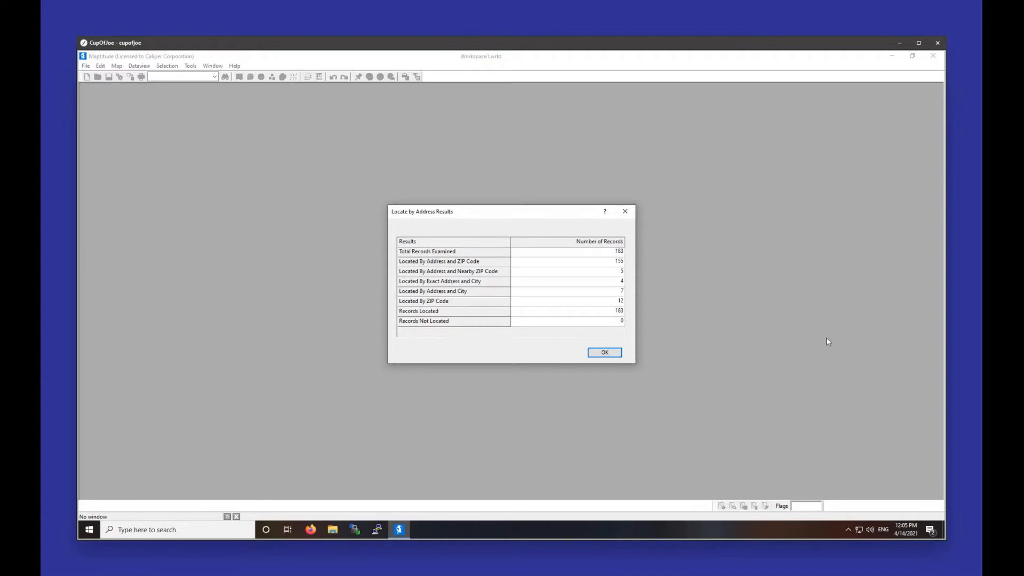
{"action": "left_click", "coordinate": [603, 352]}
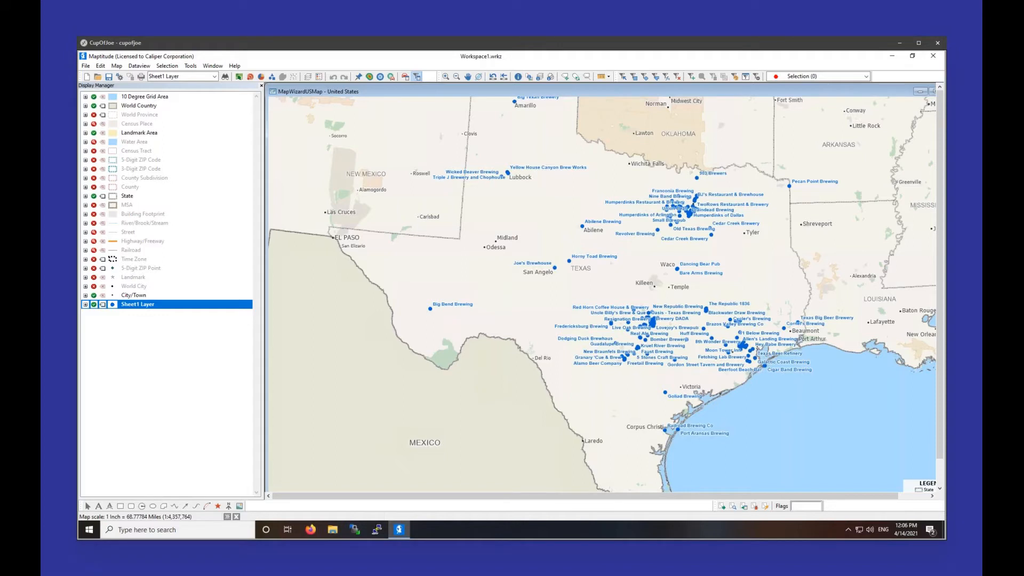
{"action": "mouse_move", "coordinate": [748, 247]}
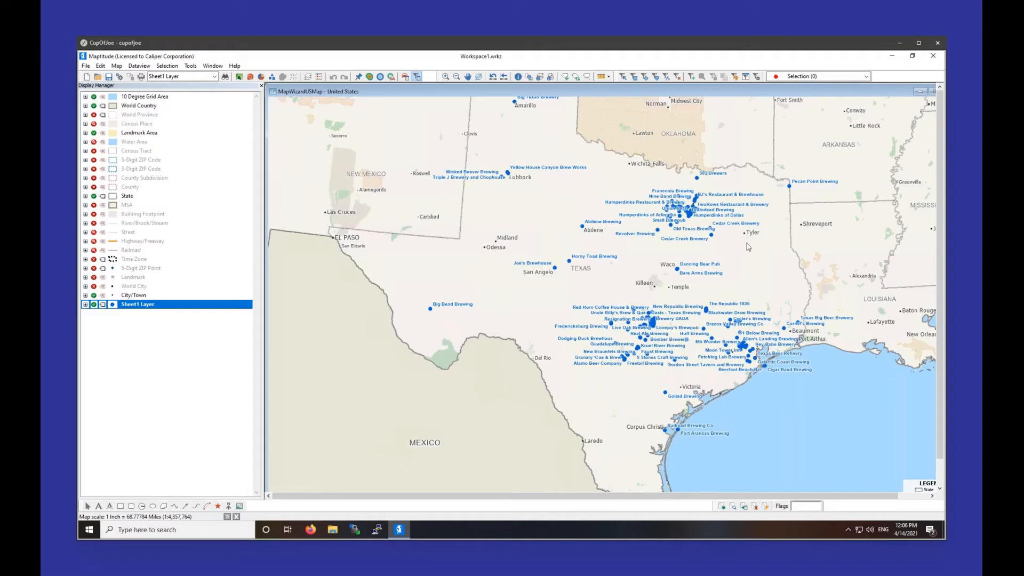
Zoom out so all of Texas down to Brownsville and the legend are visible.
{"action": "left_click", "coordinate": [212, 65]}
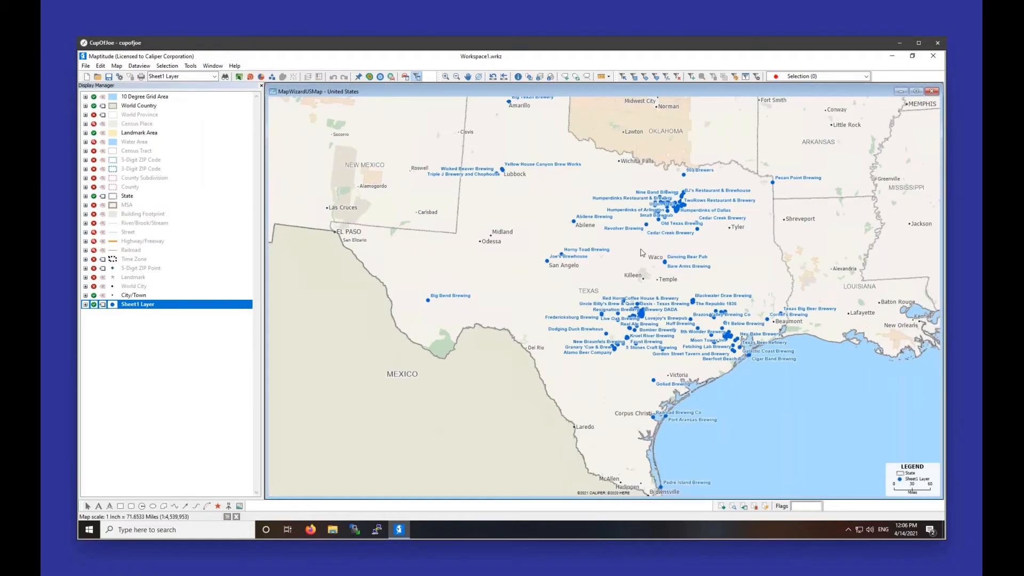
{"action": "left_click", "coordinate": [641, 252]}
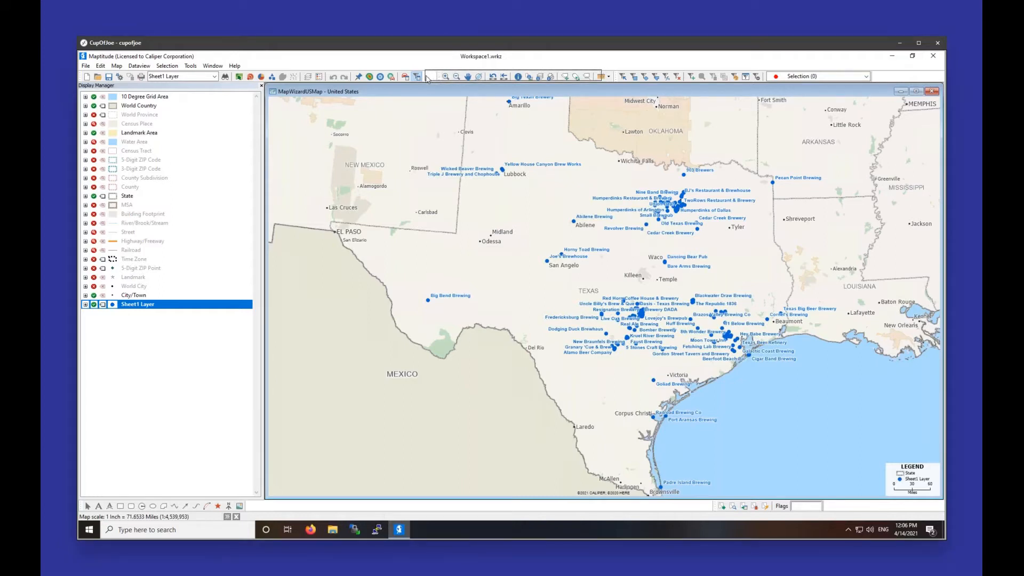
{"action": "mouse_move", "coordinate": [434, 76]}
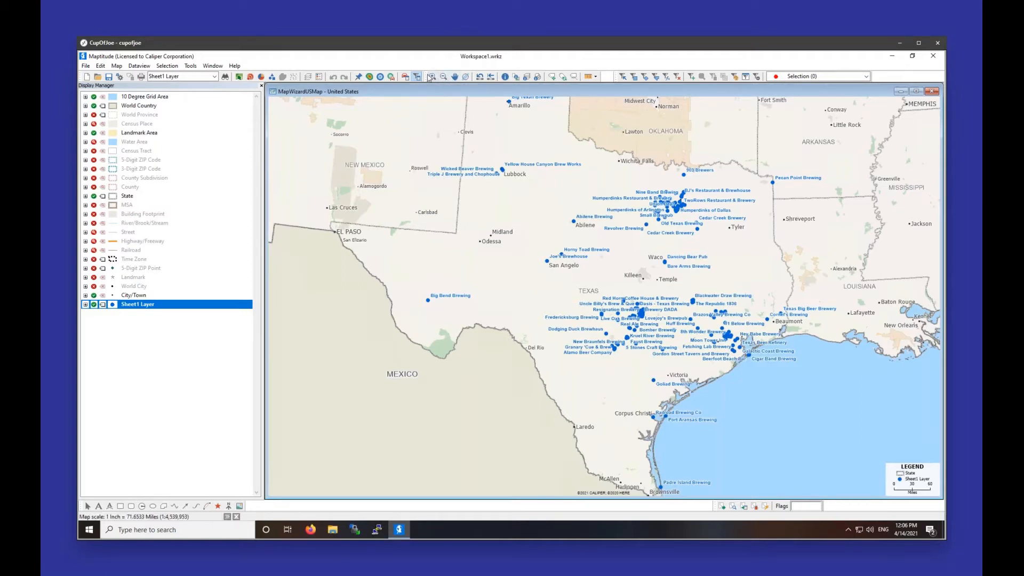
{"action": "left_click", "coordinate": [428, 77]}
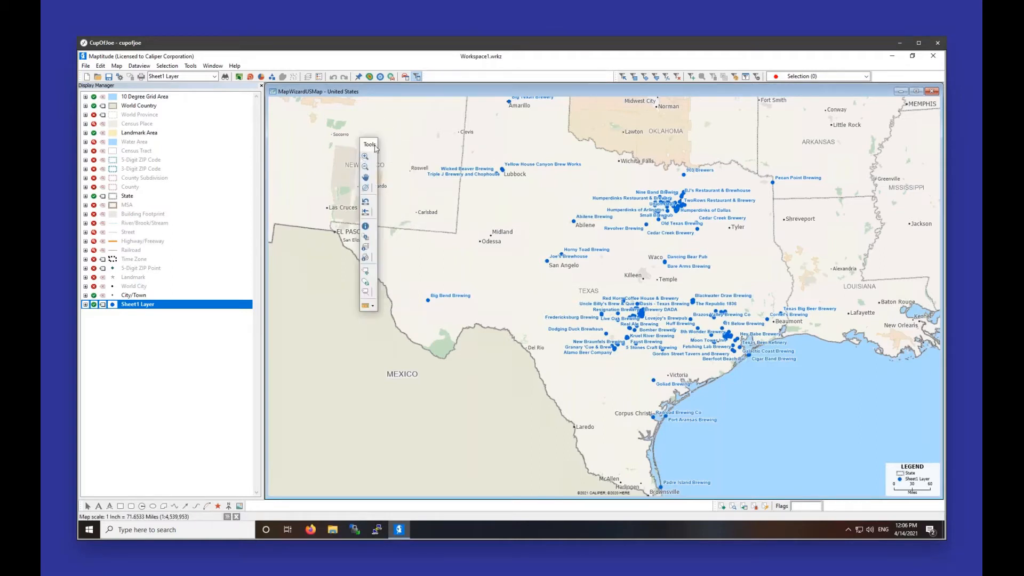
{"action": "left_click_drag", "start_coordinate": [369, 145], "coordinate": [891, 187]}
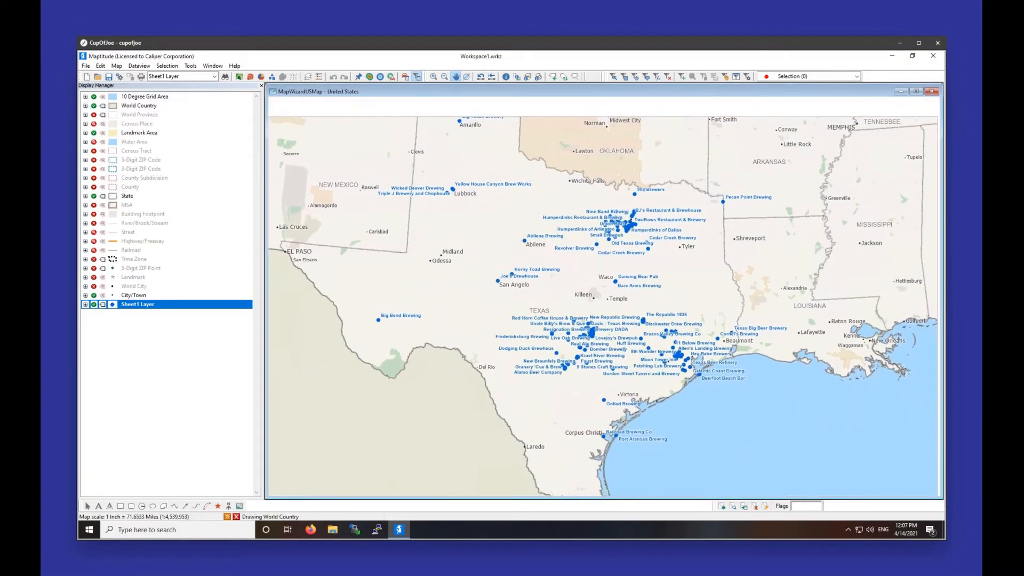
{"action": "left_click", "coordinate": [581, 302]}
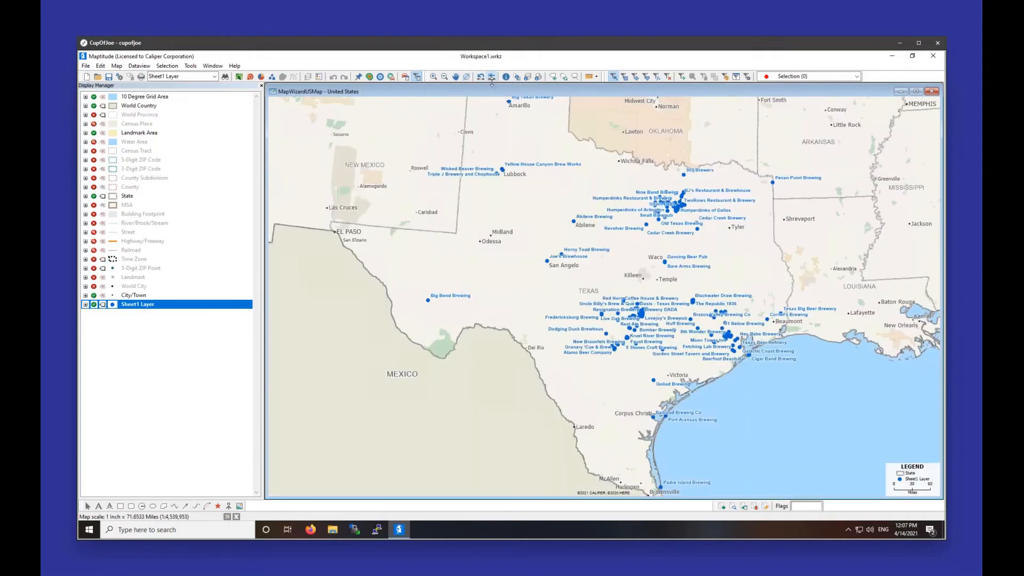
{"action": "mouse_move", "coordinate": [491, 77]}
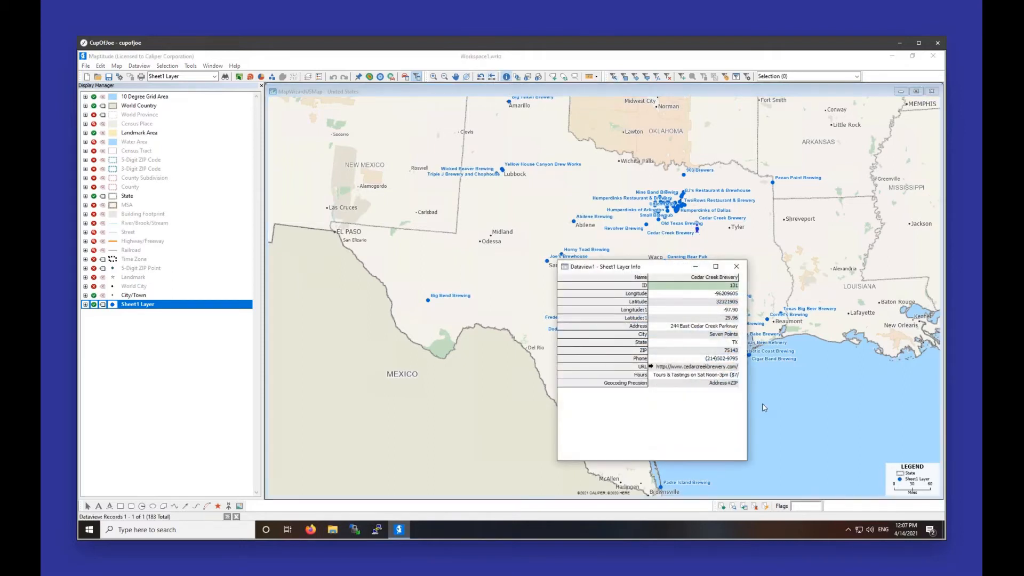
{"action": "mouse_move", "coordinate": [736, 267]}
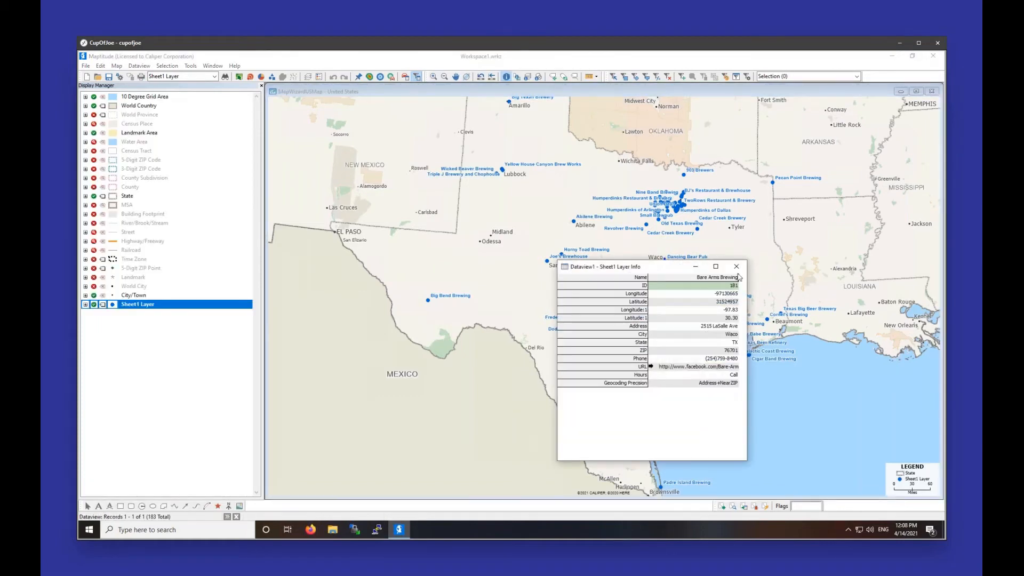
{"action": "left_click", "coordinate": [736, 266]}
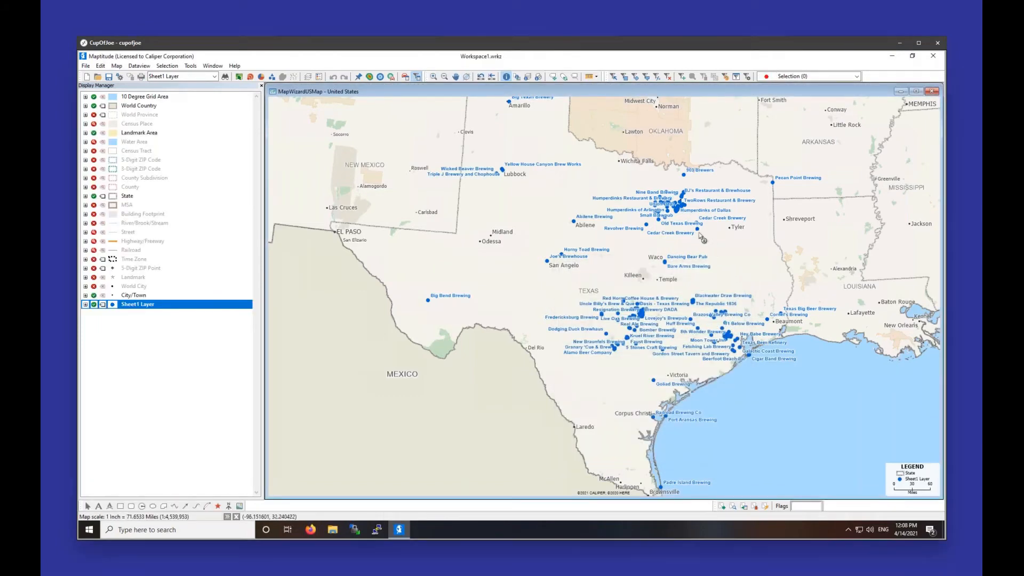
{"action": "mouse_move", "coordinate": [690, 211]}
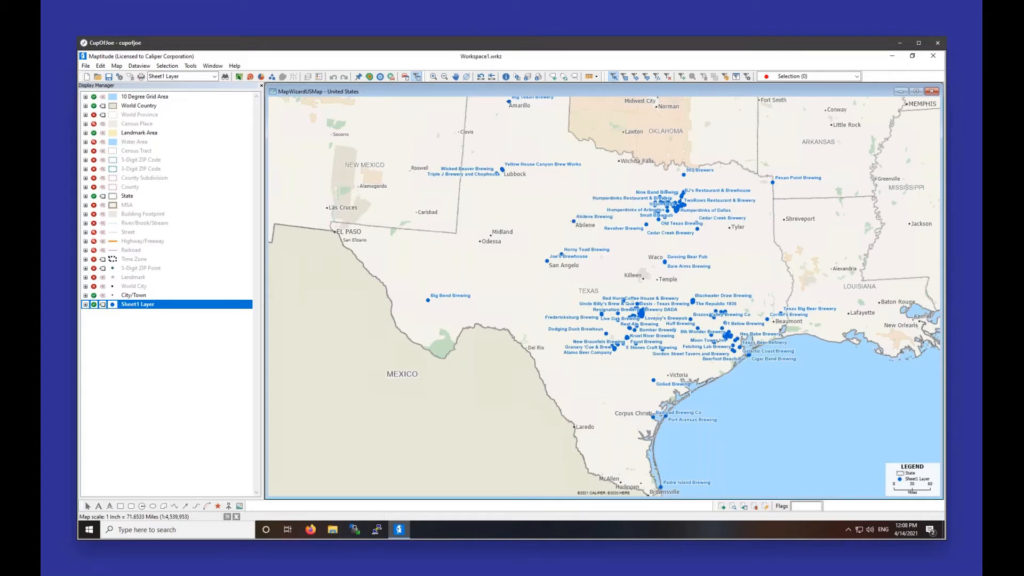
Set the brewery layer's hover fields to Name, Address, City, State and ZIP, then zoom toward Dallas–Fort Worth.
{"action": "right_click", "coordinate": [138, 304]}
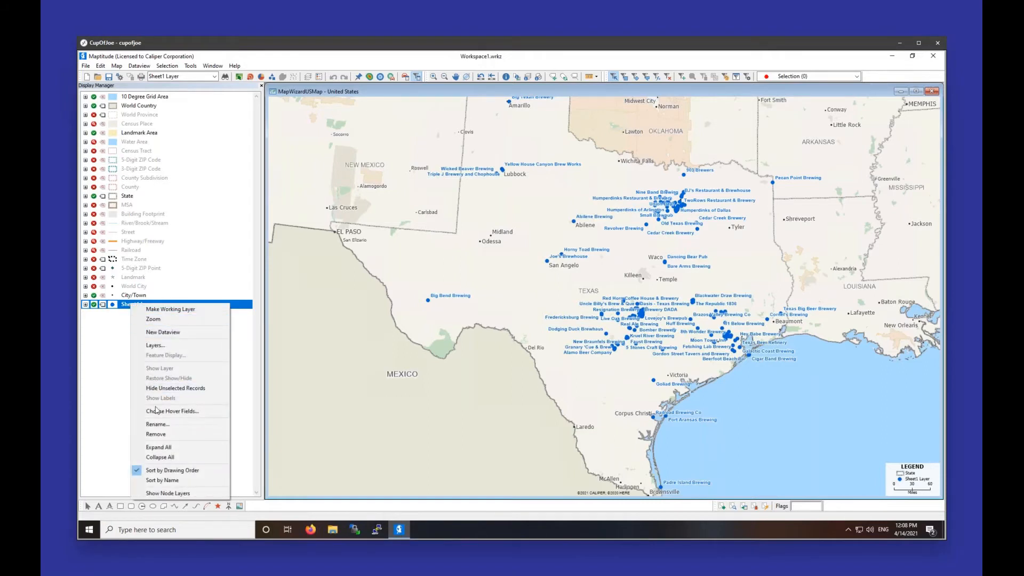
{"action": "left_click", "coordinate": [172, 411]}
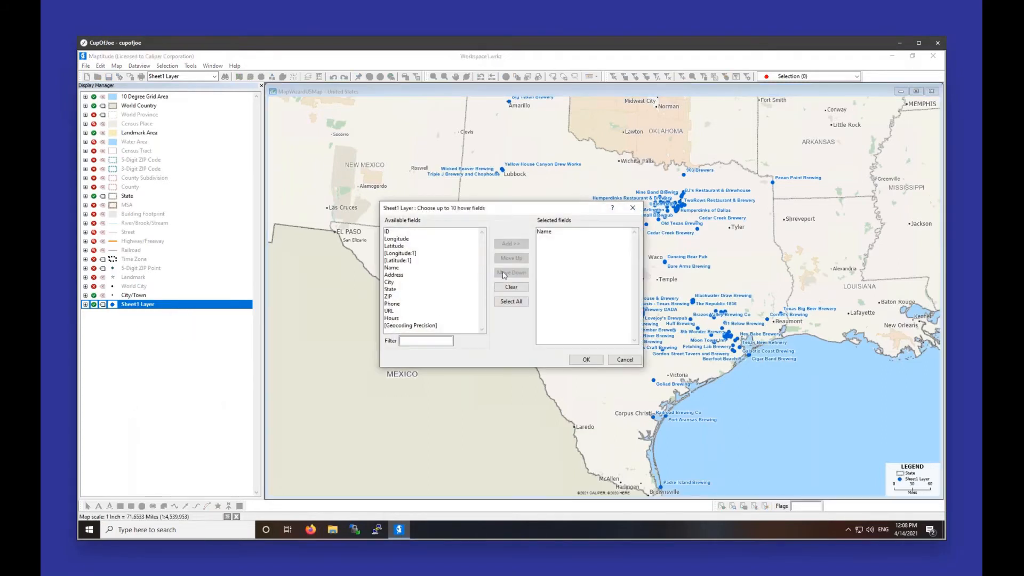
{"action": "mouse_move", "coordinate": [411, 270]}
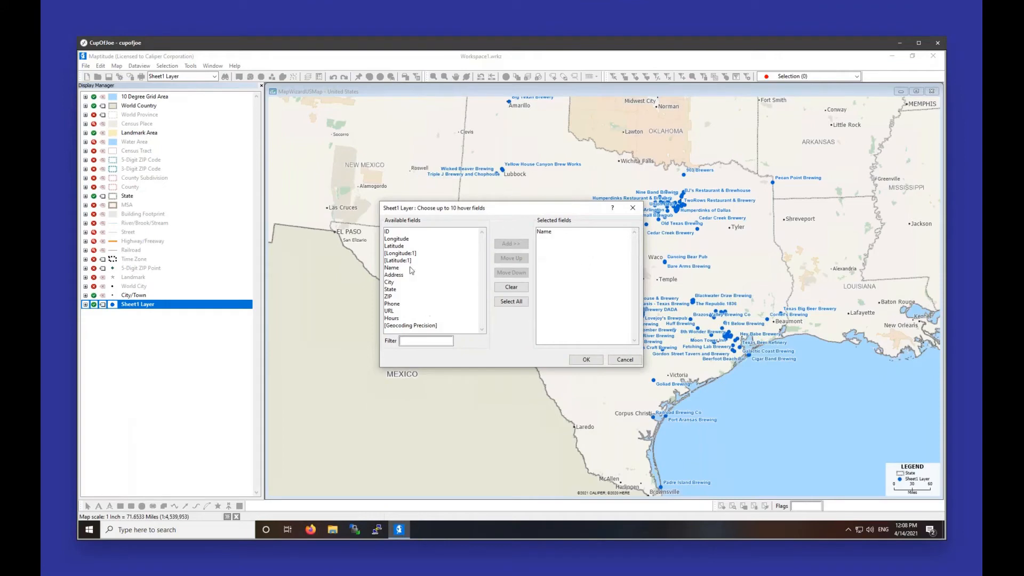
{"action": "left_click", "coordinate": [393, 274]}
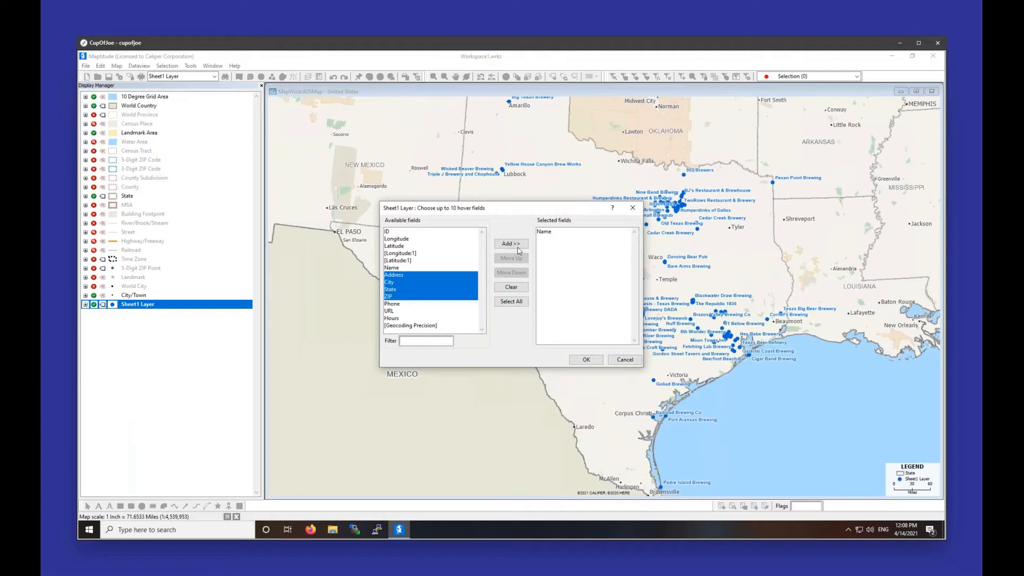
{"action": "left_click", "coordinate": [511, 244]}
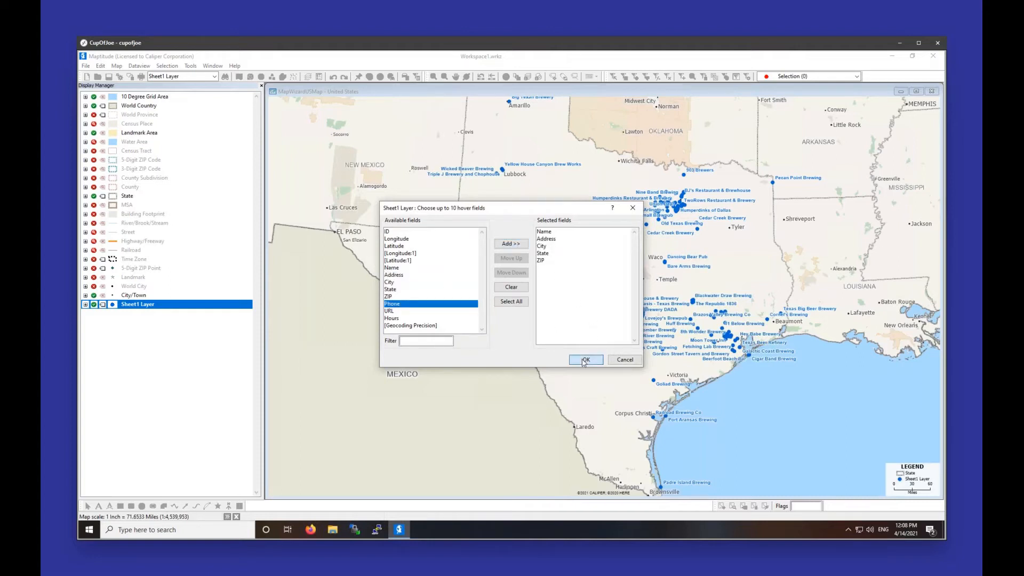
{"action": "left_click", "coordinate": [585, 360]}
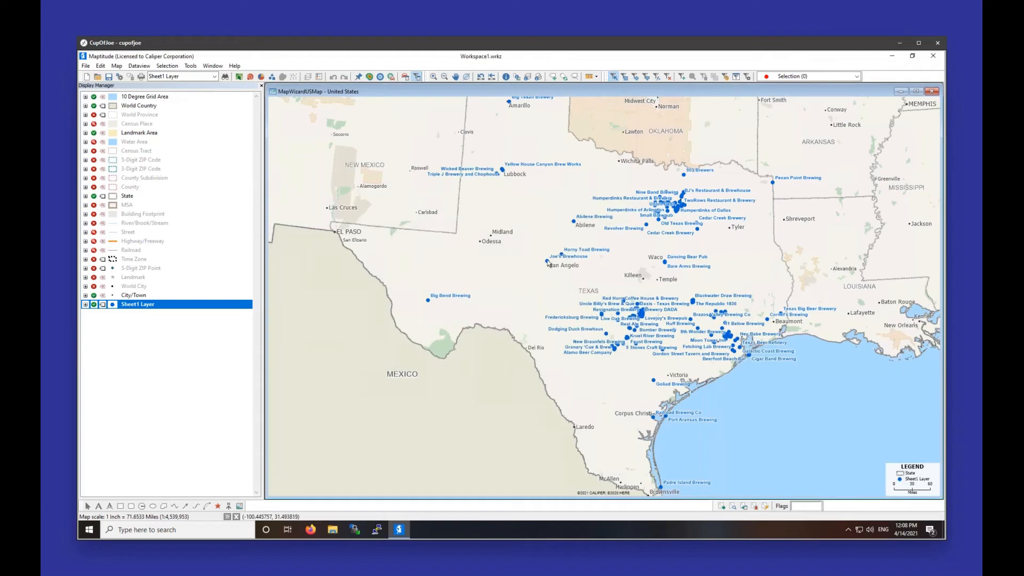
{"action": "left_click", "coordinate": [548, 262]}
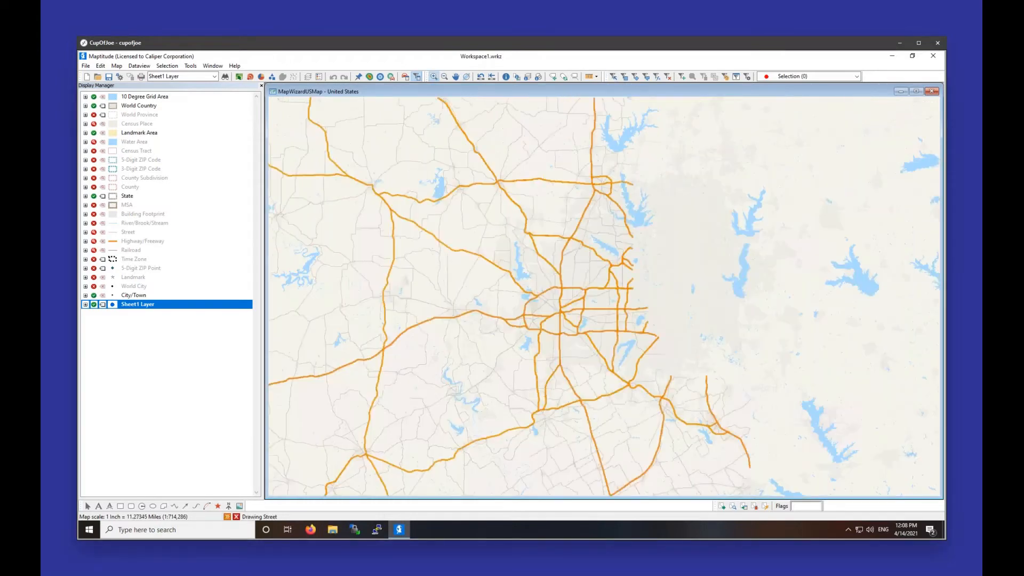
Zoom in on the Dallas–Fort Worth breweries so their name labels are readable.
{"action": "left_click_drag", "start_coordinate": [464, 140], "coordinate": [820, 444]}
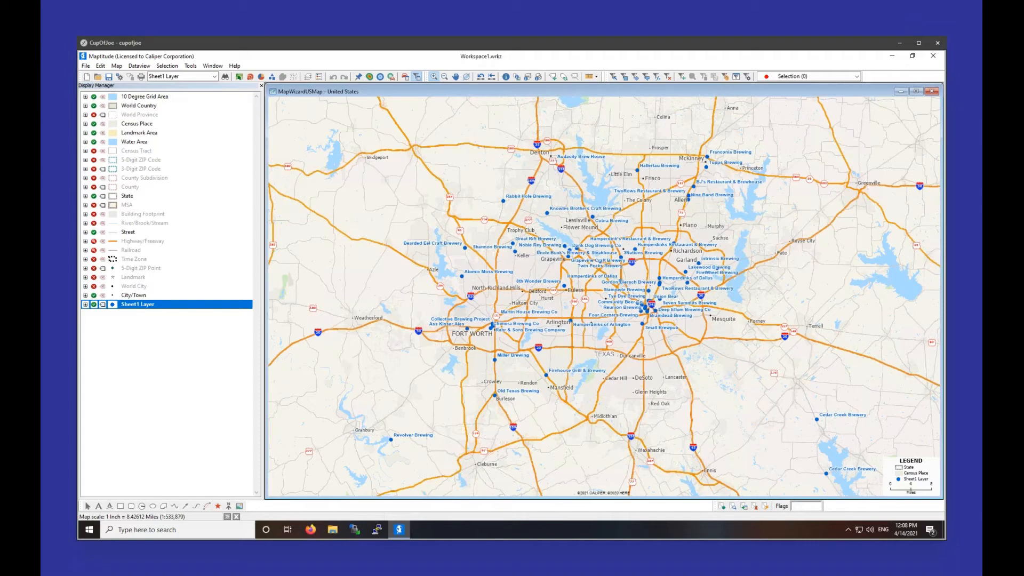
{"action": "mouse_move", "coordinate": [749, 143]}
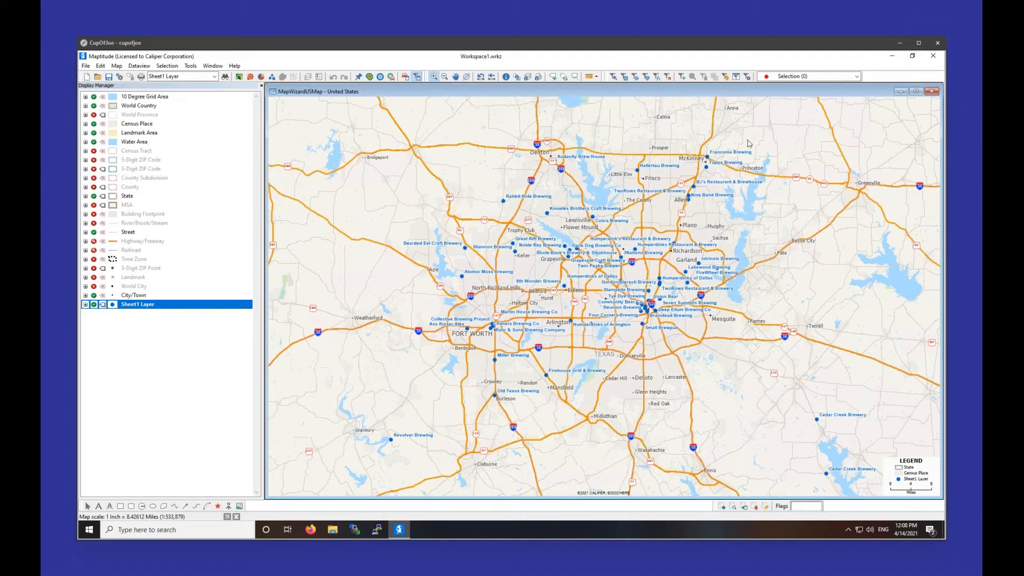
{"action": "mouse_move", "coordinate": [785, 213]}
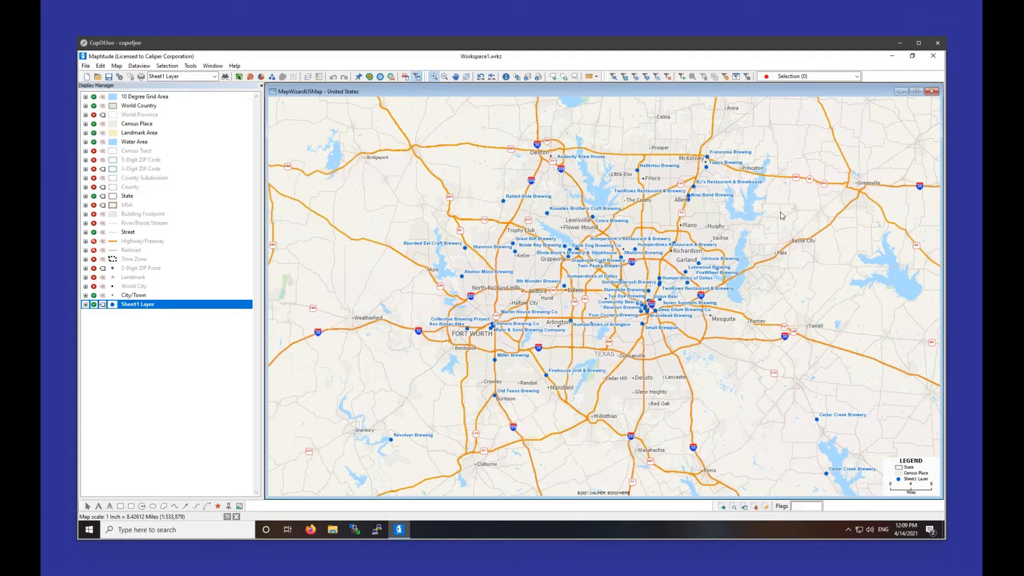
{"action": "mouse_move", "coordinate": [829, 332]}
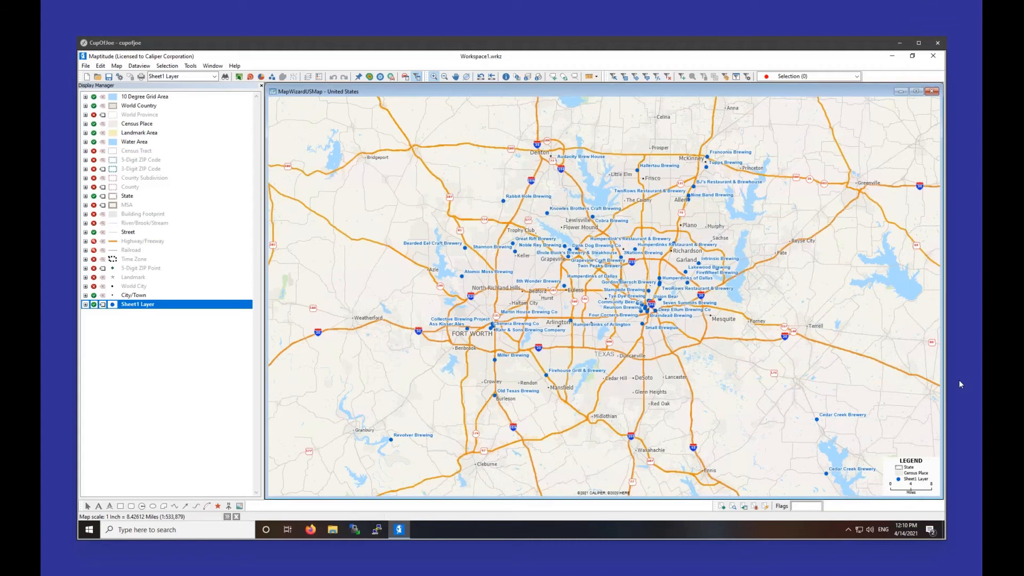
{"action": "mouse_move", "coordinate": [320, 373]}
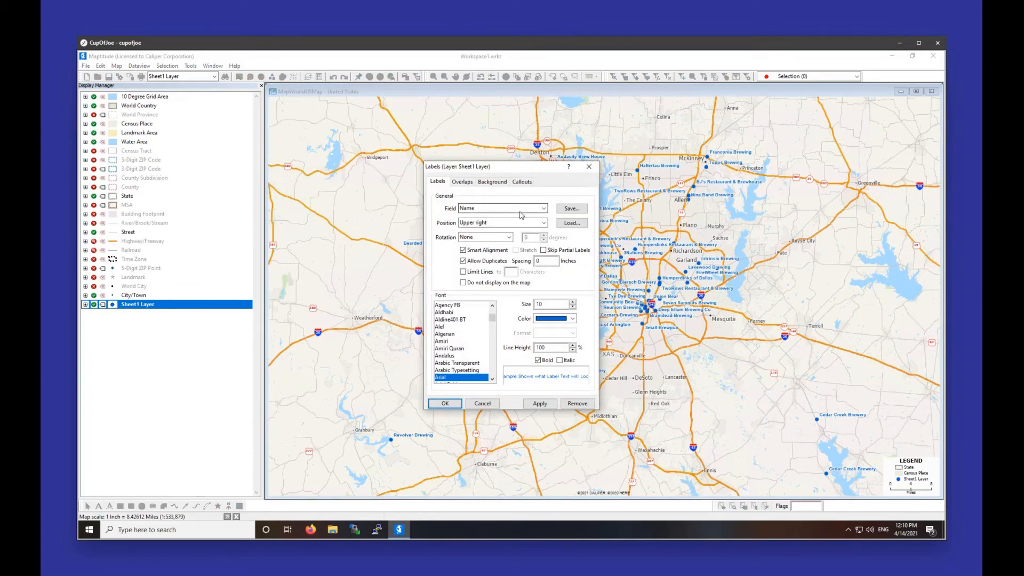
Set the brewery label field to Multiple Fields with Name and Phone added.
{"action": "left_click", "coordinate": [543, 207]}
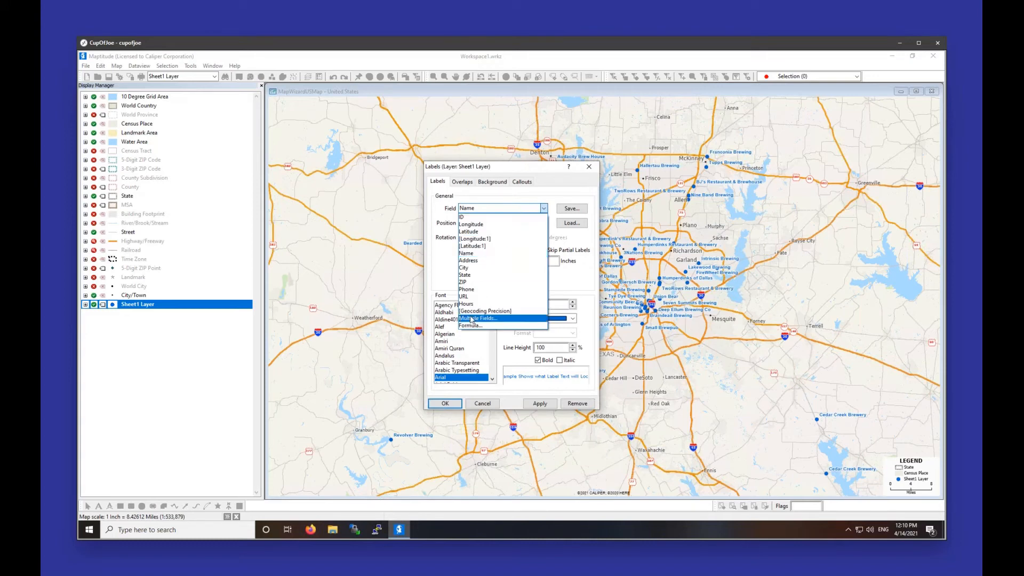
{"action": "left_click", "coordinate": [480, 319]}
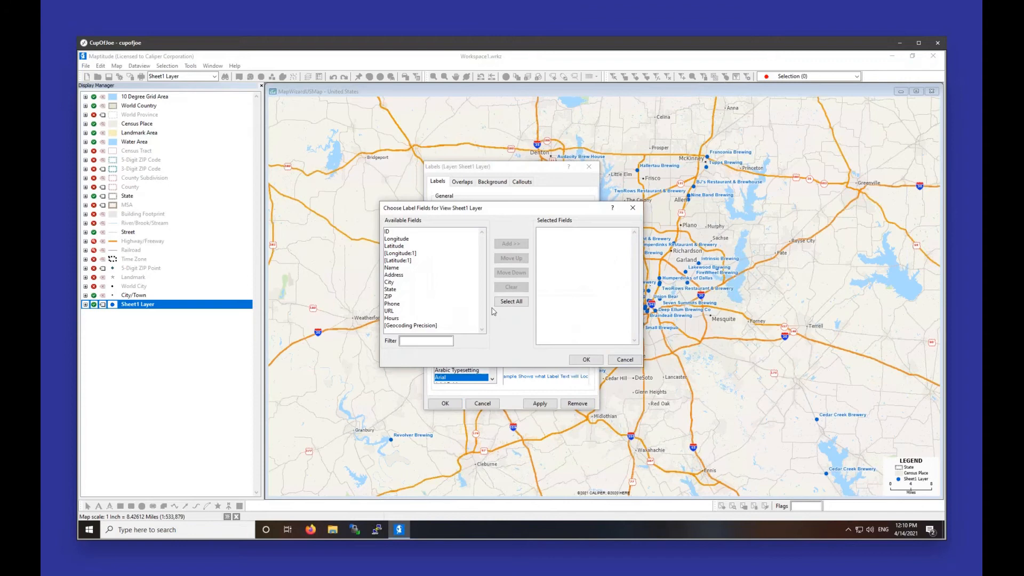
{"action": "mouse_move", "coordinate": [425, 308]}
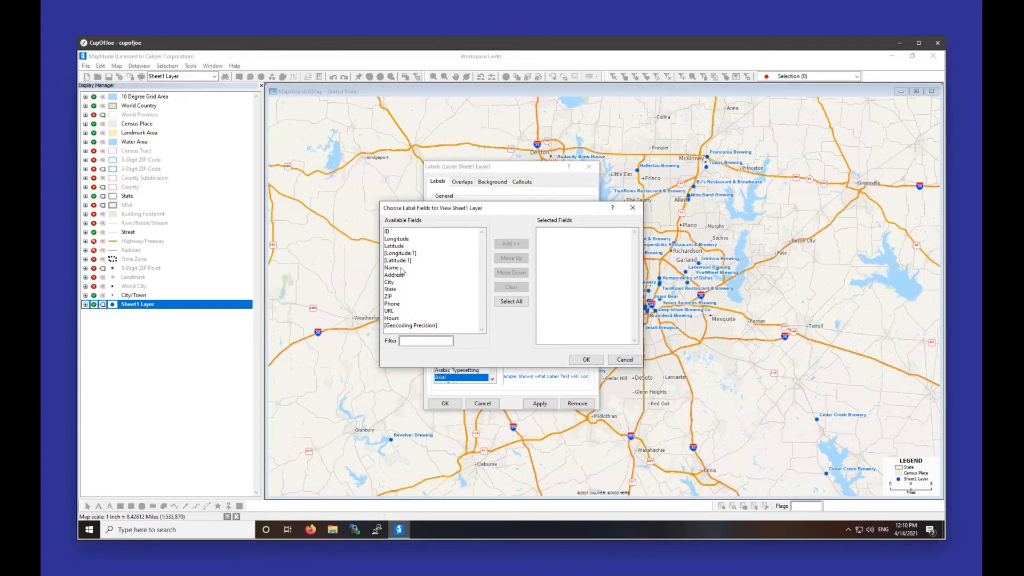
{"action": "left_click", "coordinate": [511, 243]}
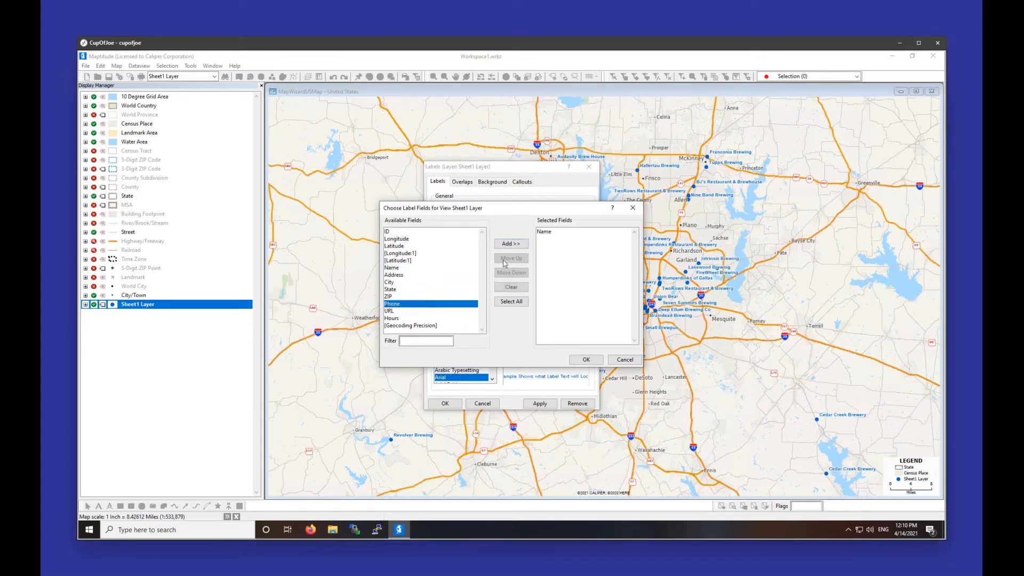
{"action": "left_click", "coordinate": [512, 243]}
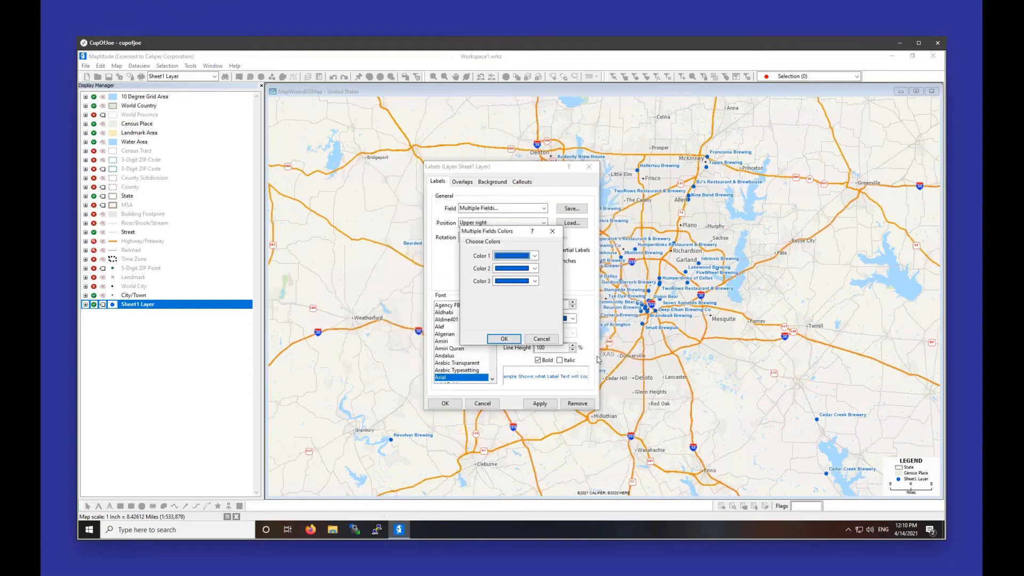
Assign separate colours to the first and second label lines, the second darker.
{"action": "left_click", "coordinate": [535, 255]}
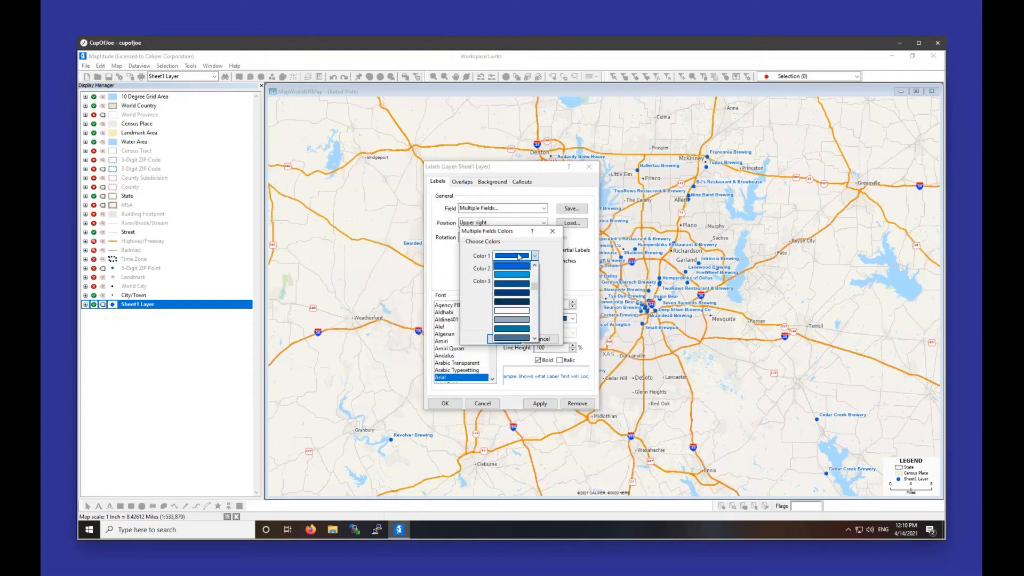
{"action": "left_click", "coordinate": [511, 255]}
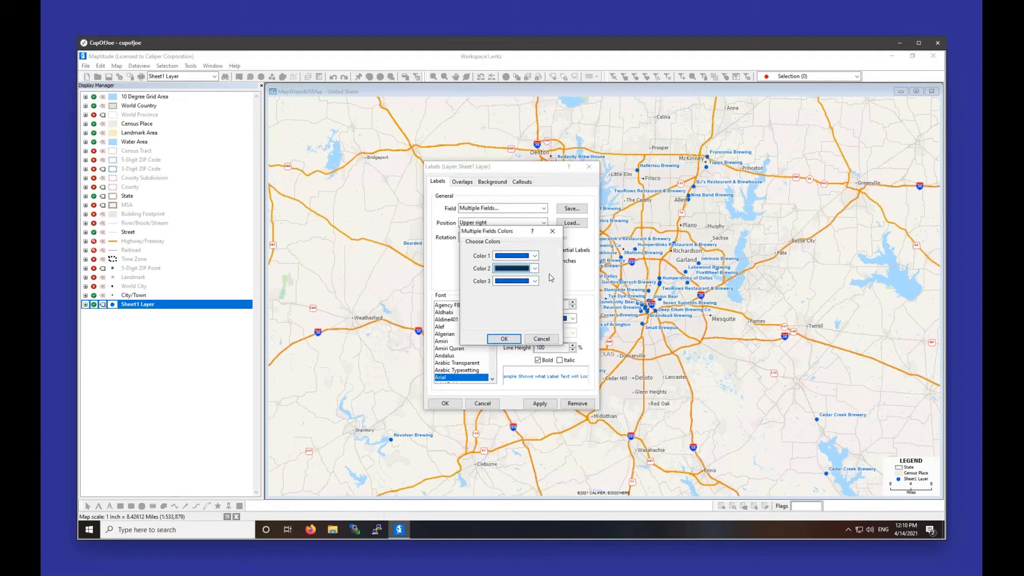
{"action": "left_click", "coordinate": [534, 281]}
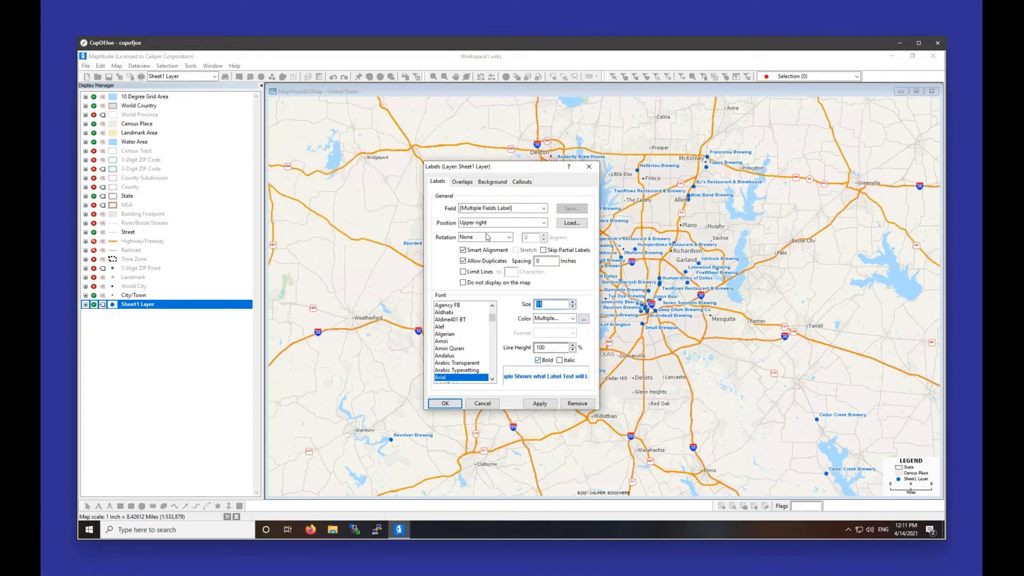
Review overlap settings and apply the size-11 multi-line brewery labels to the map.
{"action": "left_click", "coordinate": [462, 182]}
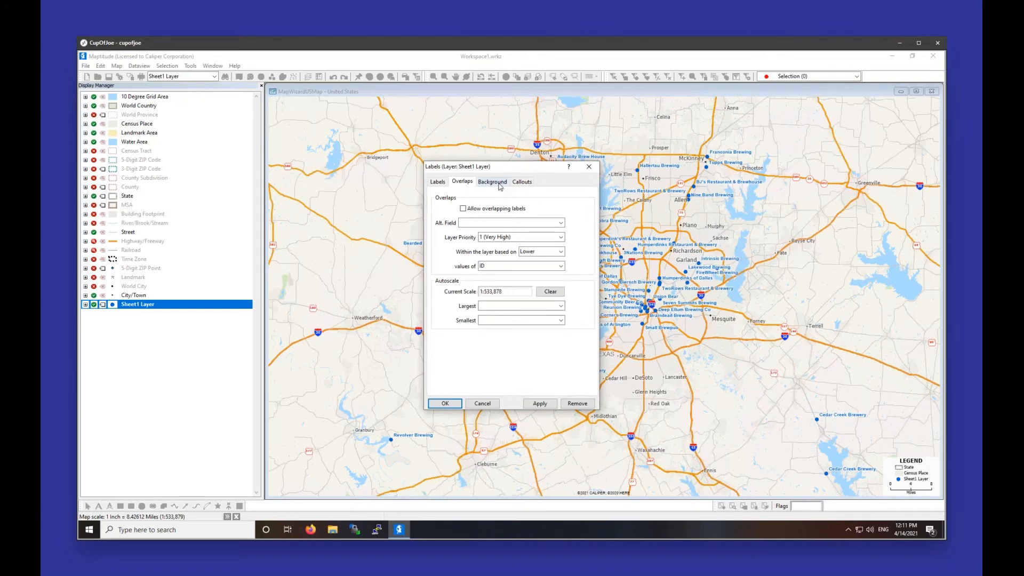
{"action": "left_click", "coordinate": [437, 182]}
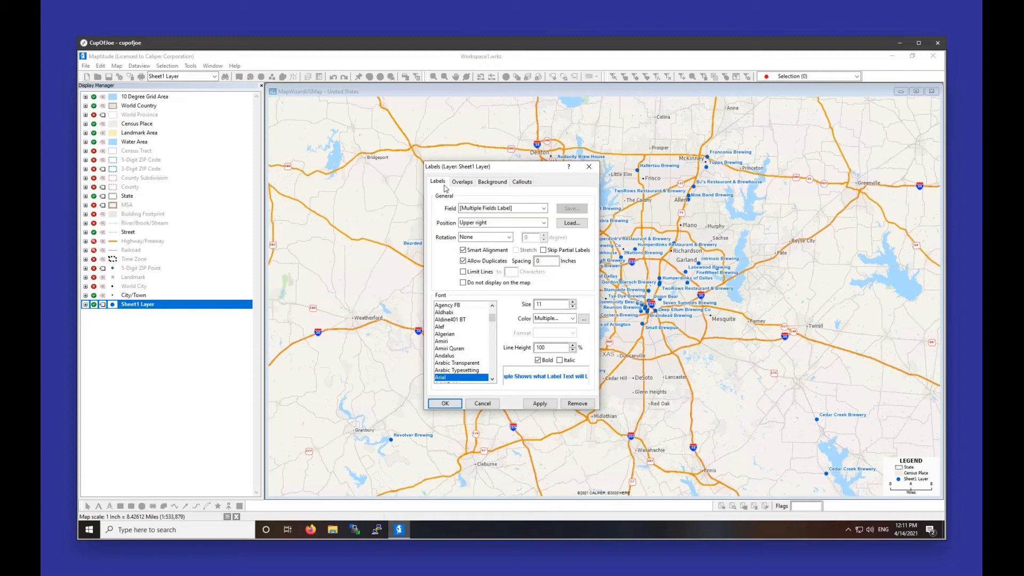
{"action": "mouse_move", "coordinate": [481, 382]}
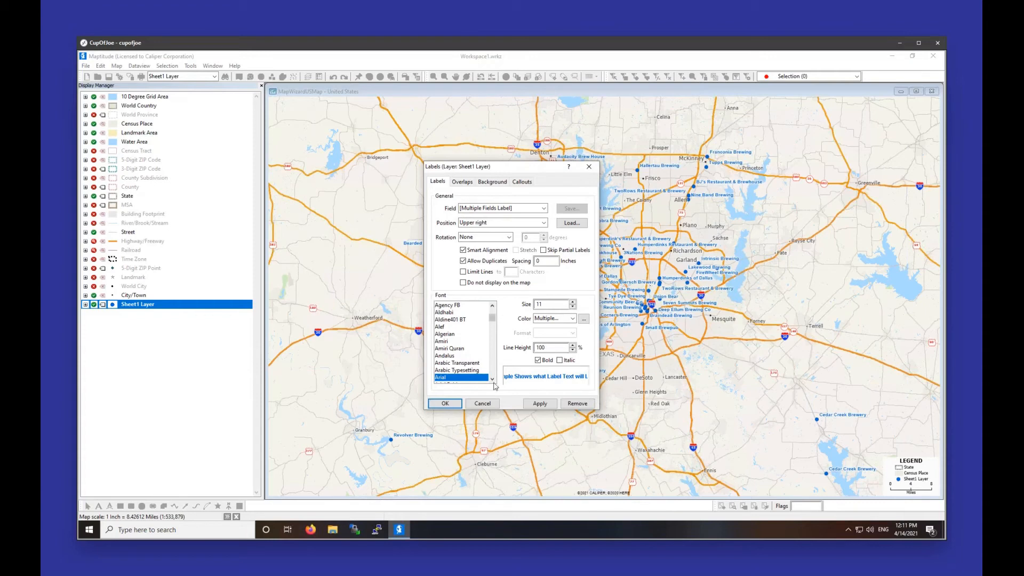
{"action": "left_click", "coordinate": [551, 304]}
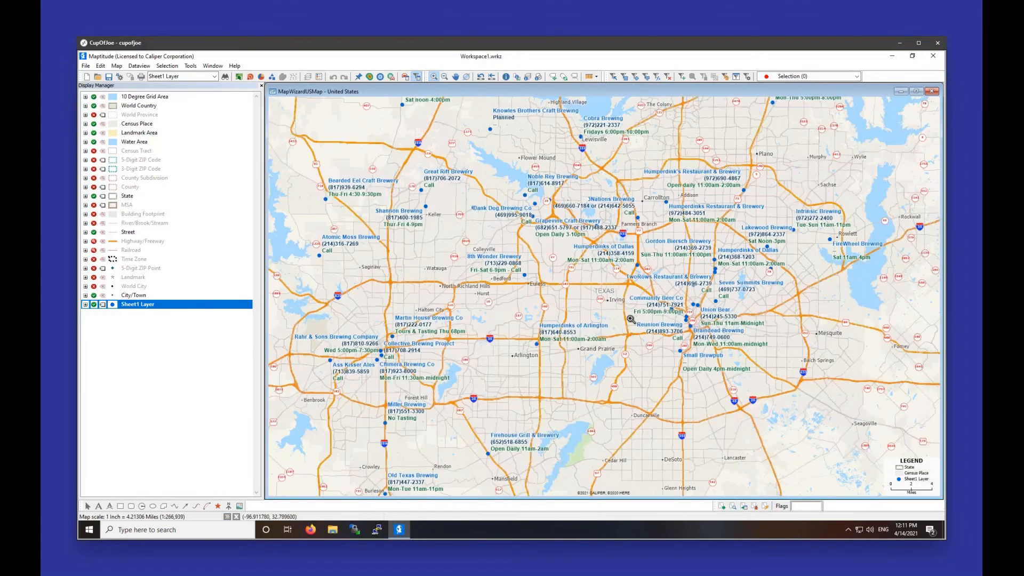
{"action": "mouse_move", "coordinate": [585, 328]}
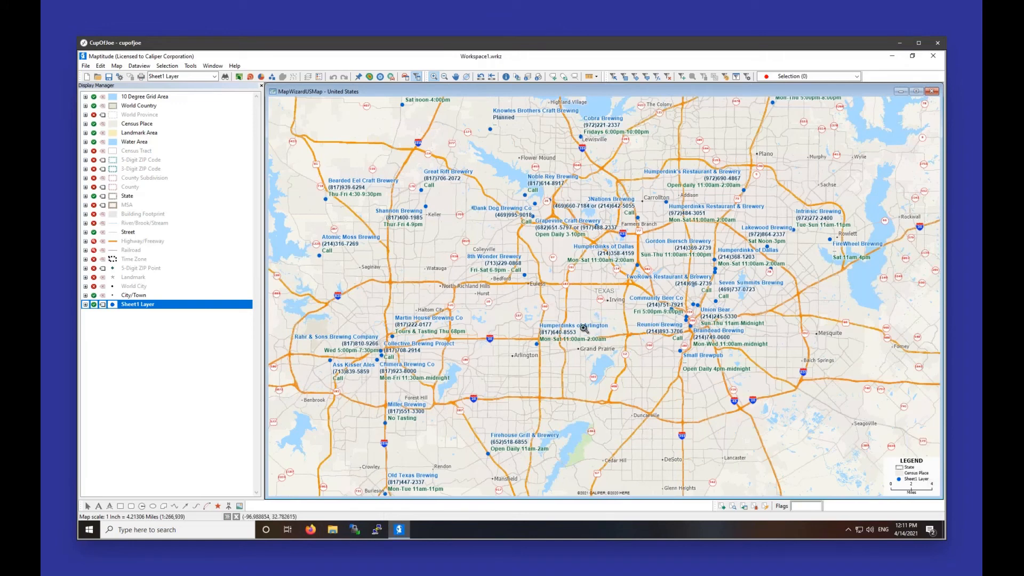
{"action": "mouse_move", "coordinate": [374, 159]}
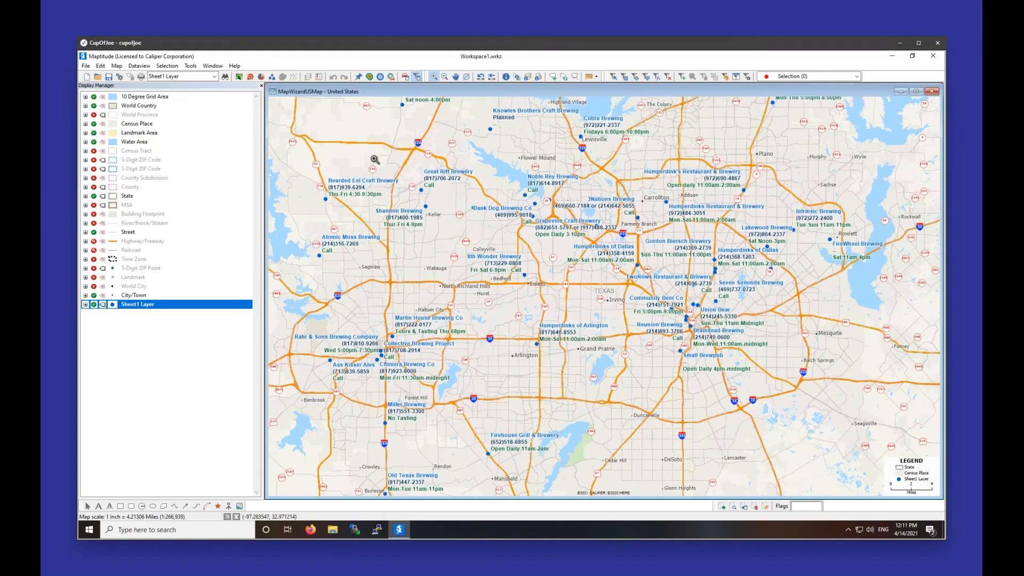
{"action": "mouse_move", "coordinate": [129, 312]}
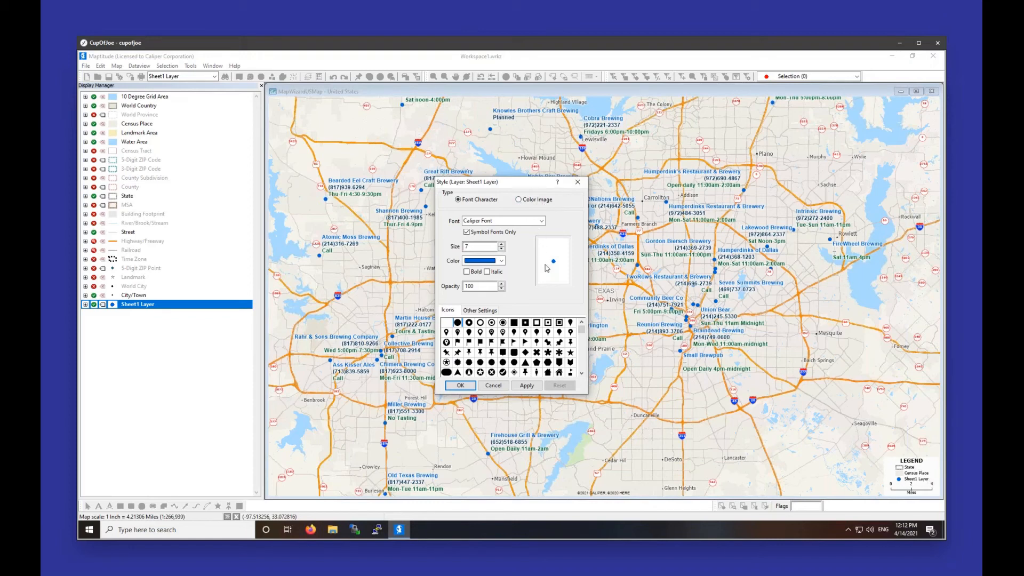
Switch the brewery pin symbol to a square and apply it.
{"action": "left_click", "coordinate": [515, 322]}
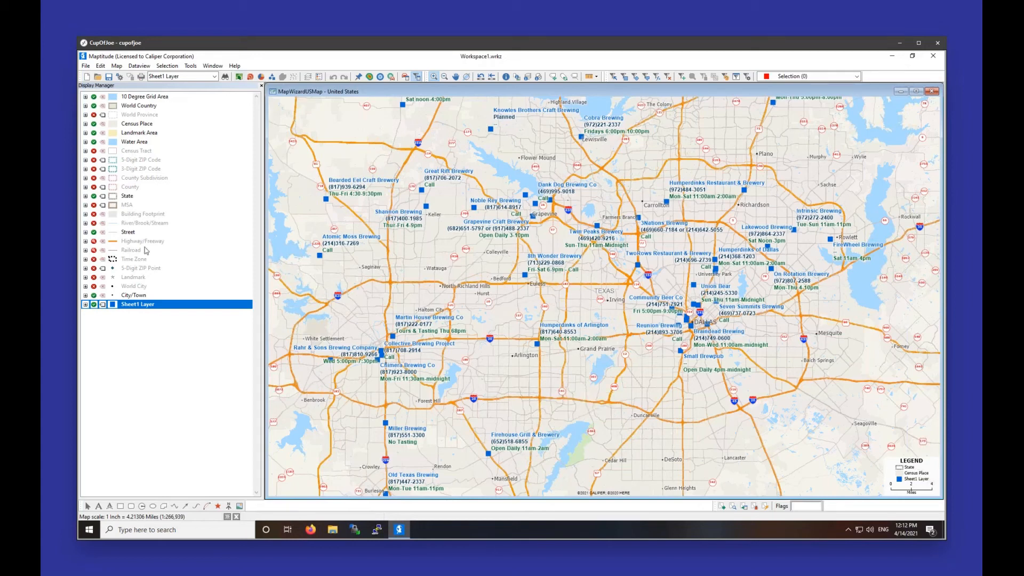
Rename Sheet1 Layer to 'Brewery' in the Display Manager.
{"action": "right_click", "coordinate": [137, 305]}
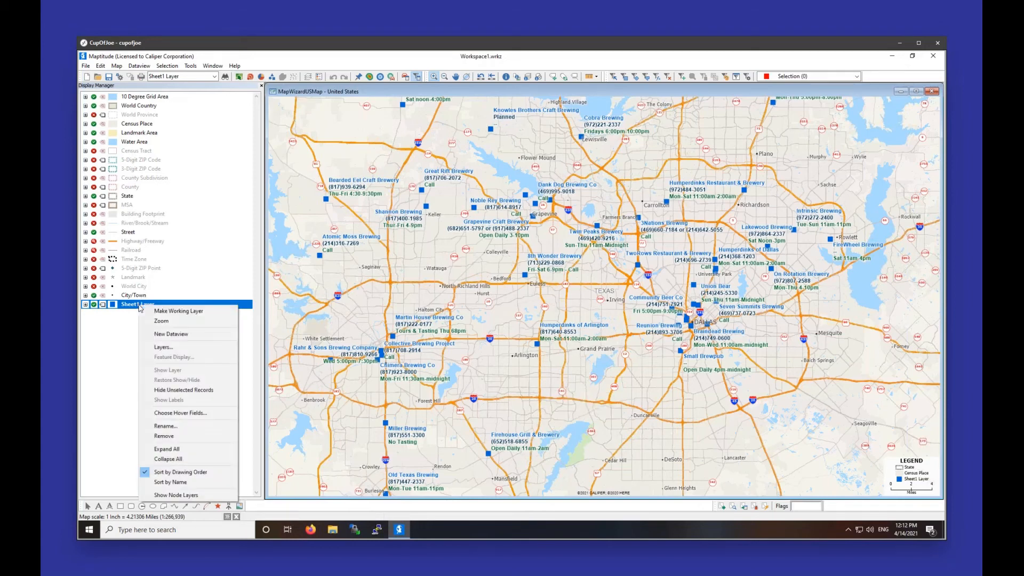
{"action": "left_click", "coordinate": [166, 426]}
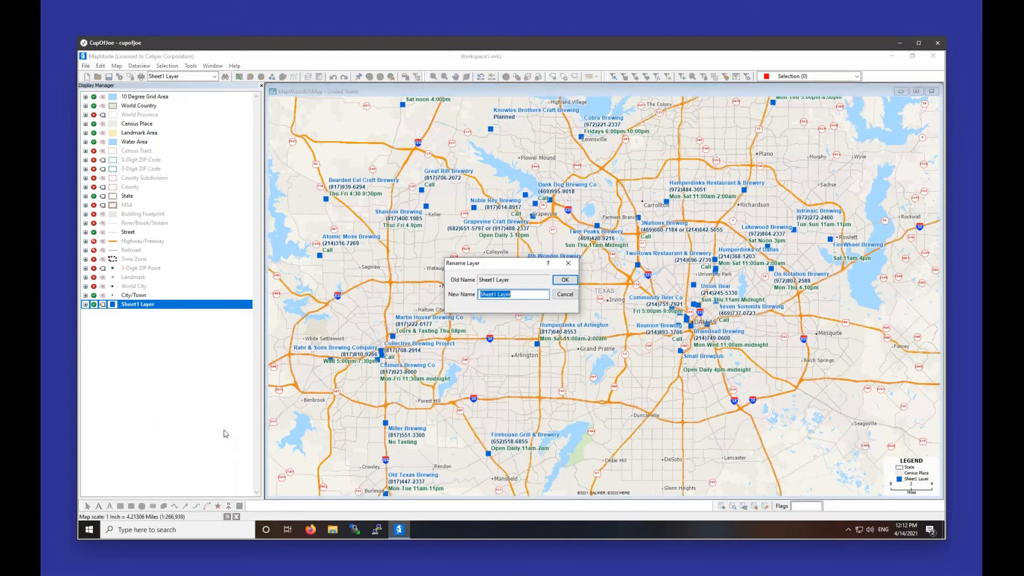
{"action": "type", "text": "Brewery"}
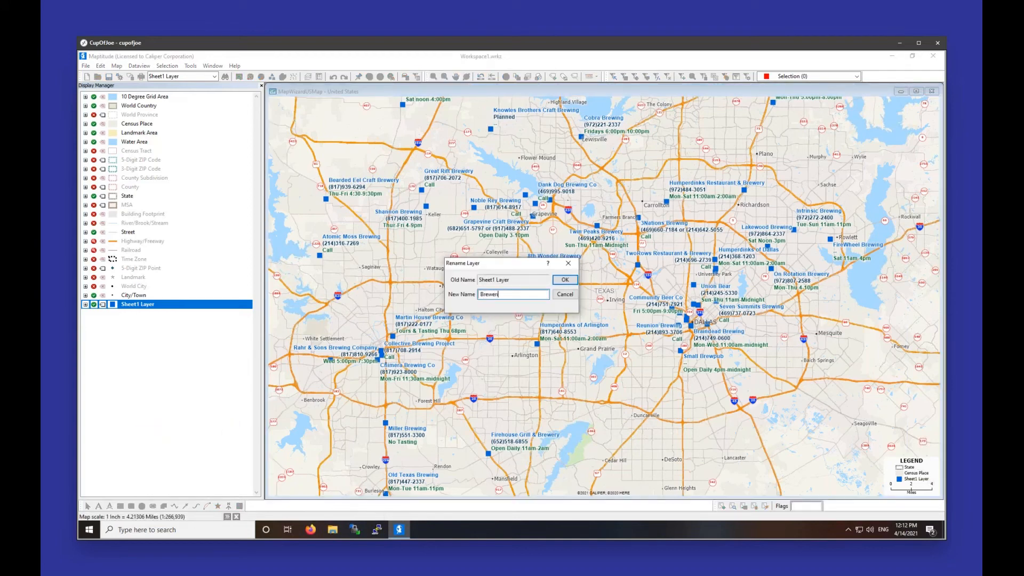
{"action": "left_click", "coordinate": [564, 279]}
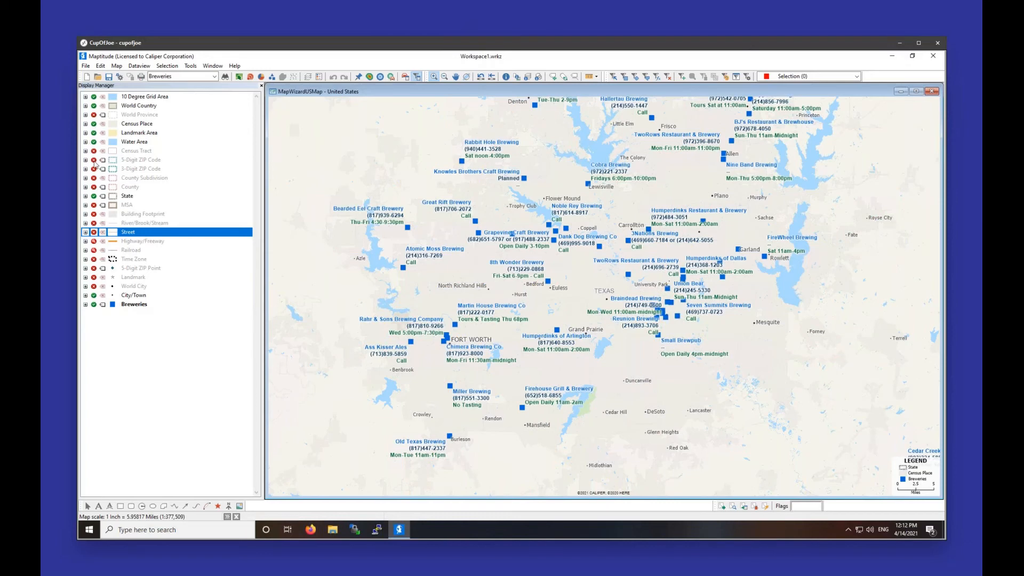
Turn on the 5-Digit ZIP Code layer so its boundaries show around the breweries.
{"action": "left_click", "coordinate": [102, 159]}
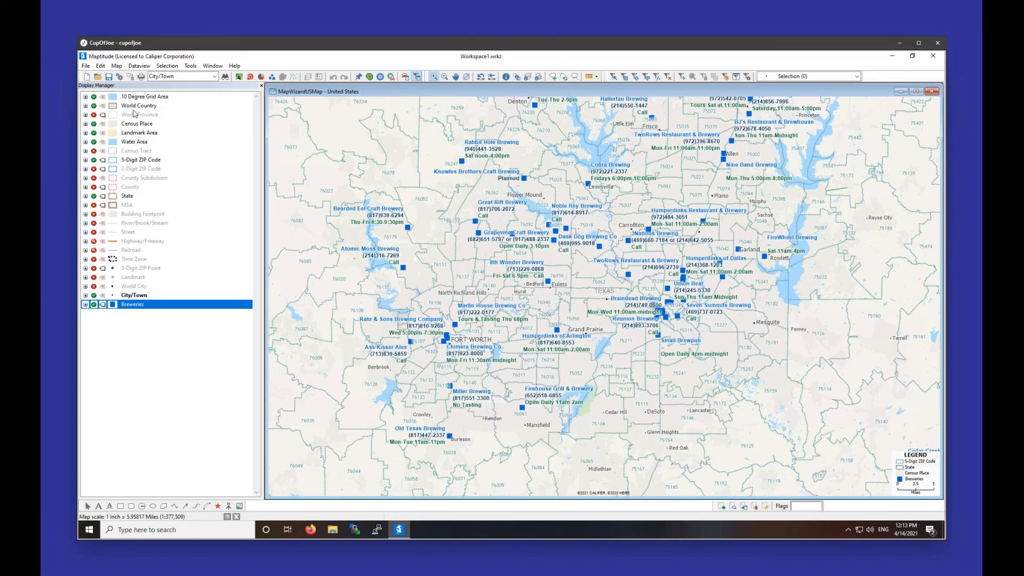
{"action": "mouse_move", "coordinate": [136, 115]}
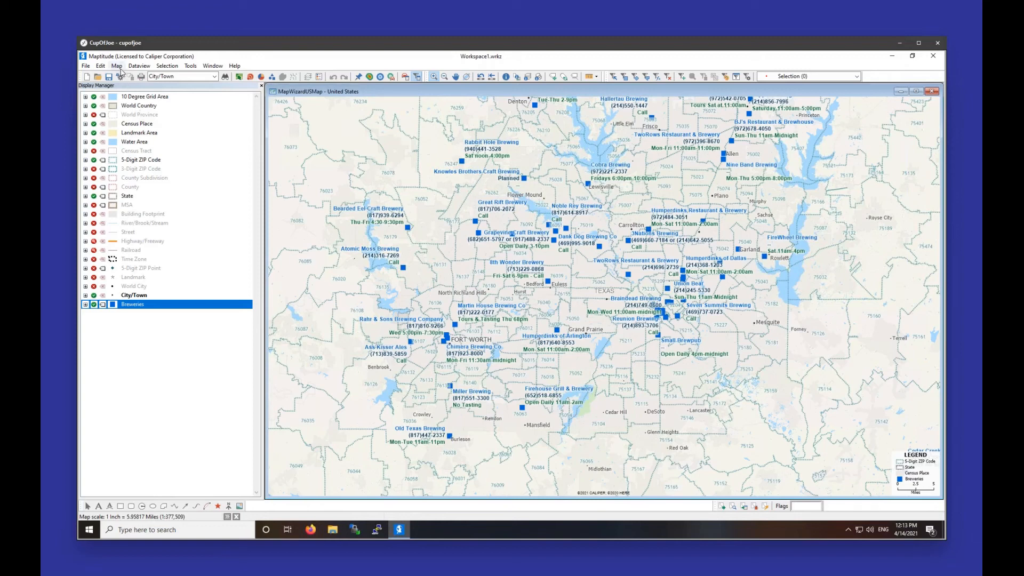
Add LocalEstablishments.xlsx to the map and accept its matched address fields.
{"action": "left_click", "coordinate": [116, 65]}
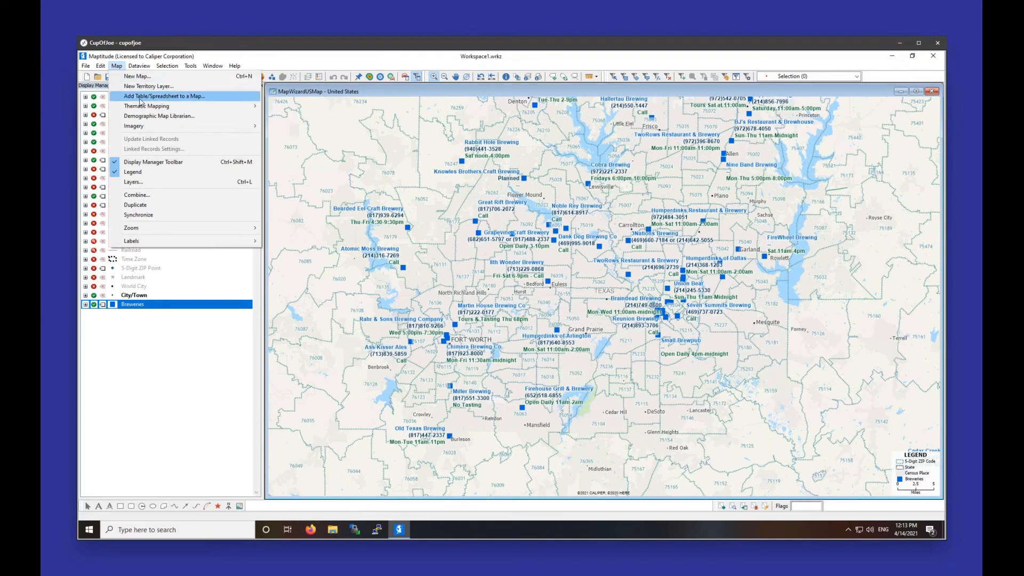
{"action": "left_click", "coordinate": [165, 96]}
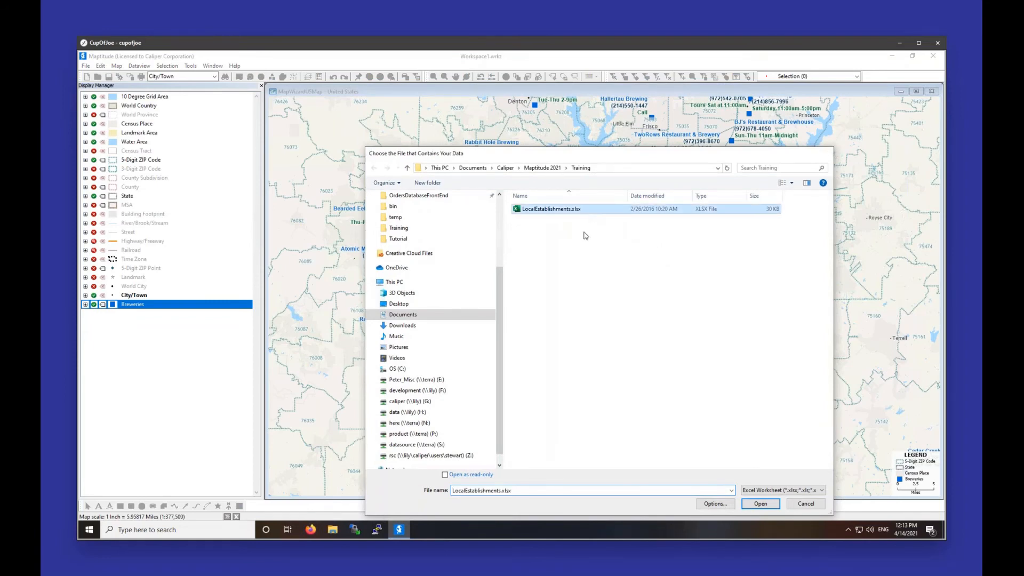
{"action": "left_click", "coordinate": [760, 503]}
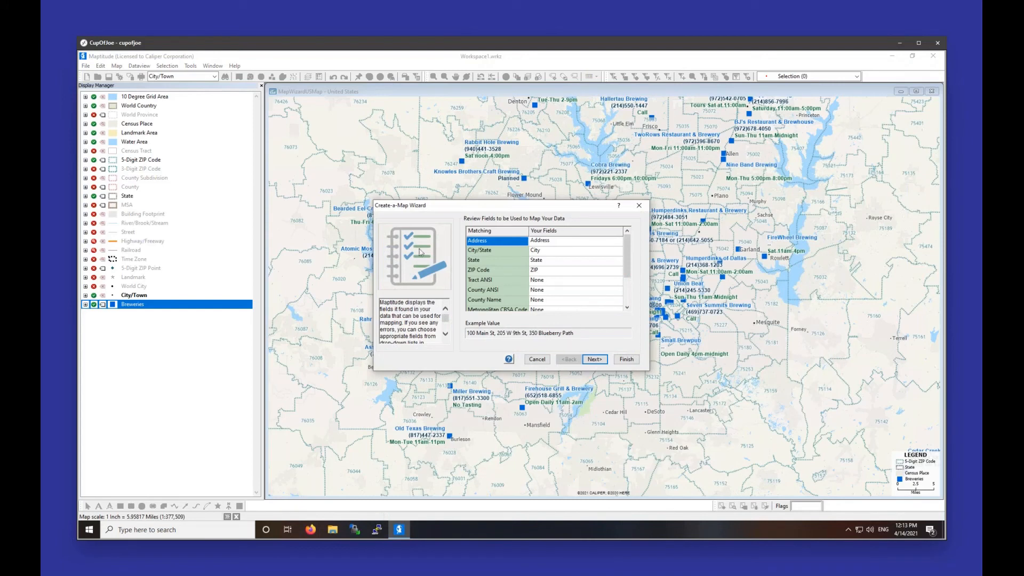
{"action": "left_click", "coordinate": [568, 359]}
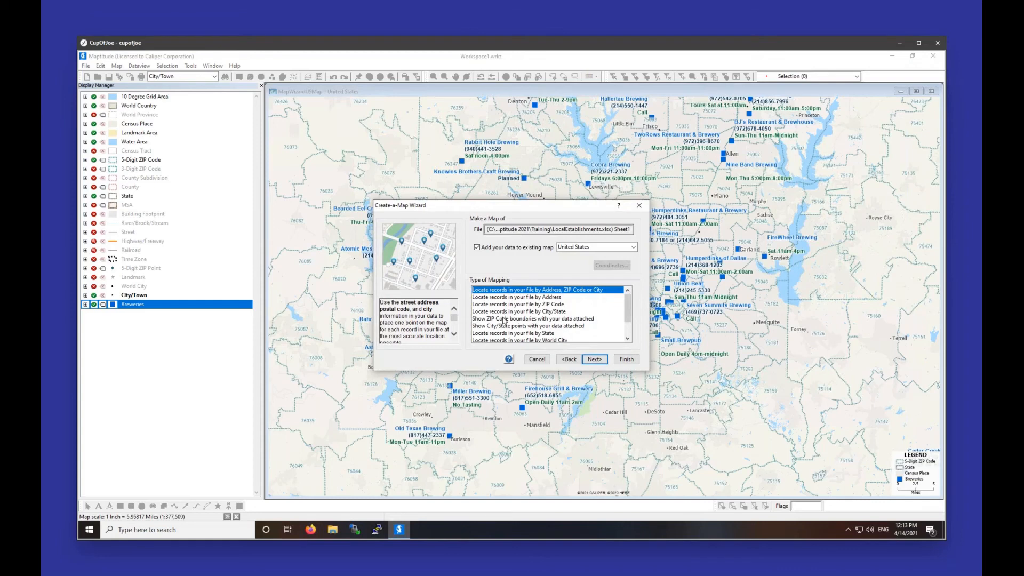
Choose to show the data as ZIP Code boundaries with data attached and continue.
{"action": "left_click", "coordinate": [542, 319]}
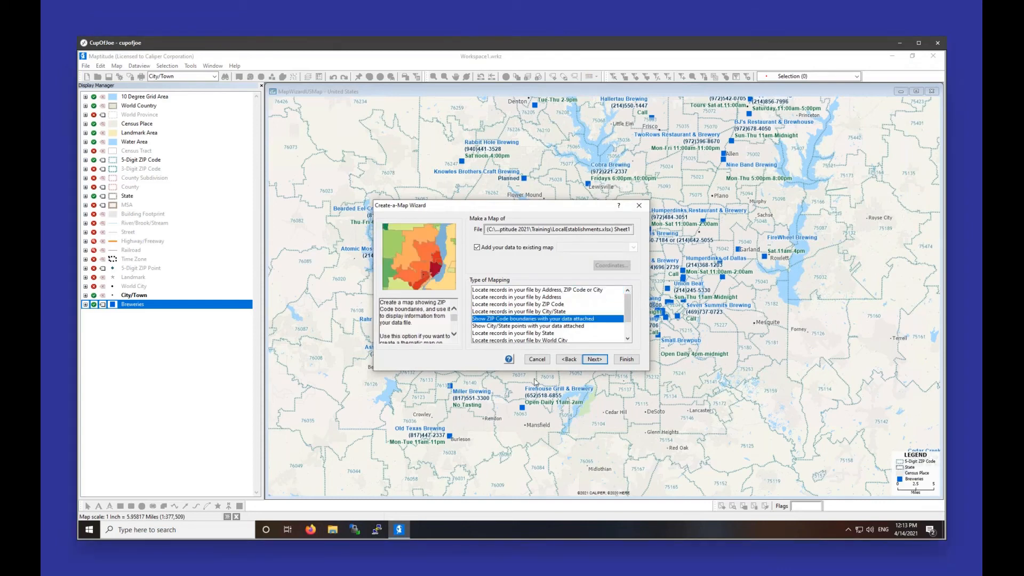
{"action": "mouse_move", "coordinate": [537, 381]}
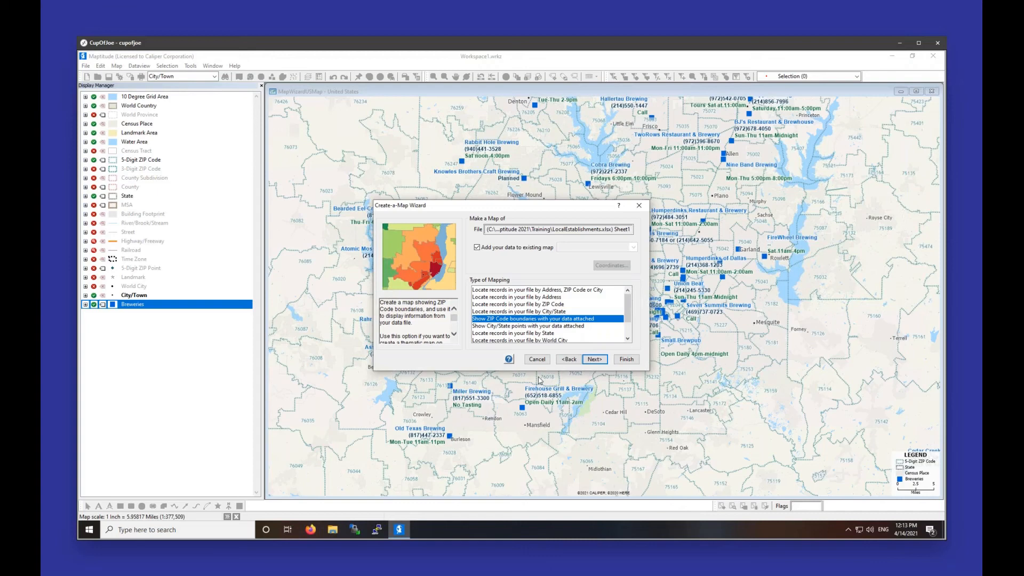
{"action": "scroll", "scroll_direction": "down", "scroll_amount": 3}
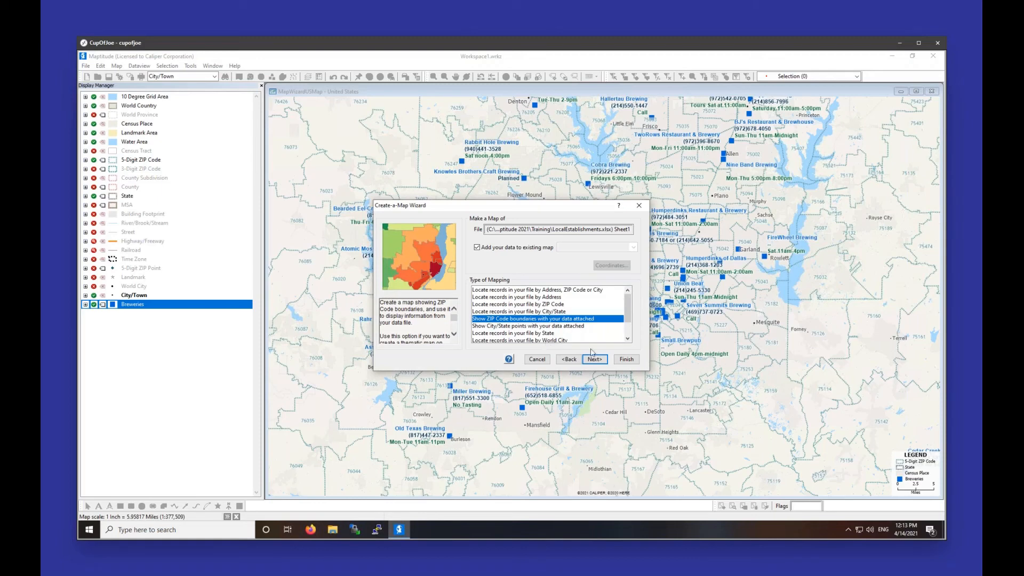
{"action": "left_click", "coordinate": [594, 359]}
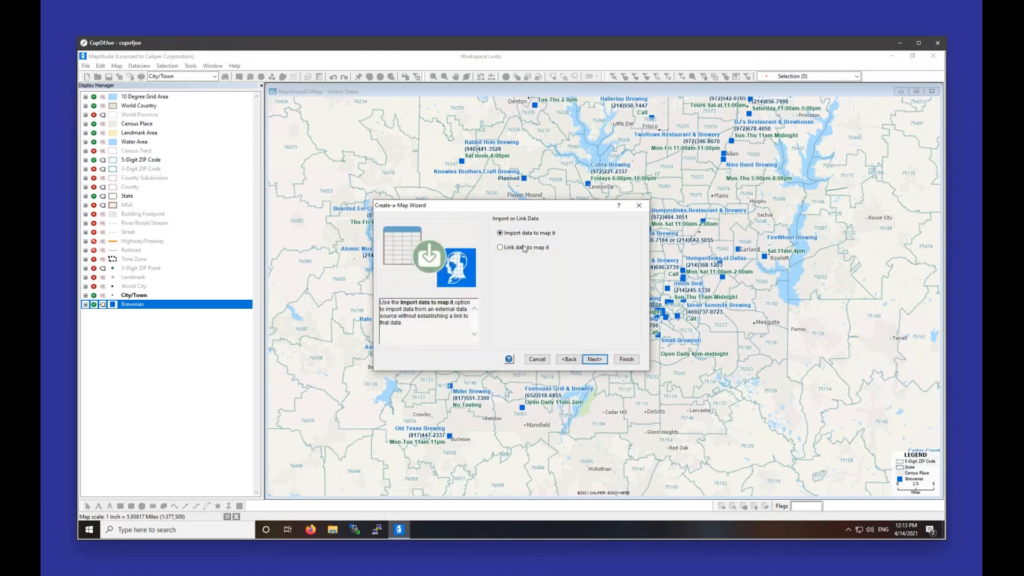
Import the data as a Color Theme on Number of records in Sheet1, labeled with that count.
{"action": "left_click", "coordinate": [594, 359]}
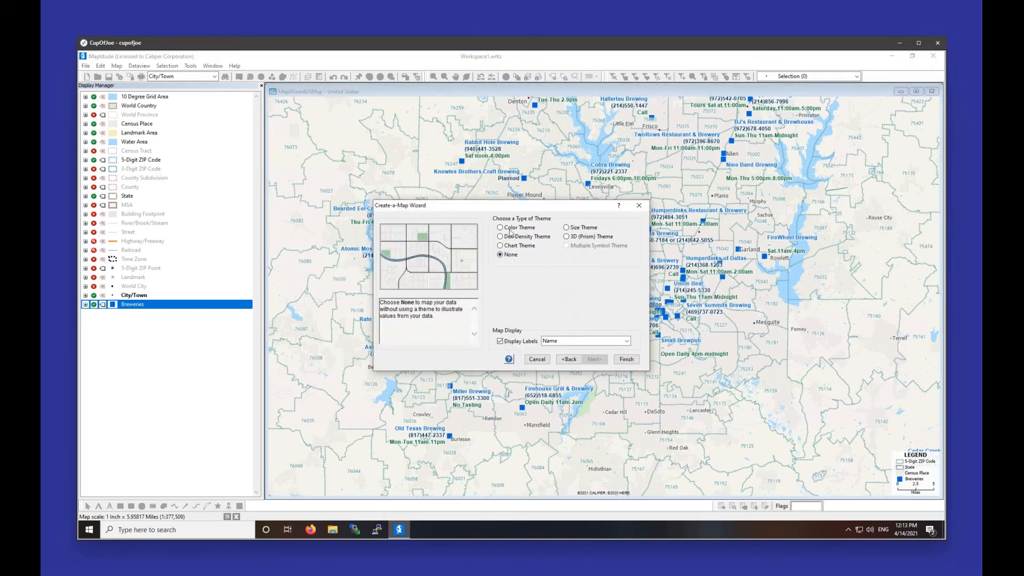
{"action": "left_click", "coordinate": [501, 227]}
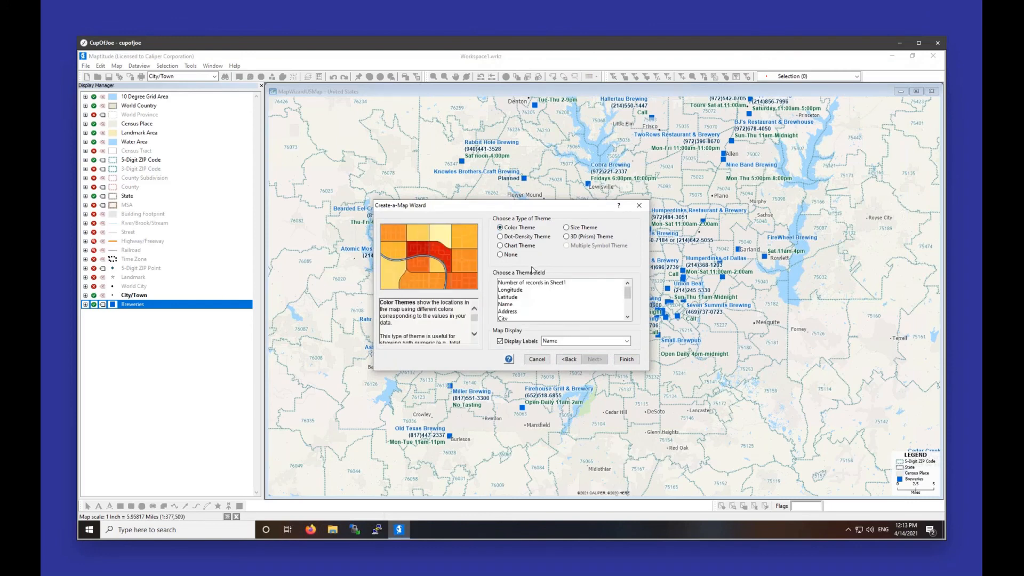
{"action": "left_click", "coordinate": [532, 283]}
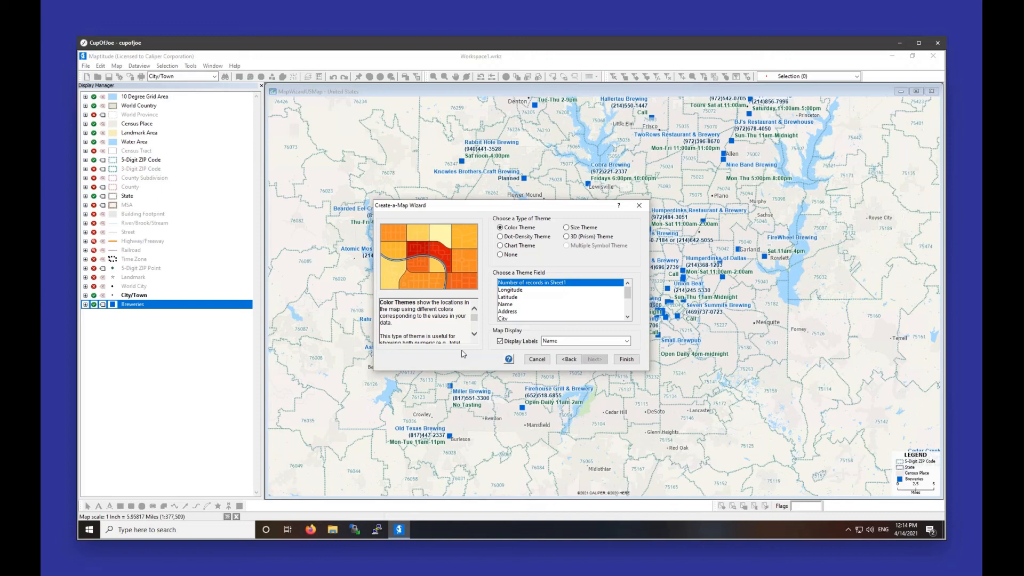
{"action": "left_click", "coordinate": [626, 341]}
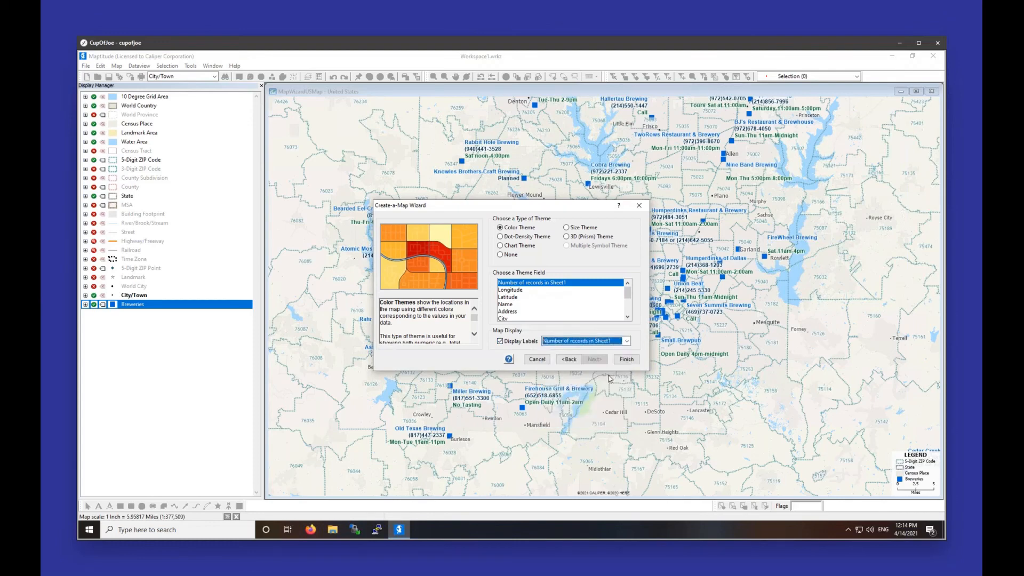
{"action": "mouse_move", "coordinate": [610, 381]}
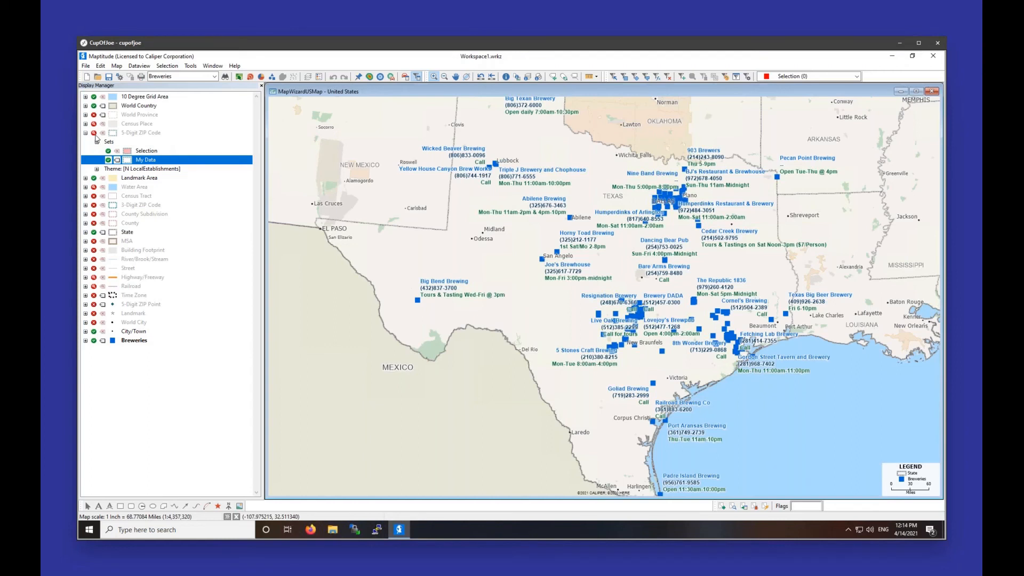
{"action": "mouse_move", "coordinate": [131, 136]}
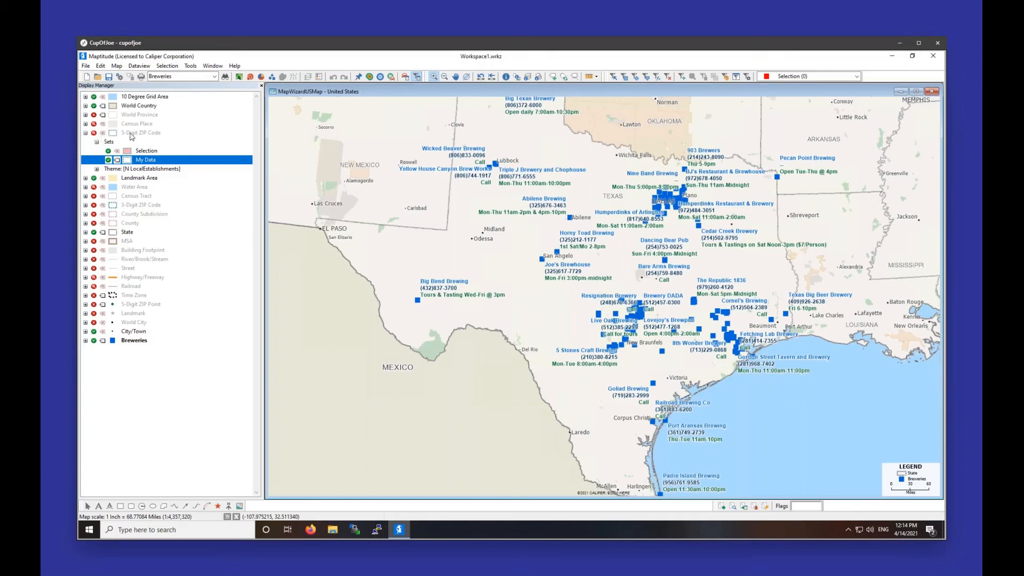
{"action": "mouse_move", "coordinate": [223, 172]}
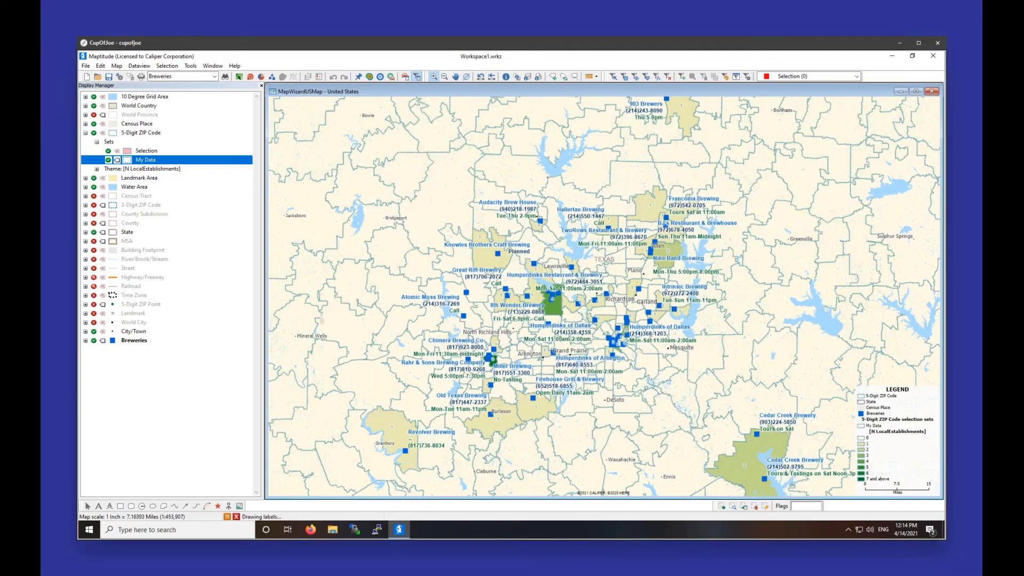
Zoom into Dallas–Fort Worth to view ZIP areas shaded green by brewery count.
{"action": "left_click", "coordinate": [497, 208]}
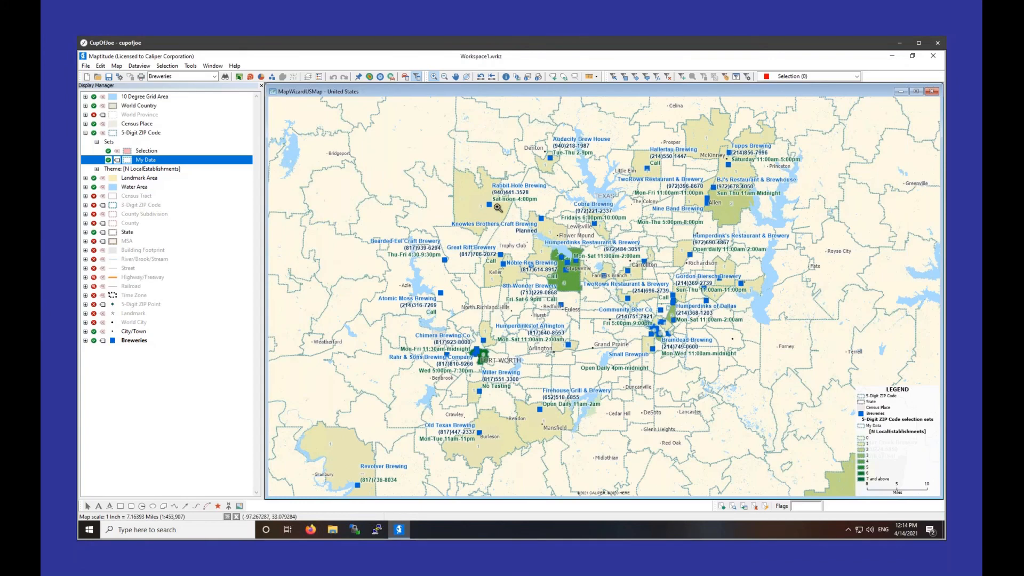
{"action": "mouse_move", "coordinate": [738, 165]}
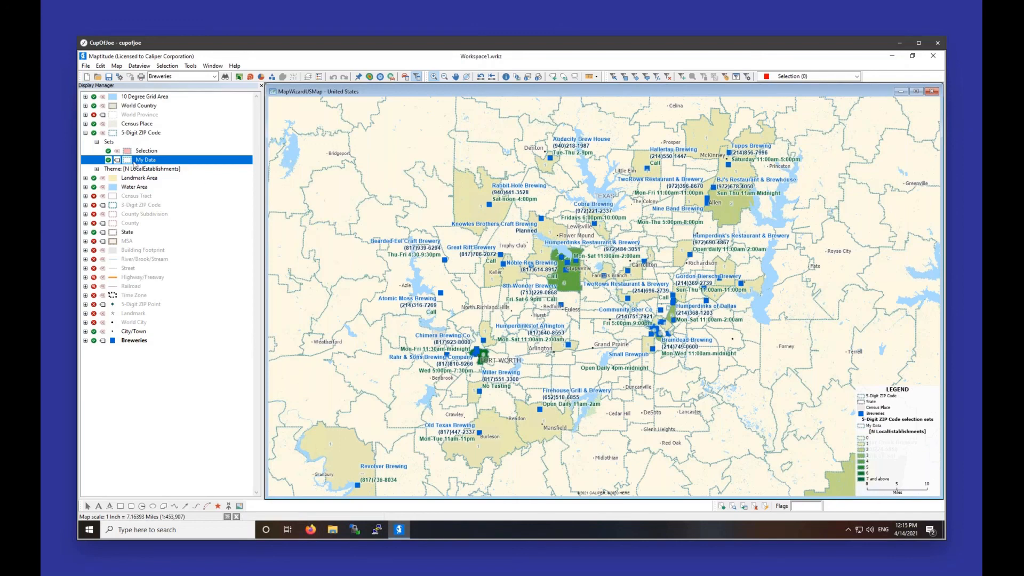
Label the 5-Digit ZIP Code layer with its [N LocalEstablishments] brewery count.
{"action": "left_click", "coordinate": [140, 133]}
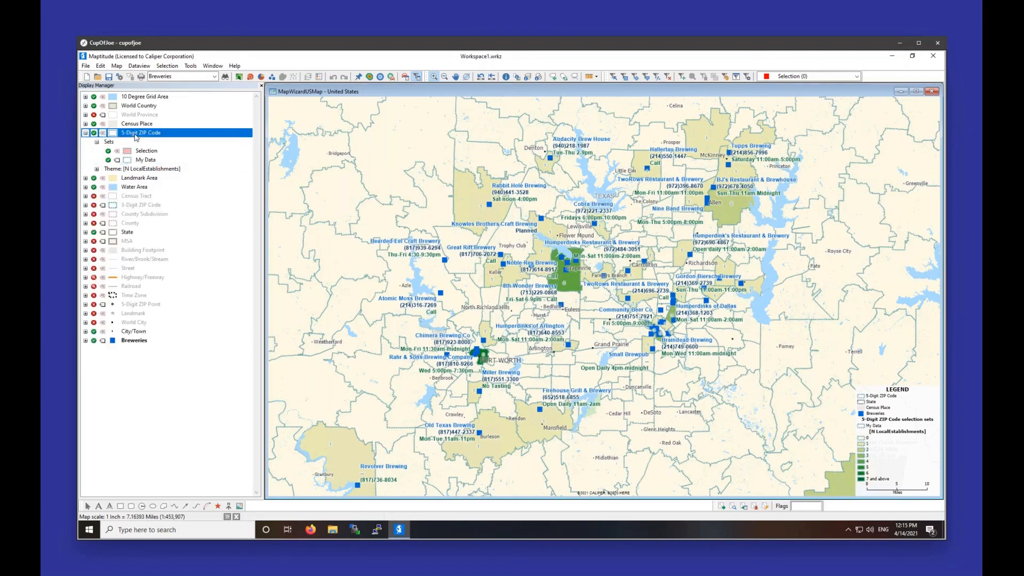
{"action": "left_click", "coordinate": [146, 160]}
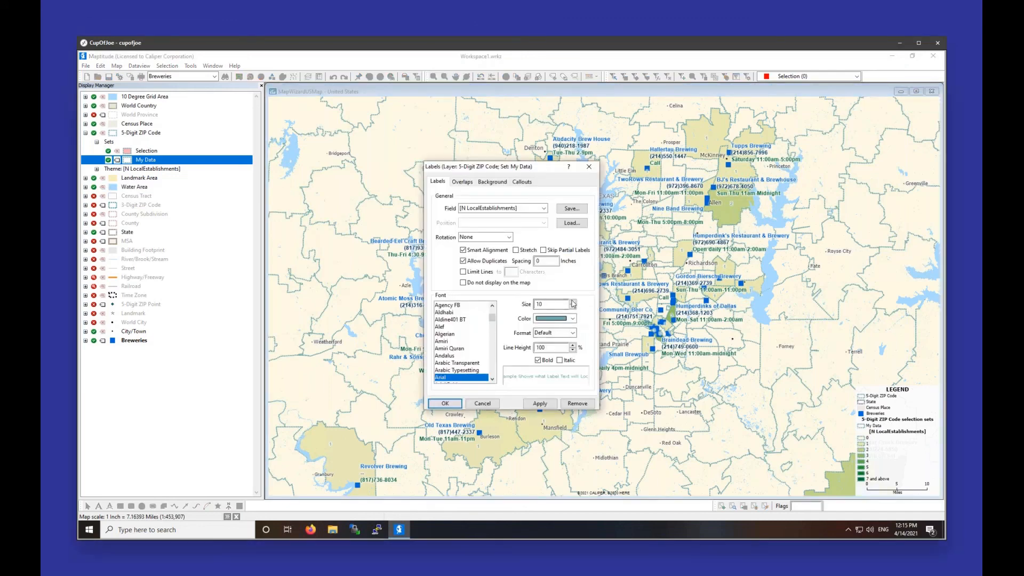
{"action": "left_click", "coordinate": [572, 318]}
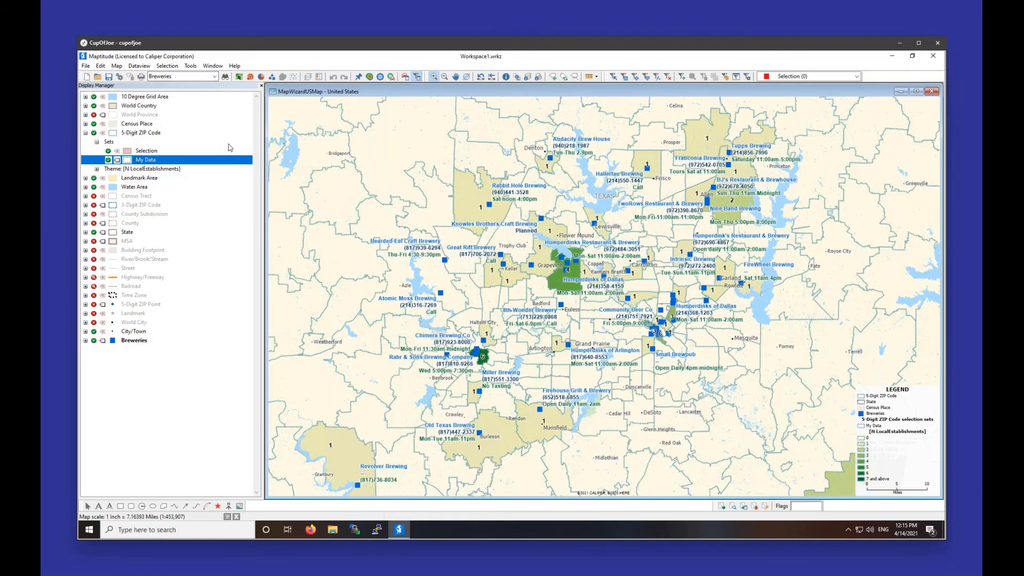
{"action": "mouse_move", "coordinate": [229, 145]}
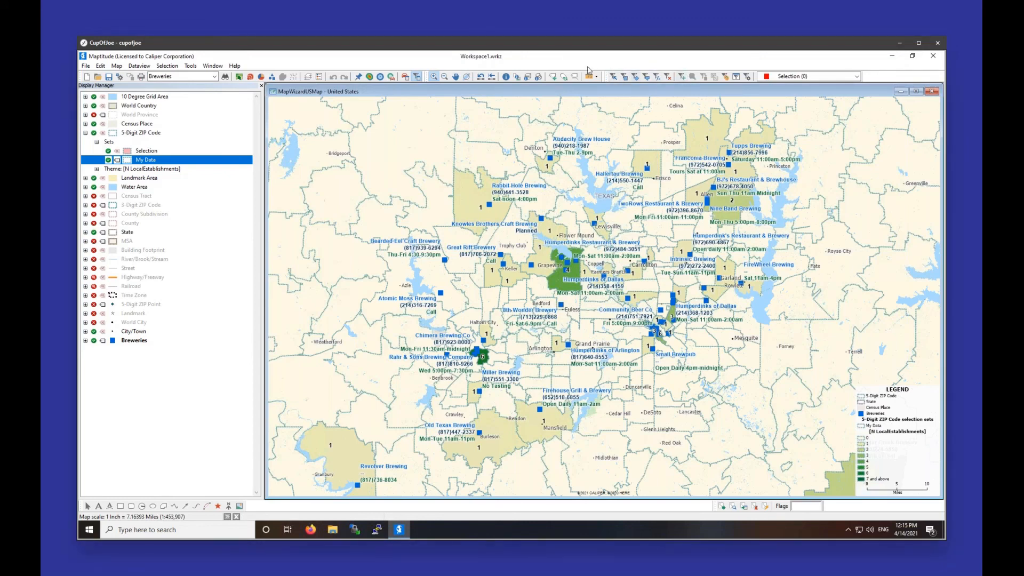
{"action": "mouse_move", "coordinate": [591, 76]}
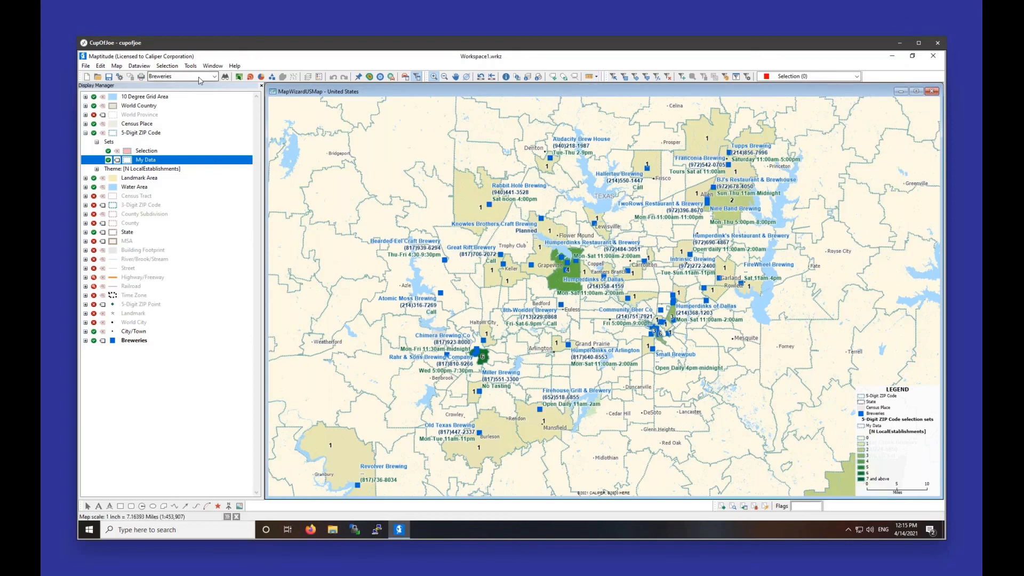
Make 5-Digit ZIP Code the working layer via the layer dropdown and Display Manager menu.
{"action": "left_click", "coordinate": [215, 76]}
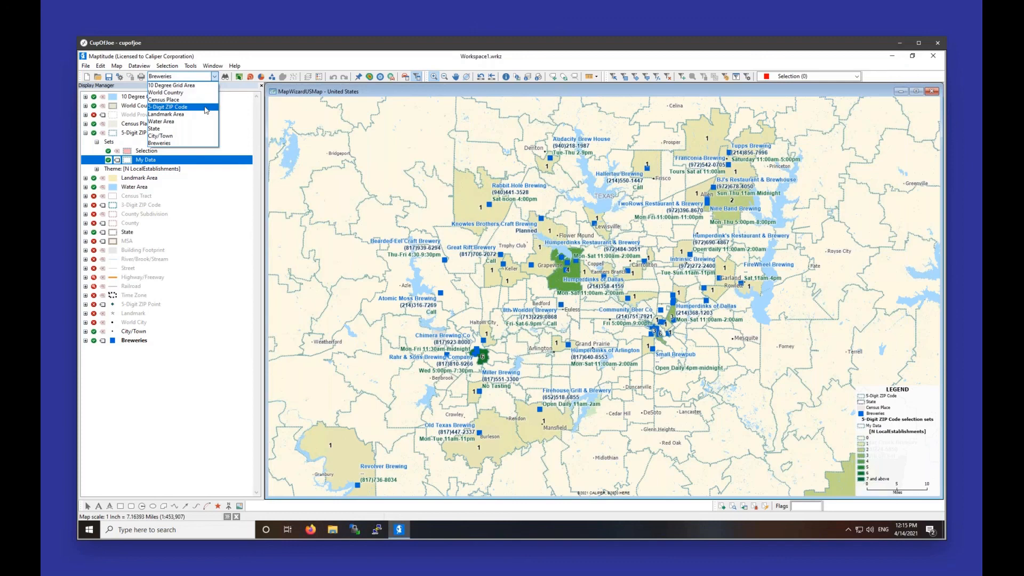
{"action": "left_click", "coordinate": [168, 106]}
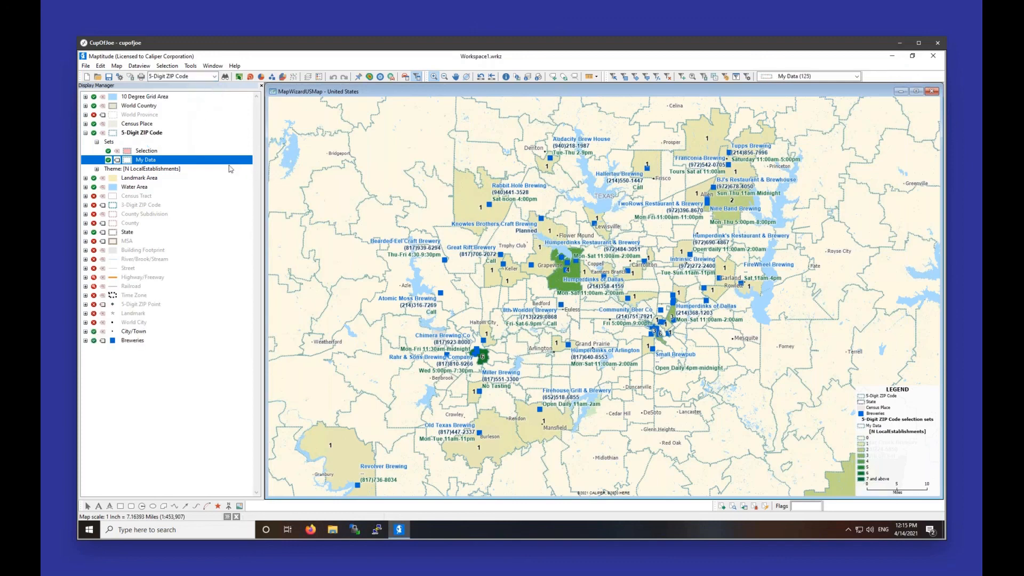
{"action": "right_click", "coordinate": [139, 133]}
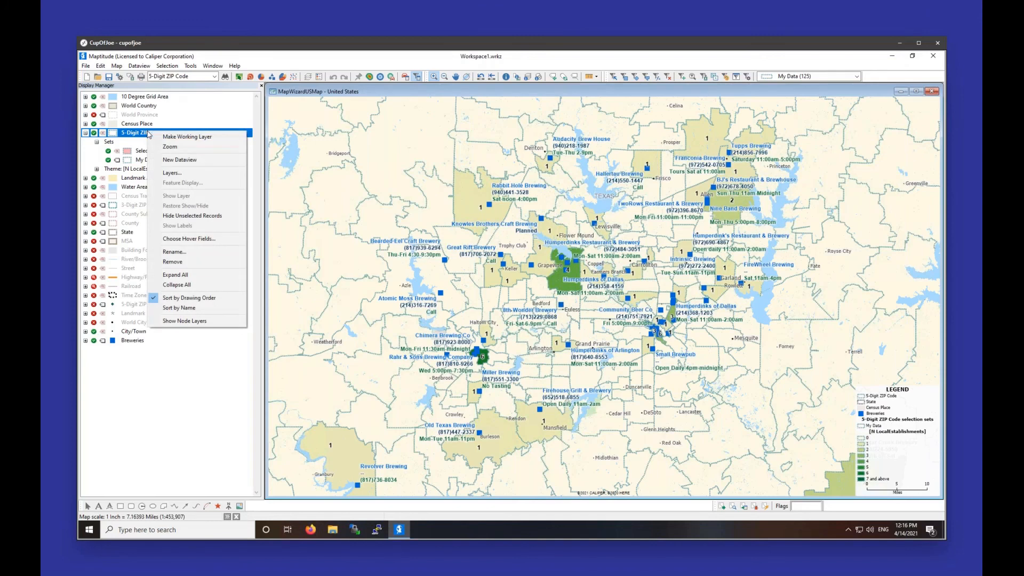
{"action": "left_click", "coordinate": [135, 133]}
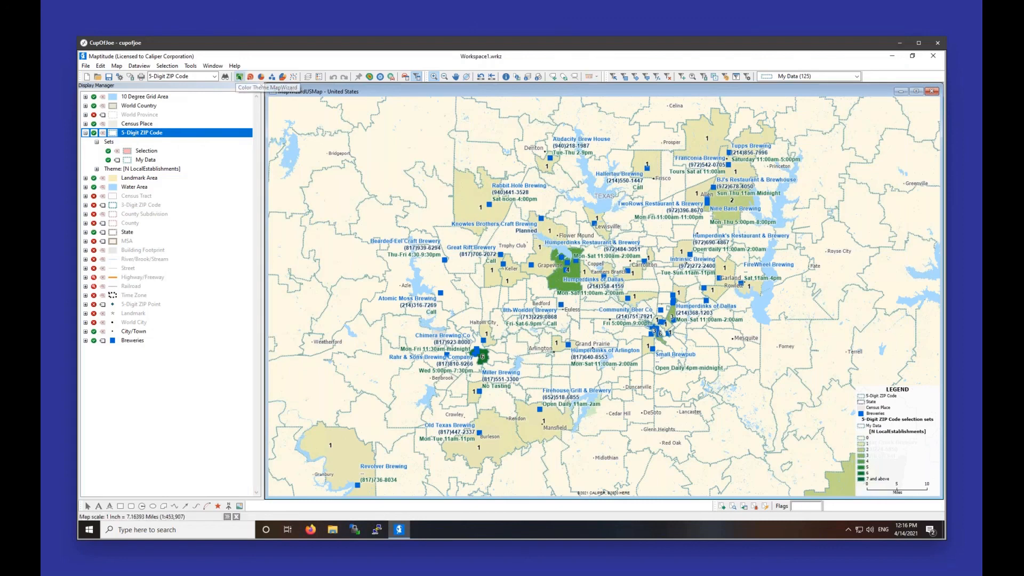
In the ZIP code Color Theme styles, advance the color set from greens through purples to blues.
{"action": "left_click", "coordinate": [239, 76]}
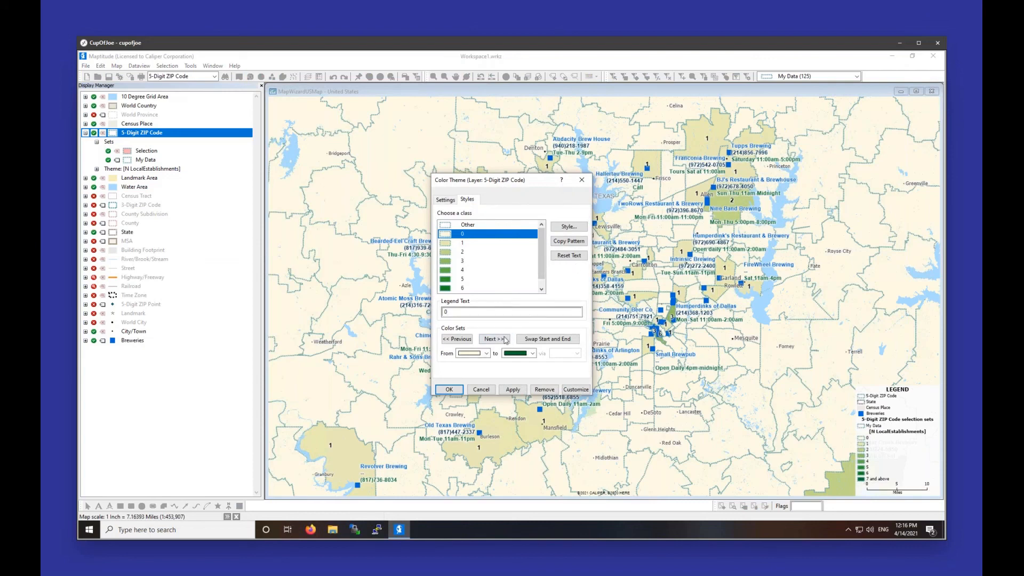
{"action": "left_click", "coordinate": [494, 339]}
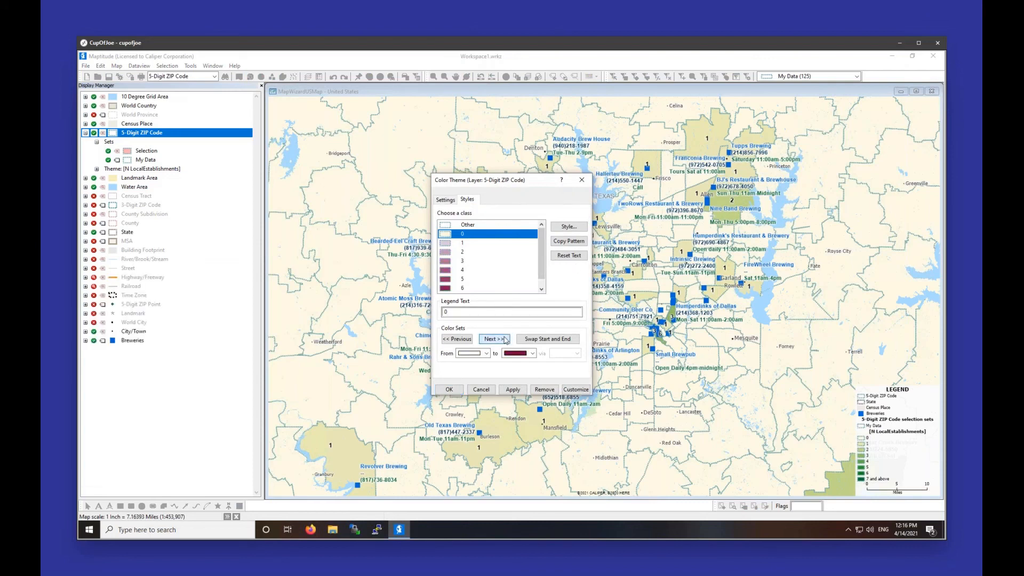
{"action": "left_click", "coordinate": [494, 338]}
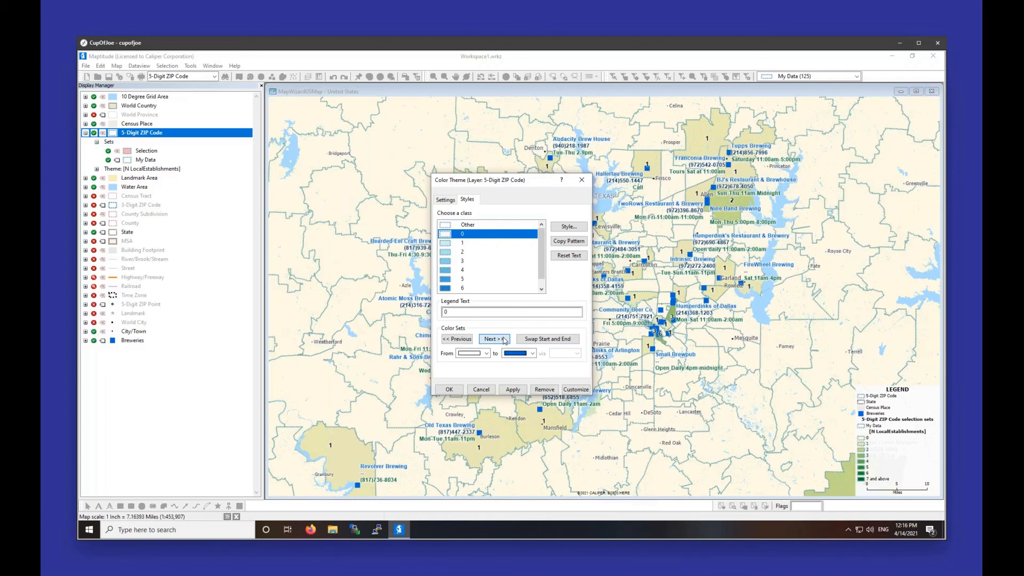